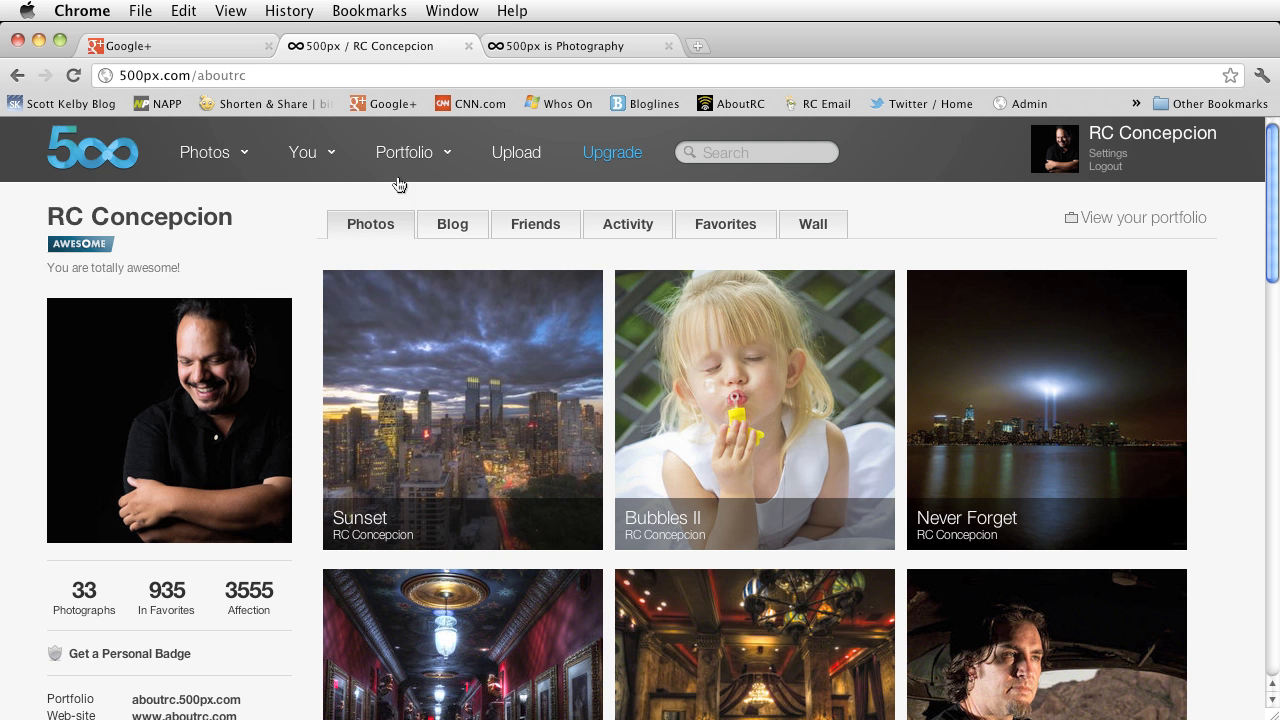
pyautogui.moveTo(563, 46)
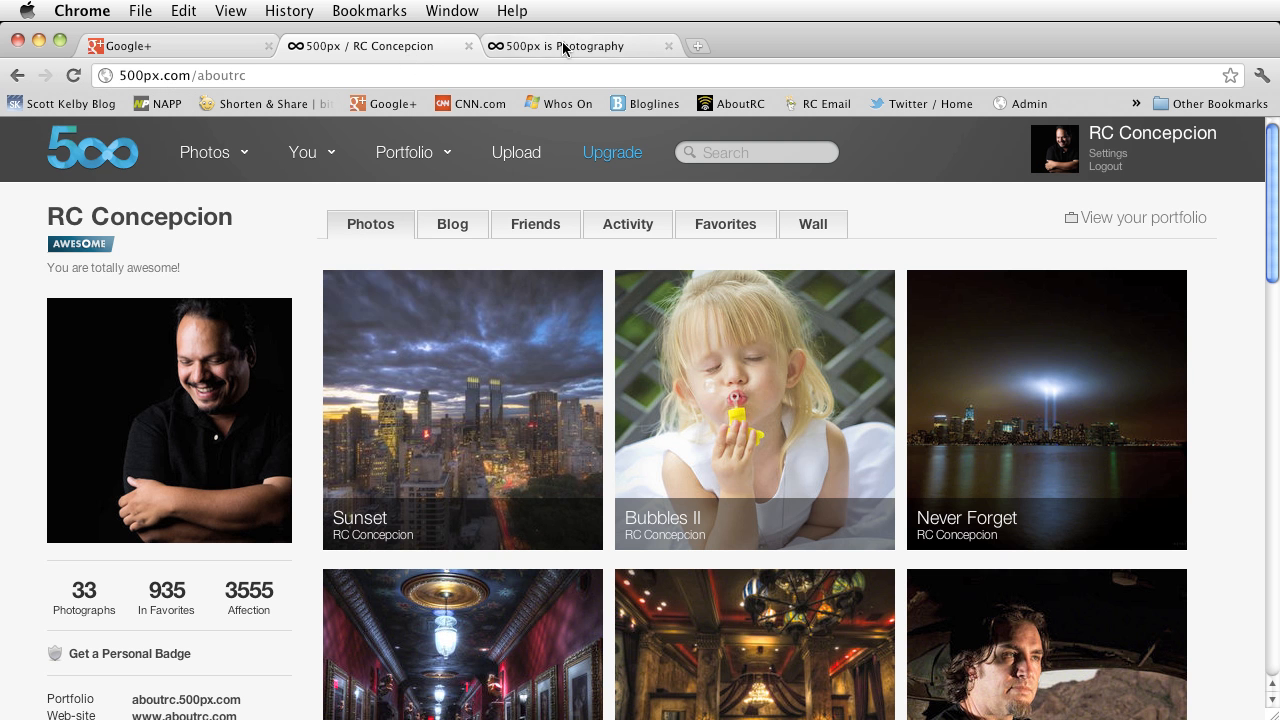
# Open the Plug-in Manager from the File menu and scroll through the plug-in list.
pyautogui.click(570, 46)
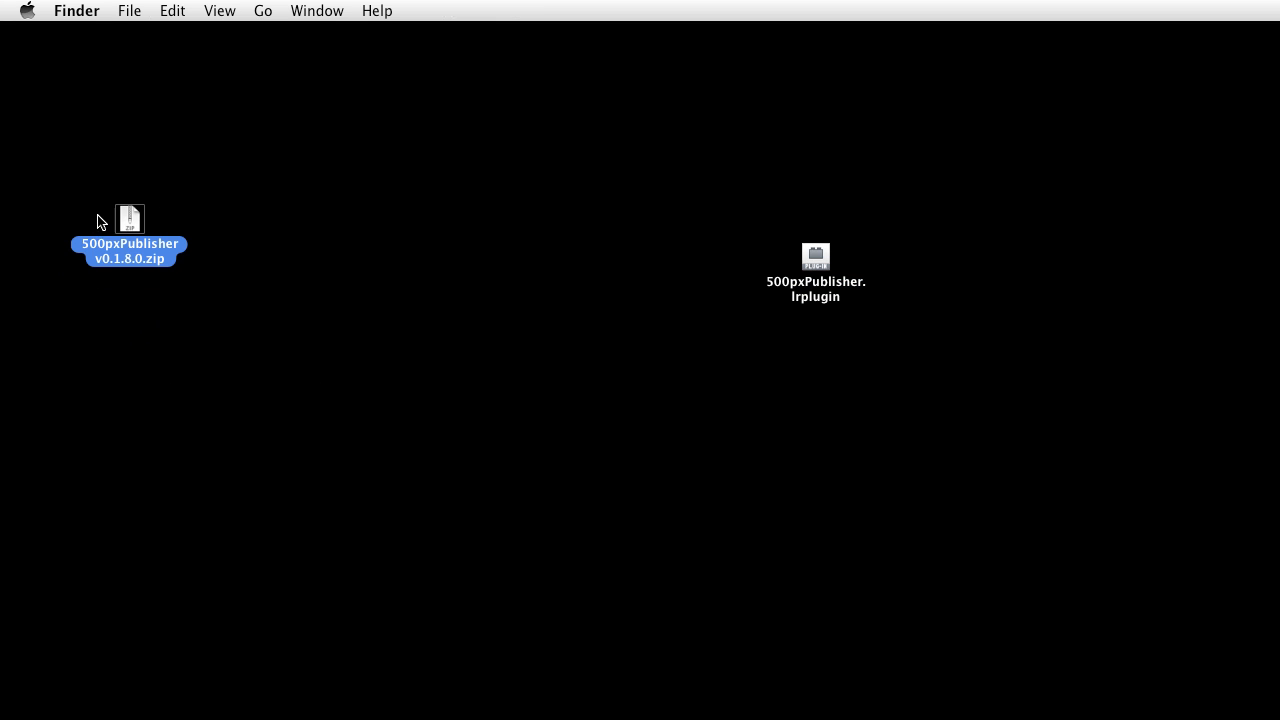
pyautogui.moveTo(120, 244)
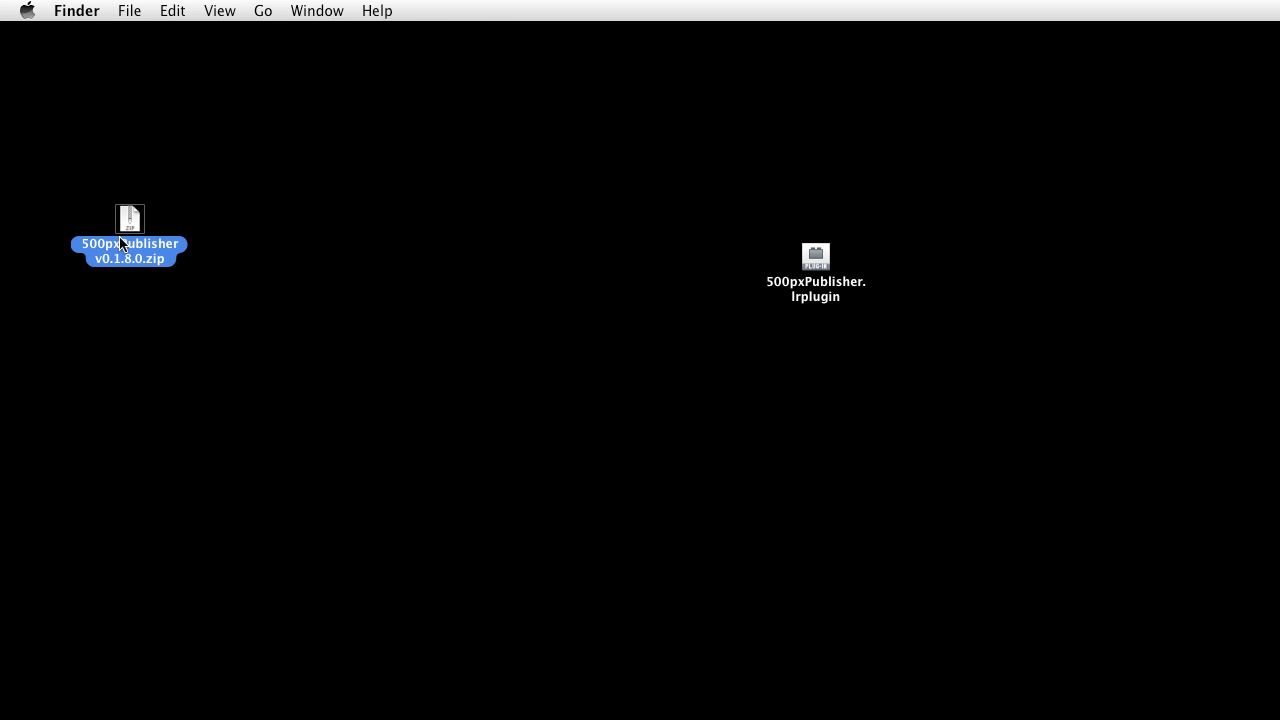
pyautogui.moveTo(830, 267)
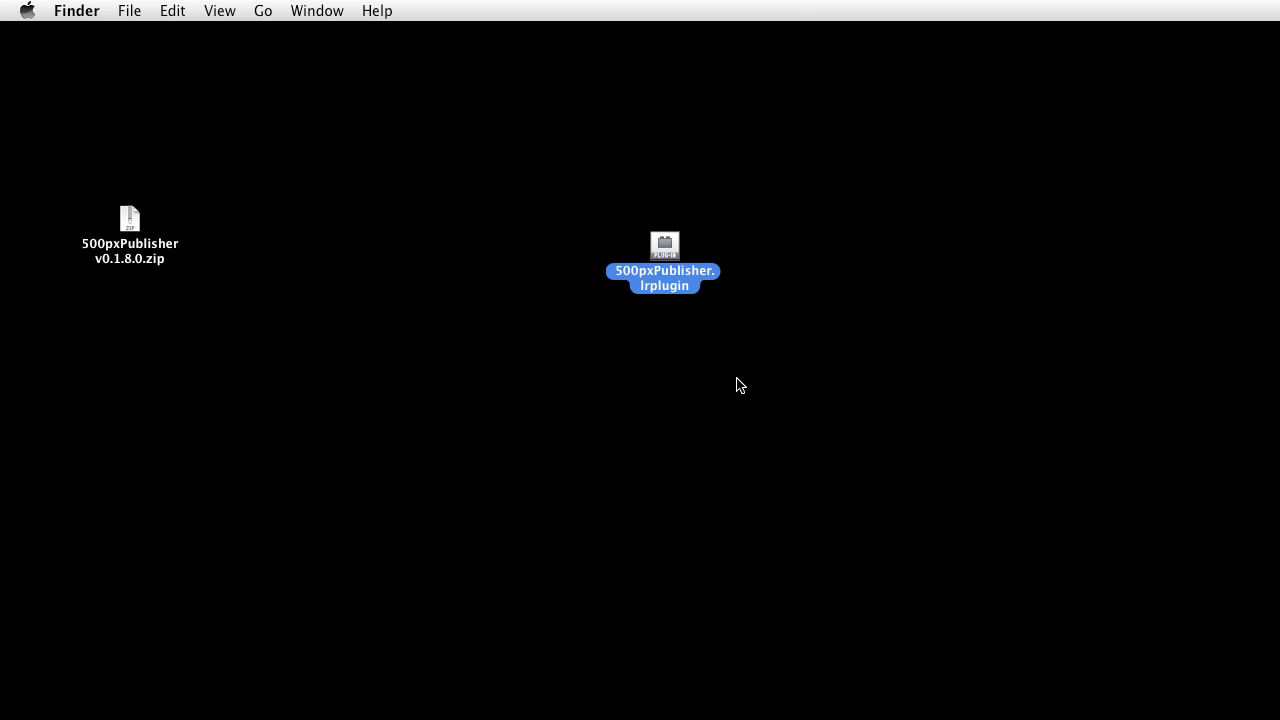
pyautogui.moveTo(770, 679)
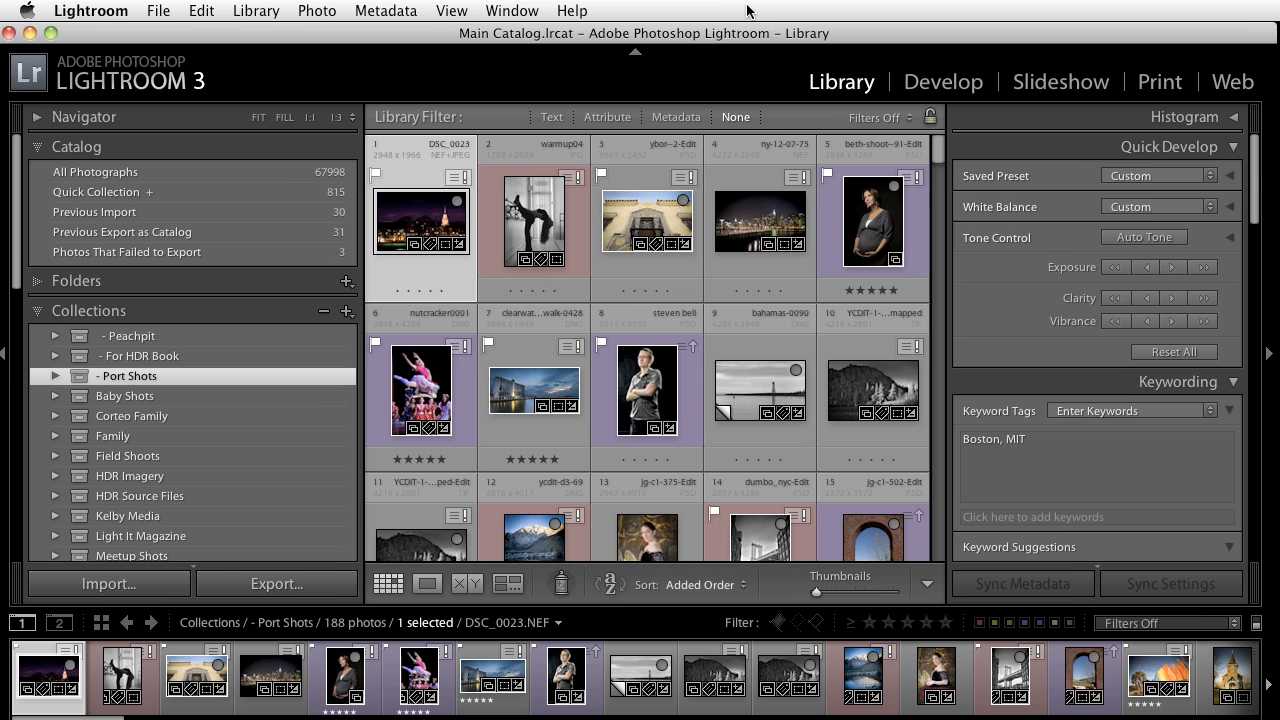
pyautogui.click(158, 11)
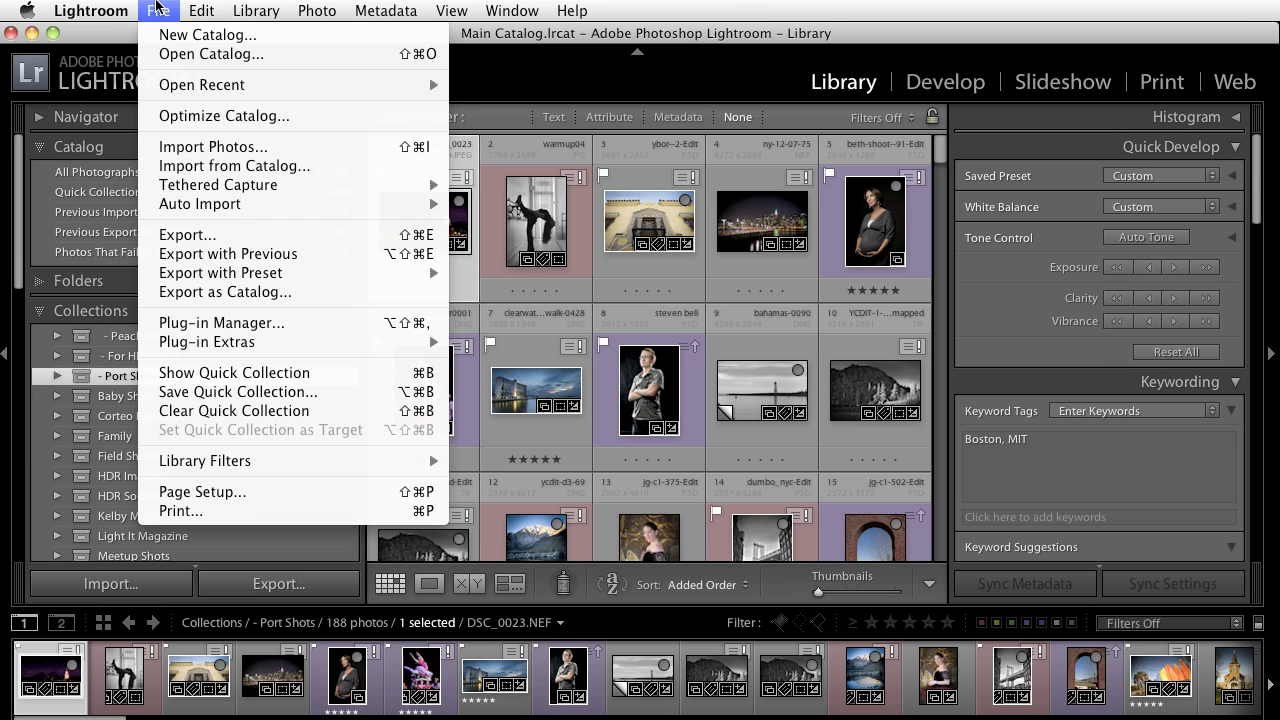
pyautogui.moveTo(222, 323)
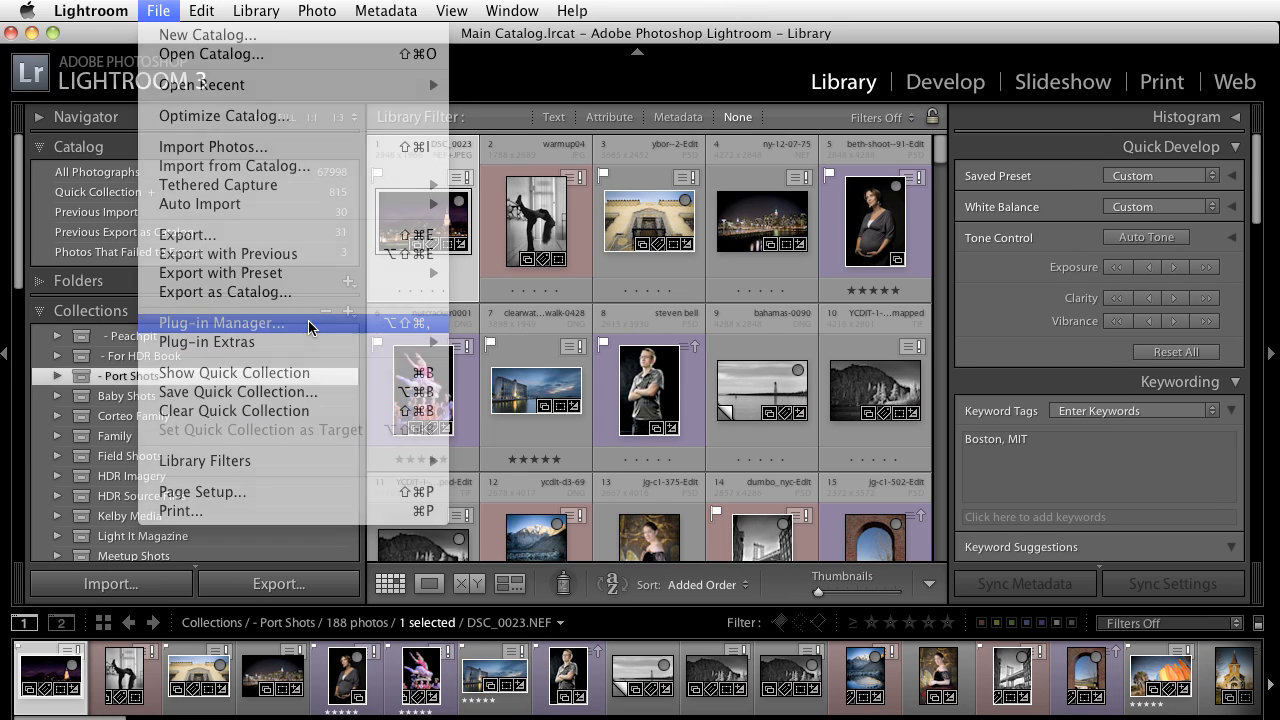
pyautogui.click(221, 323)
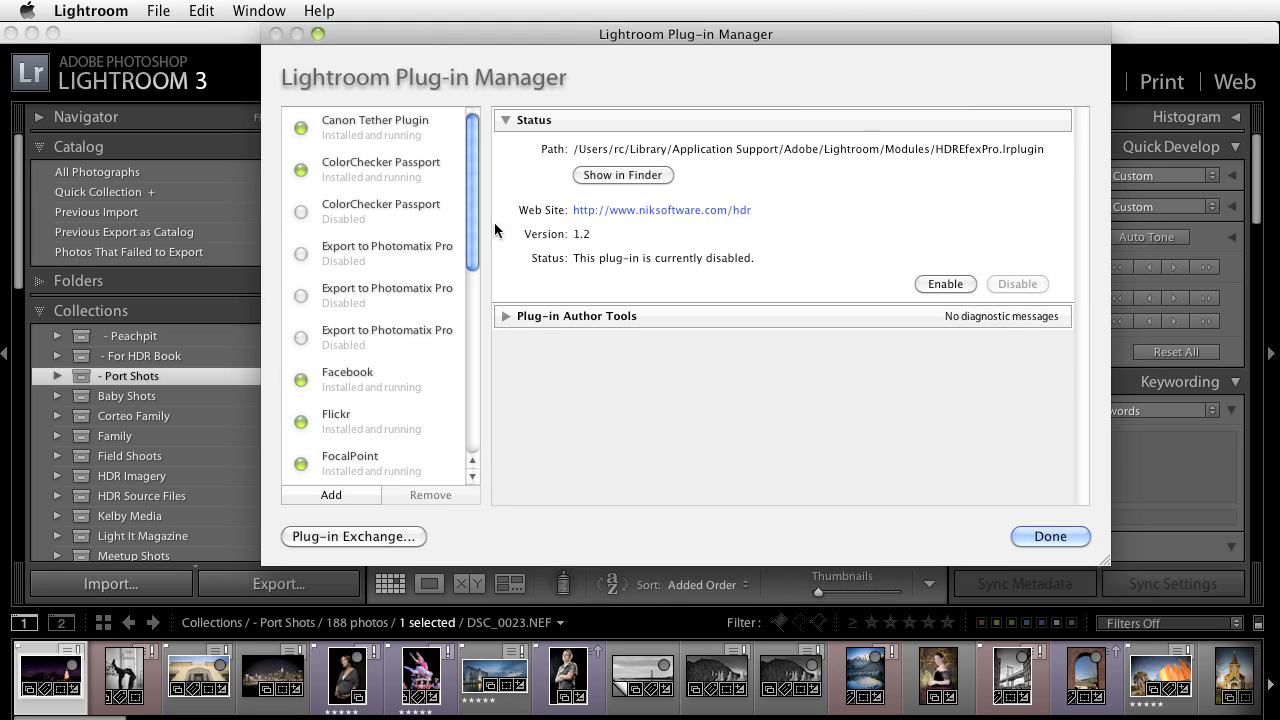
pyautogui.scroll(-3)
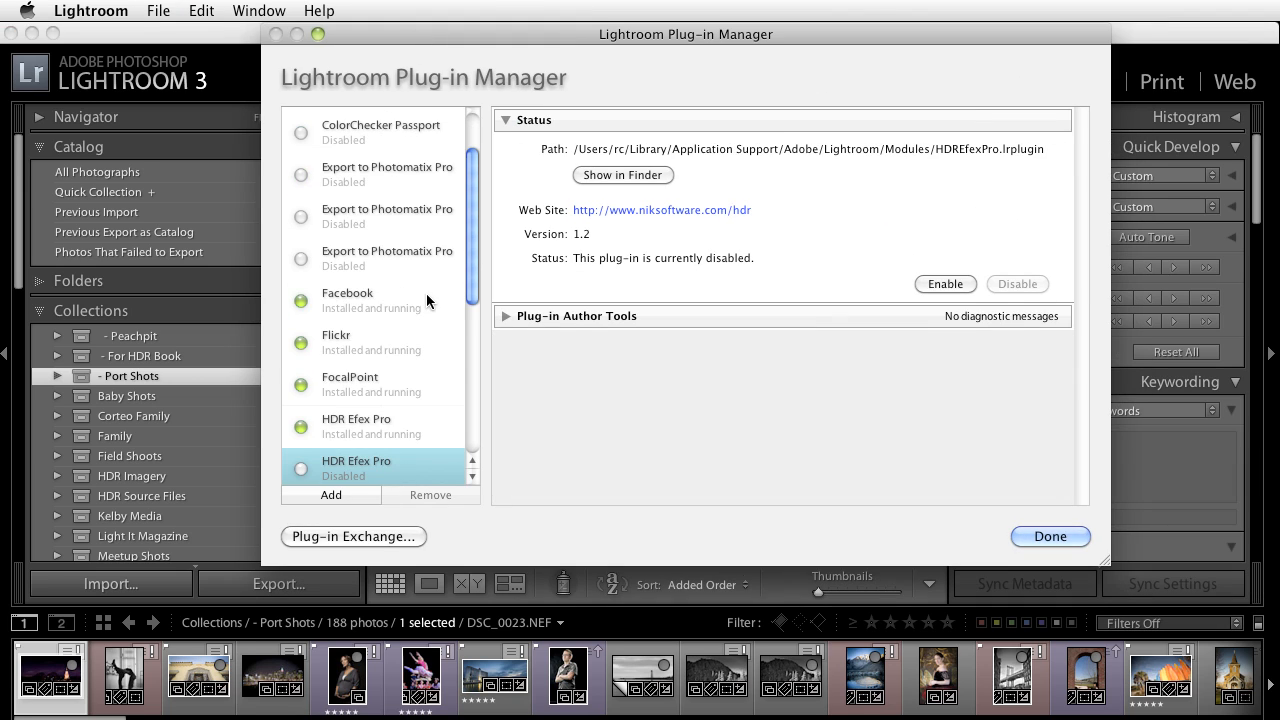
pyautogui.scroll(3)
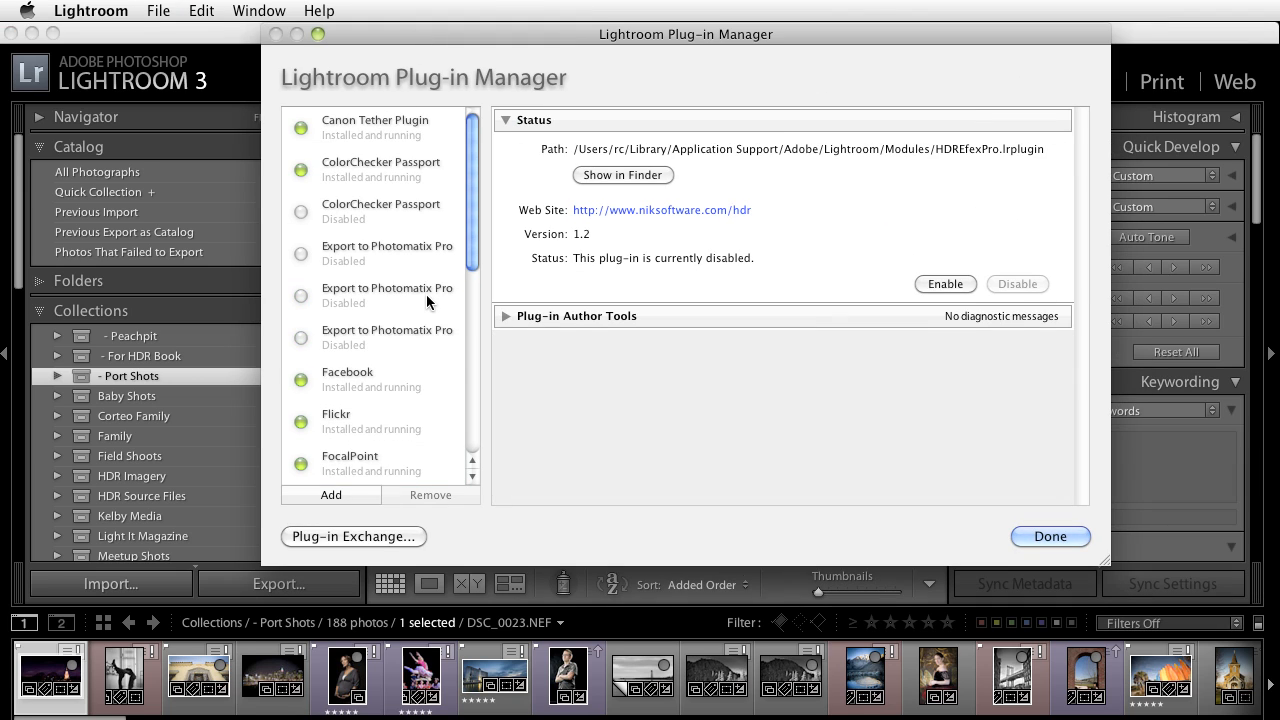
pyautogui.moveTo(360, 490)
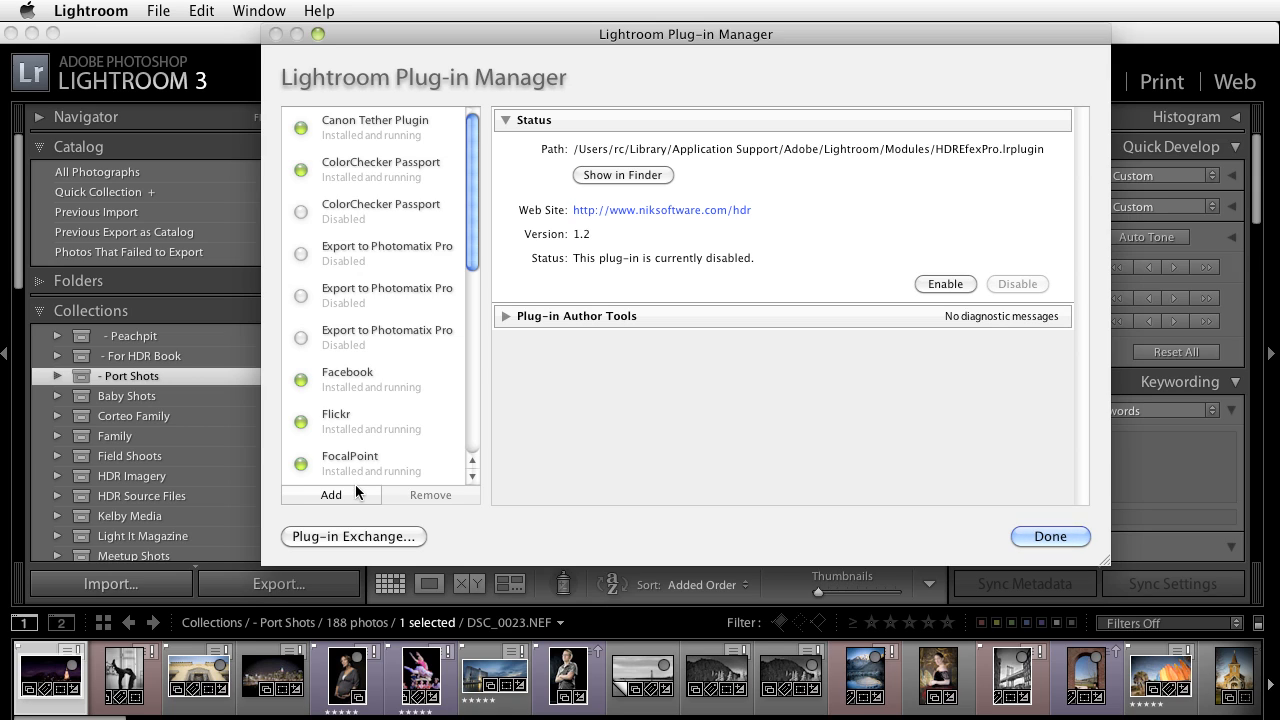
pyautogui.moveTo(442, 509)
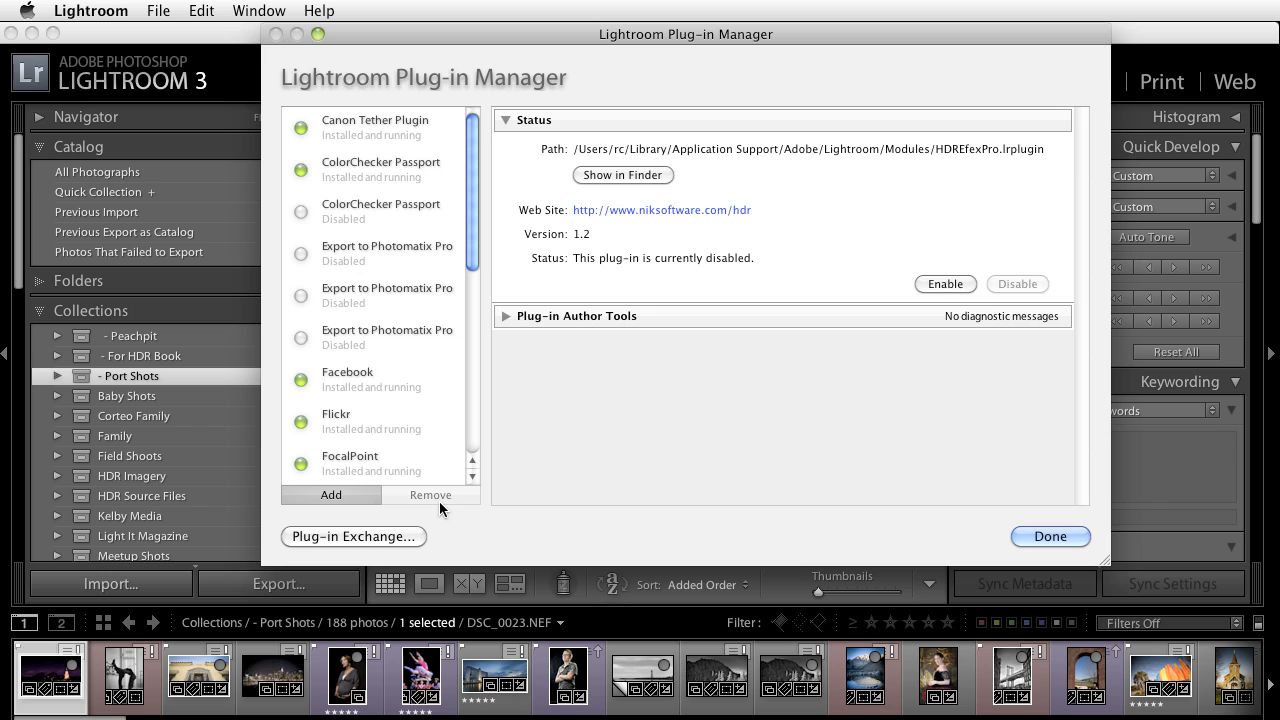
# Install the 500pxPublisher.lrplugin plug-in from the Desktop.
pyautogui.click(330, 494)
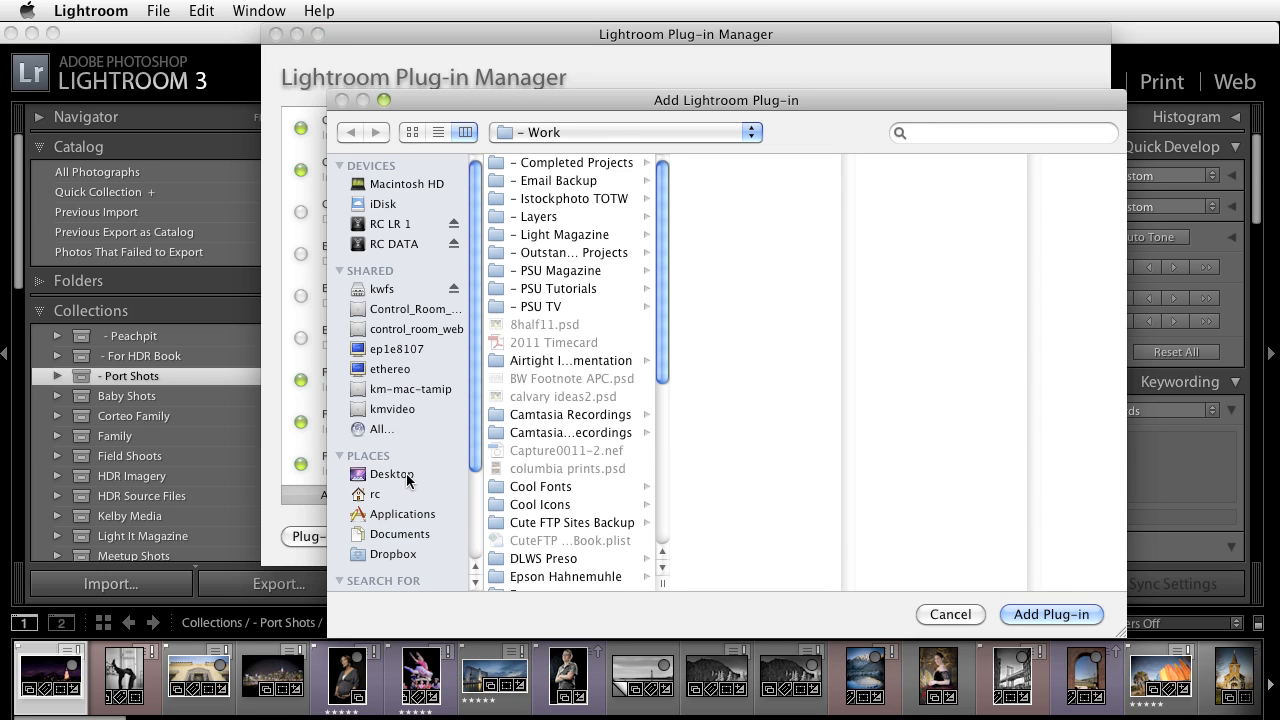
pyautogui.click(392, 473)
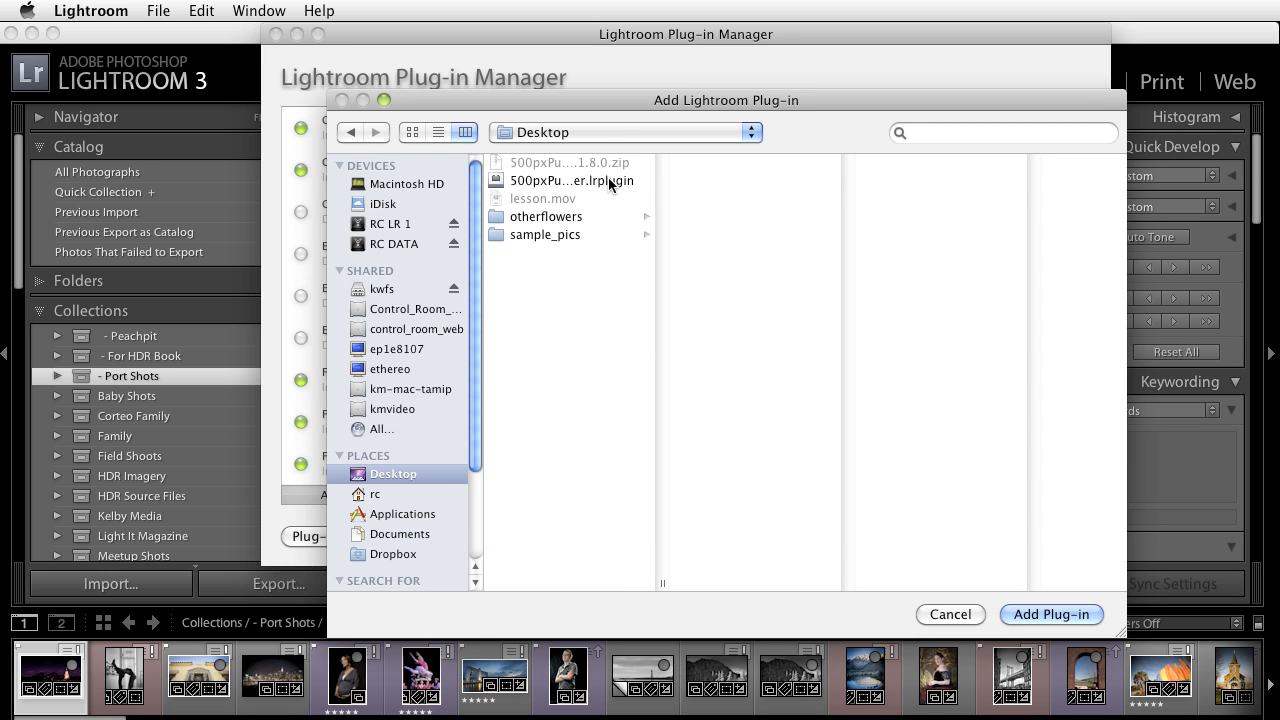
pyautogui.click(571, 181)
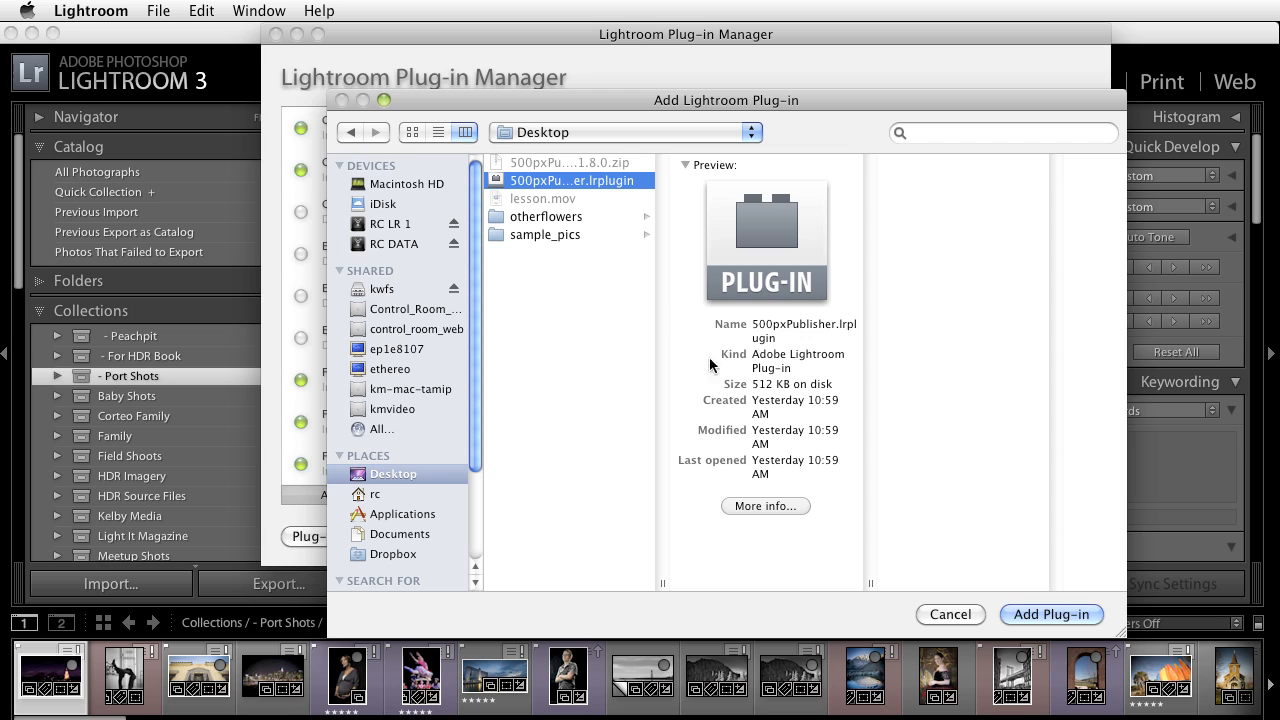
pyautogui.click(1051, 614)
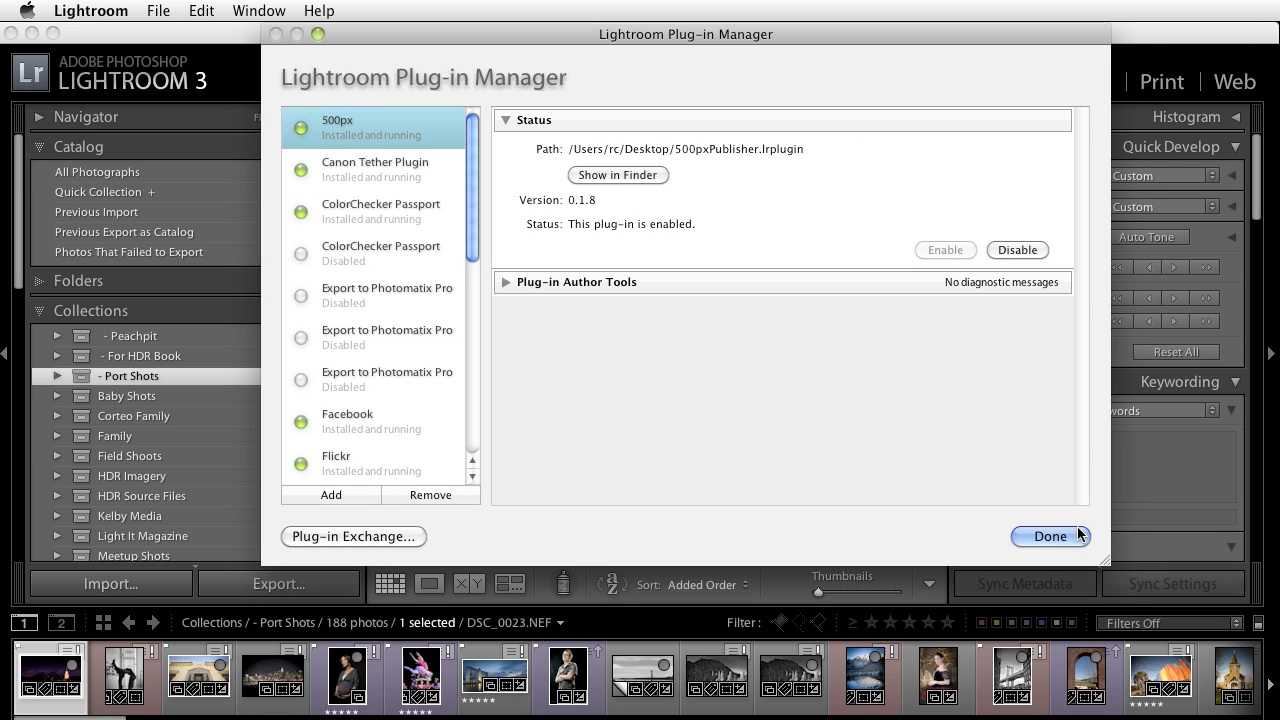
# Close the Plug-in Manager, collapse the side panels and reveal 500px (Beta) under Publish Services.
pyautogui.click(1049, 536)
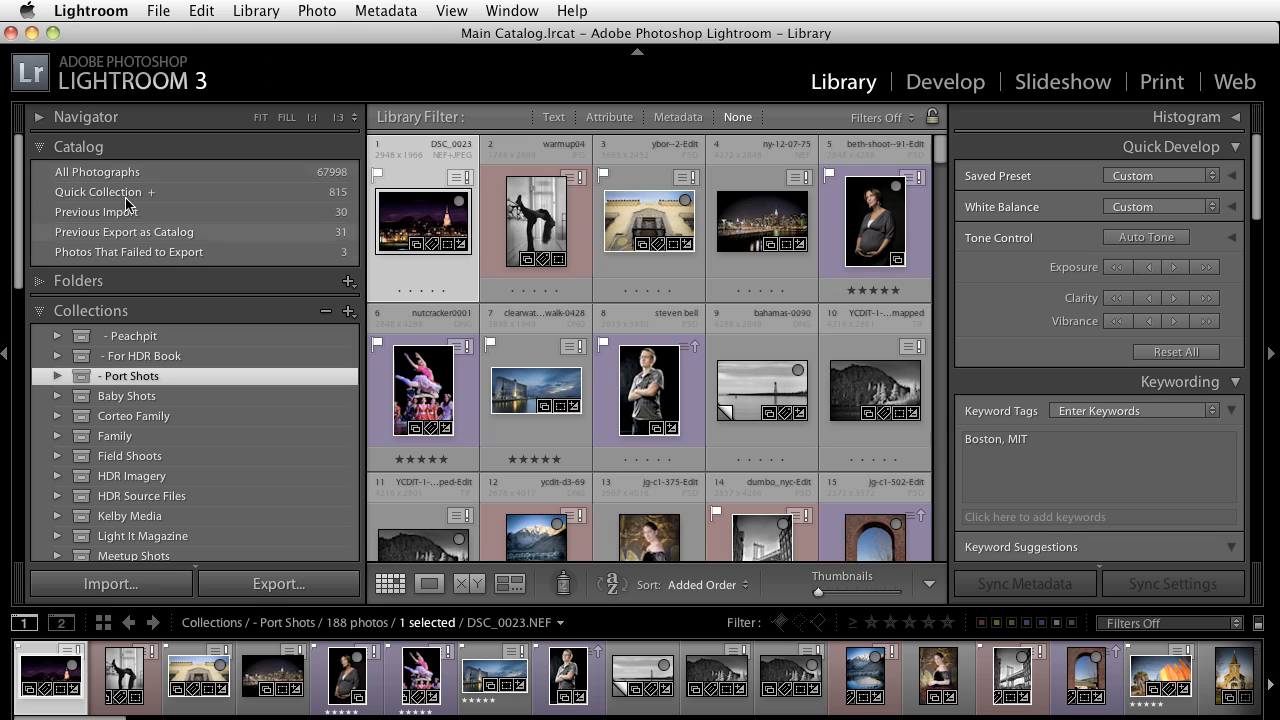
pyautogui.click(78, 146)
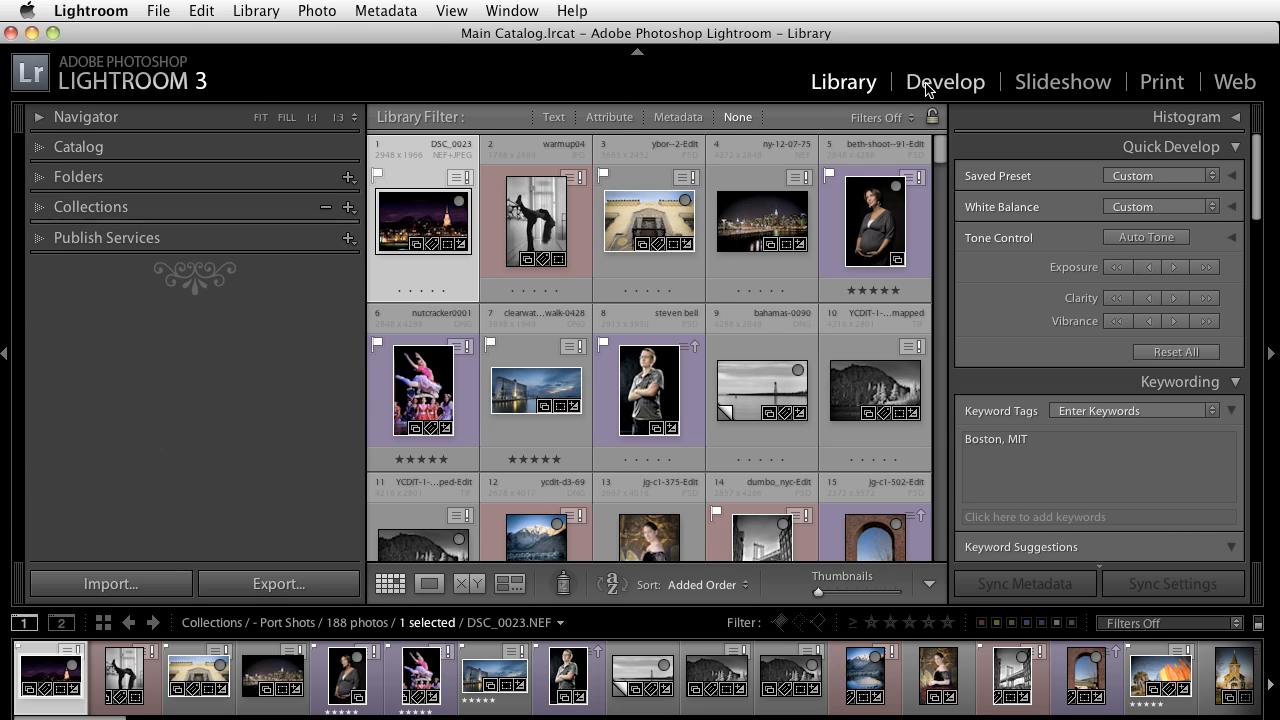
pyautogui.click(106, 237)
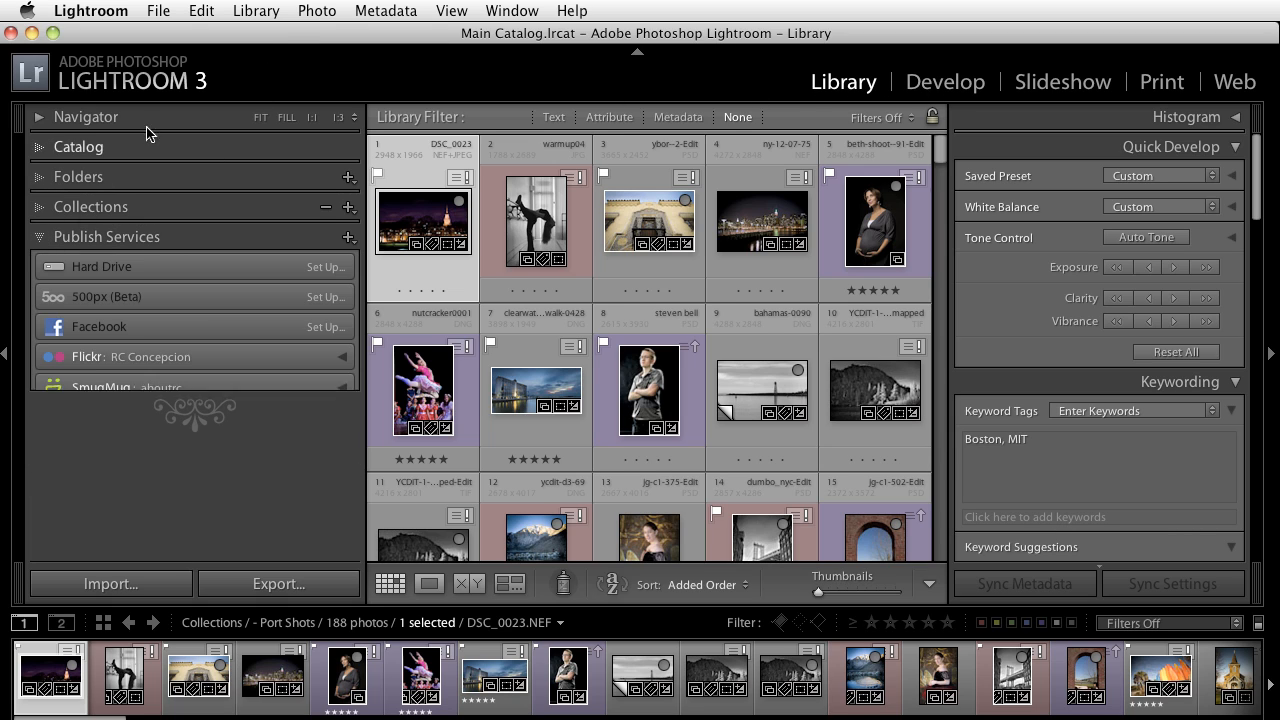
pyautogui.click(130, 387)
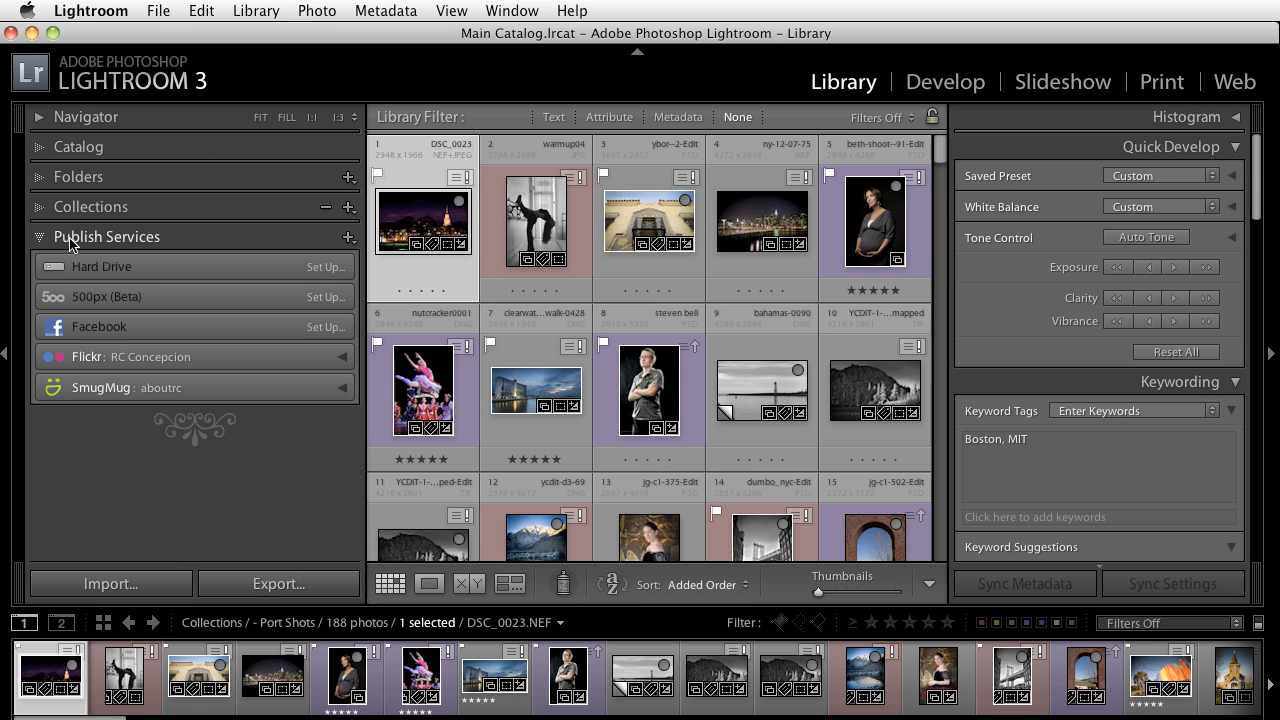
pyautogui.moveTo(813, 112)
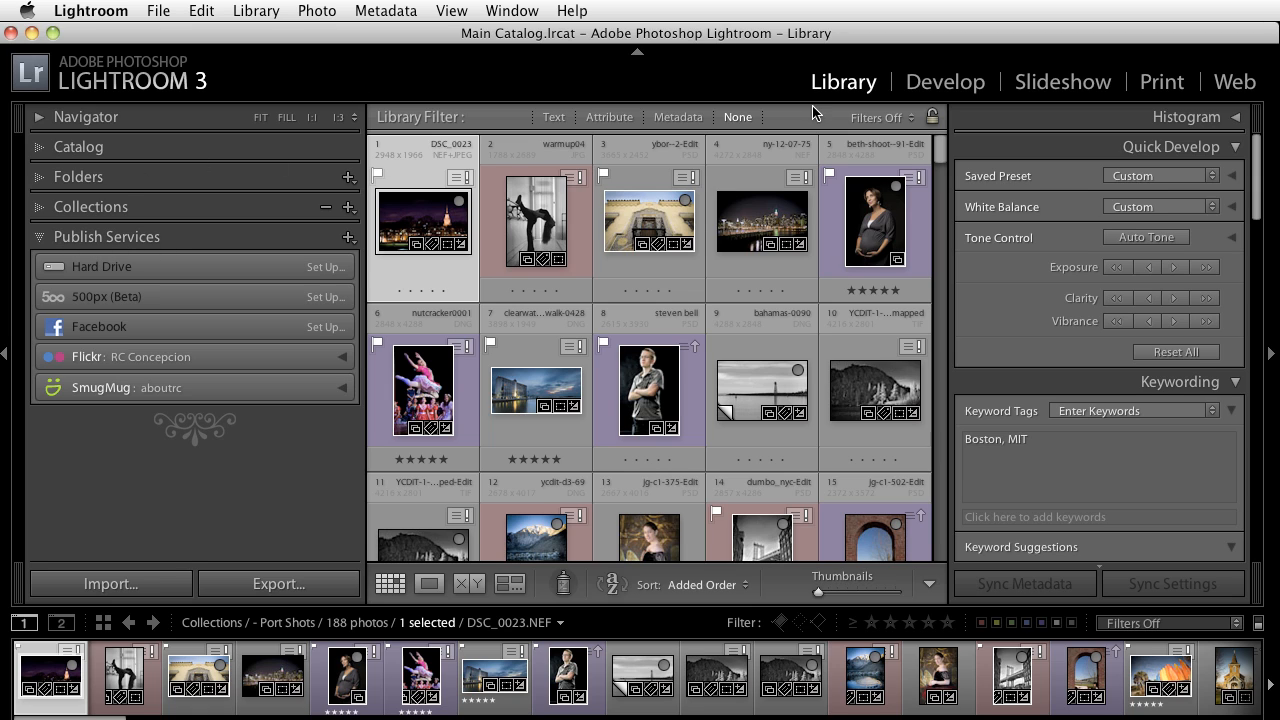
pyautogui.moveTo(835, 88)
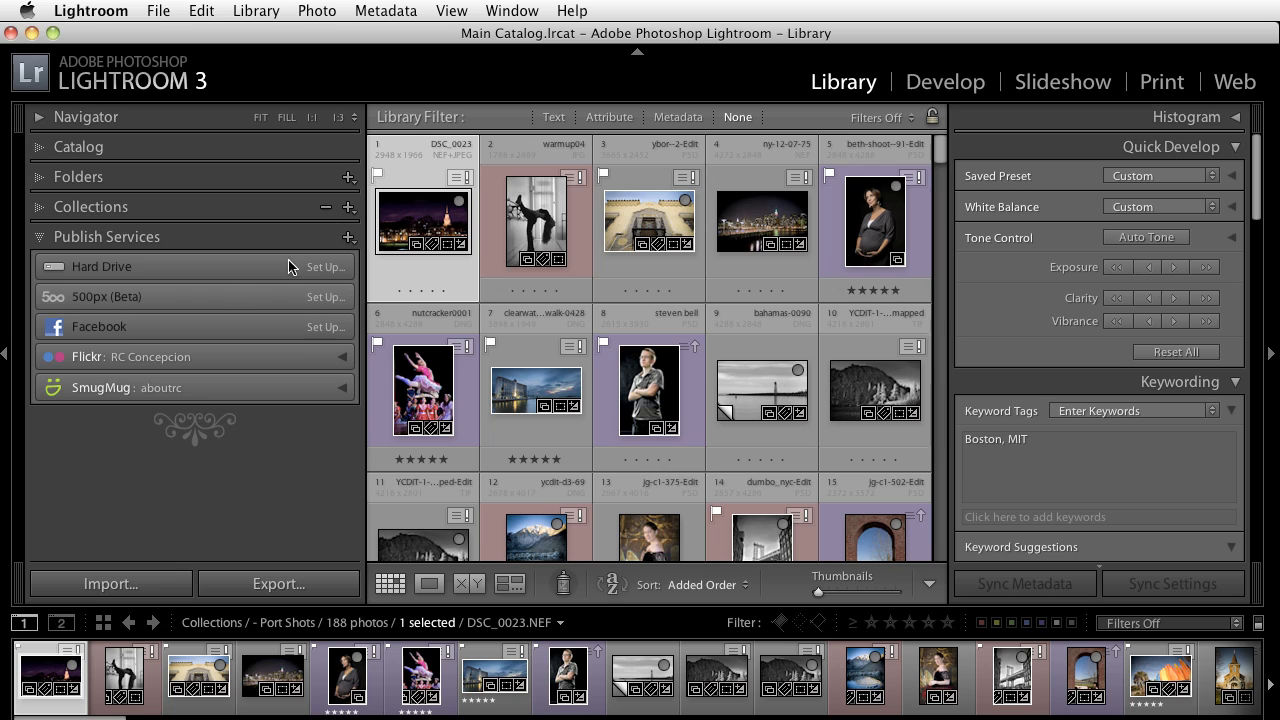
pyautogui.moveTo(118, 277)
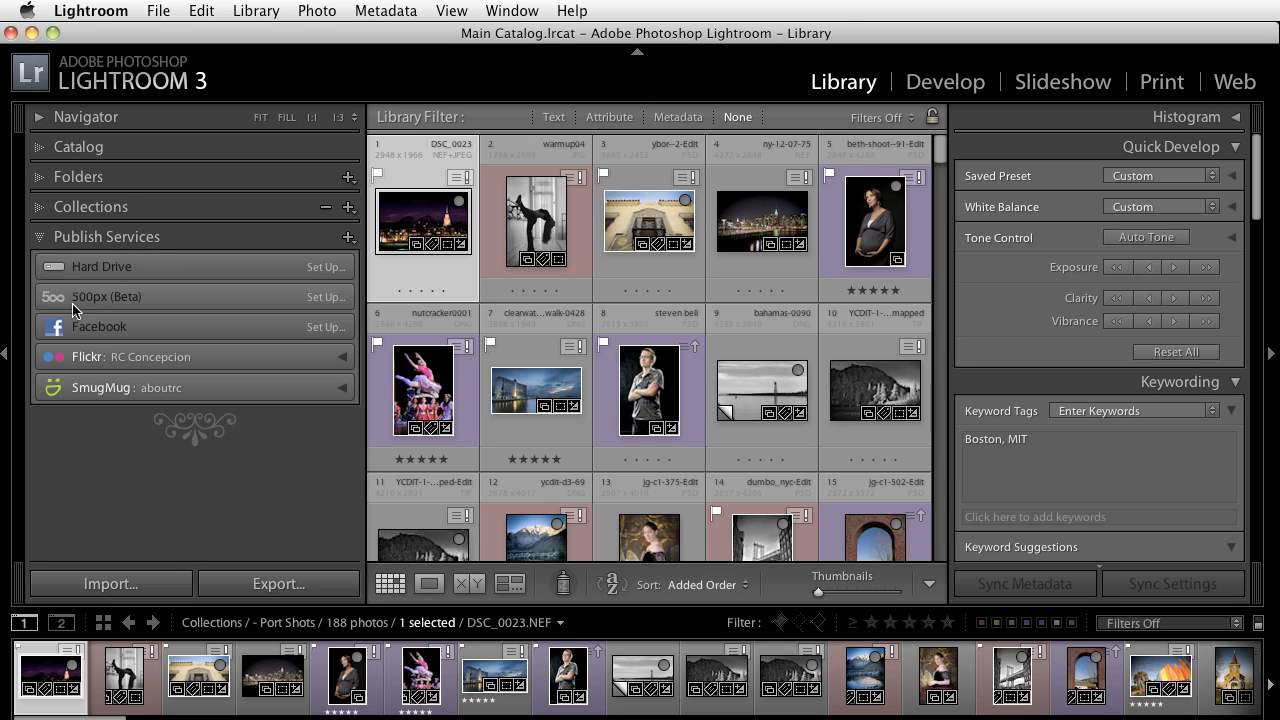
pyautogui.moveTo(115, 310)
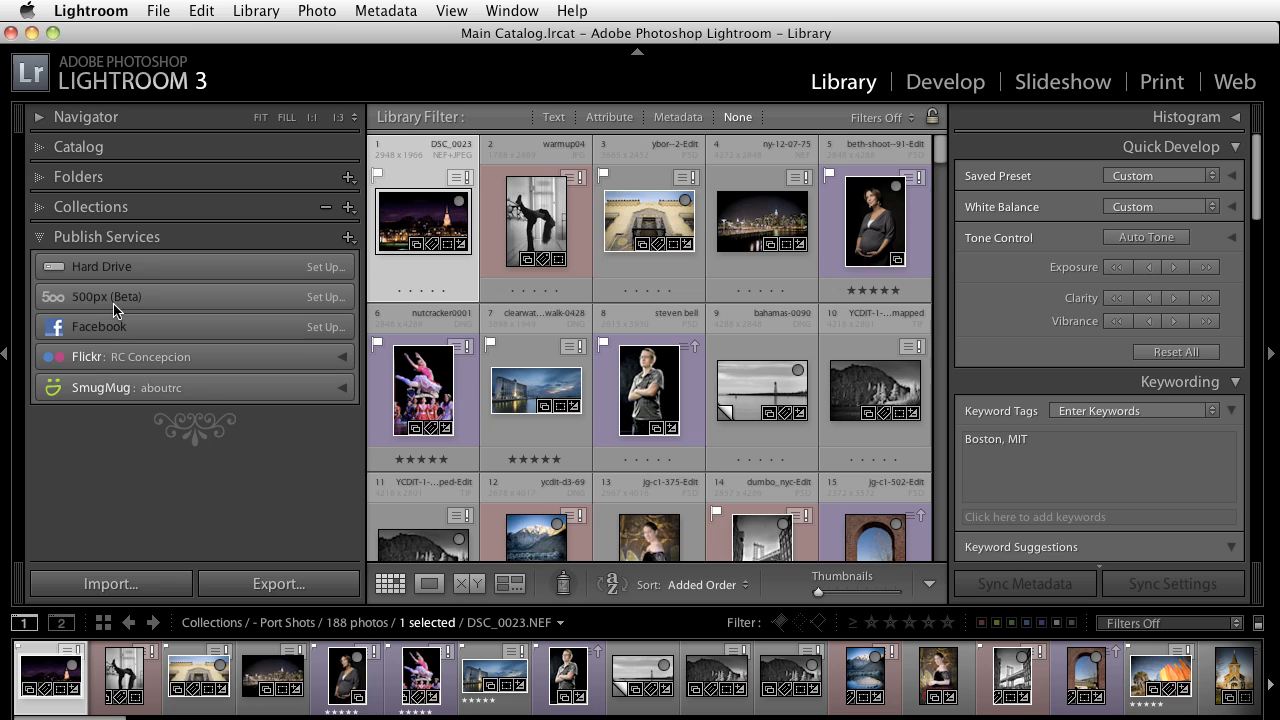
pyautogui.moveTo(328, 297)
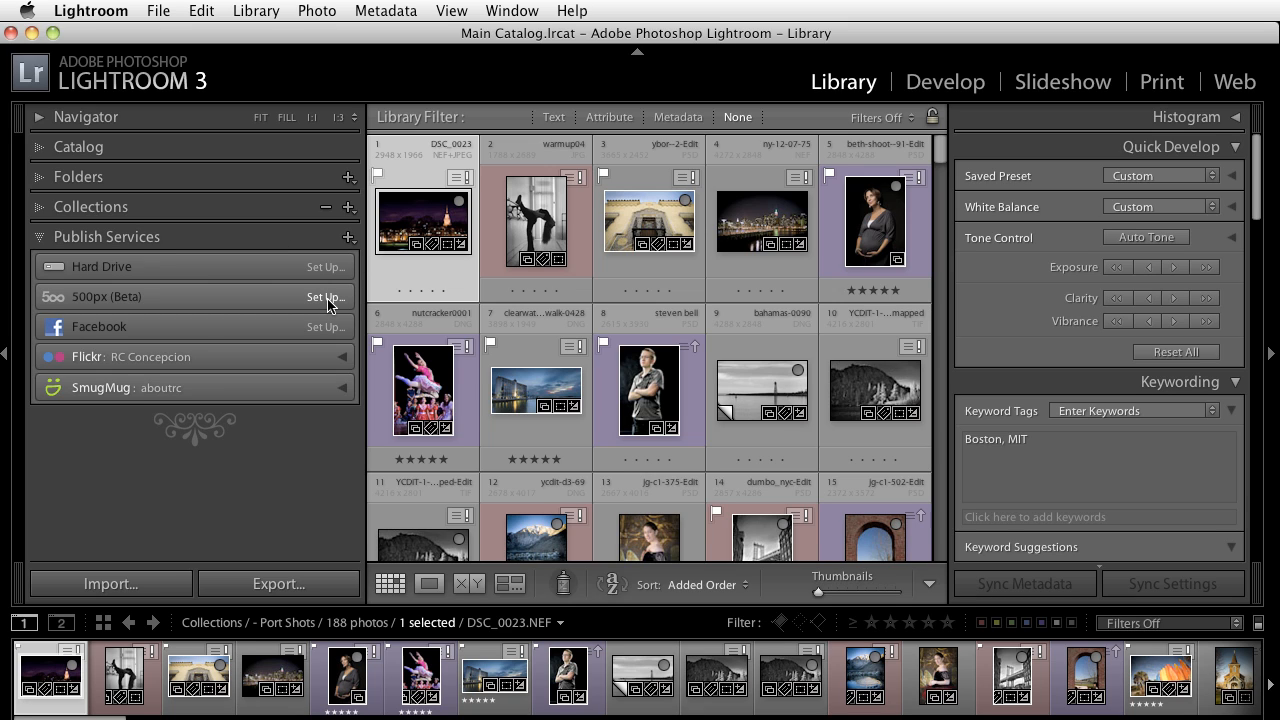
# Select the 500px (Beta) service and enter the description 'Rcs 500px Account'.
pyautogui.click(324, 296)
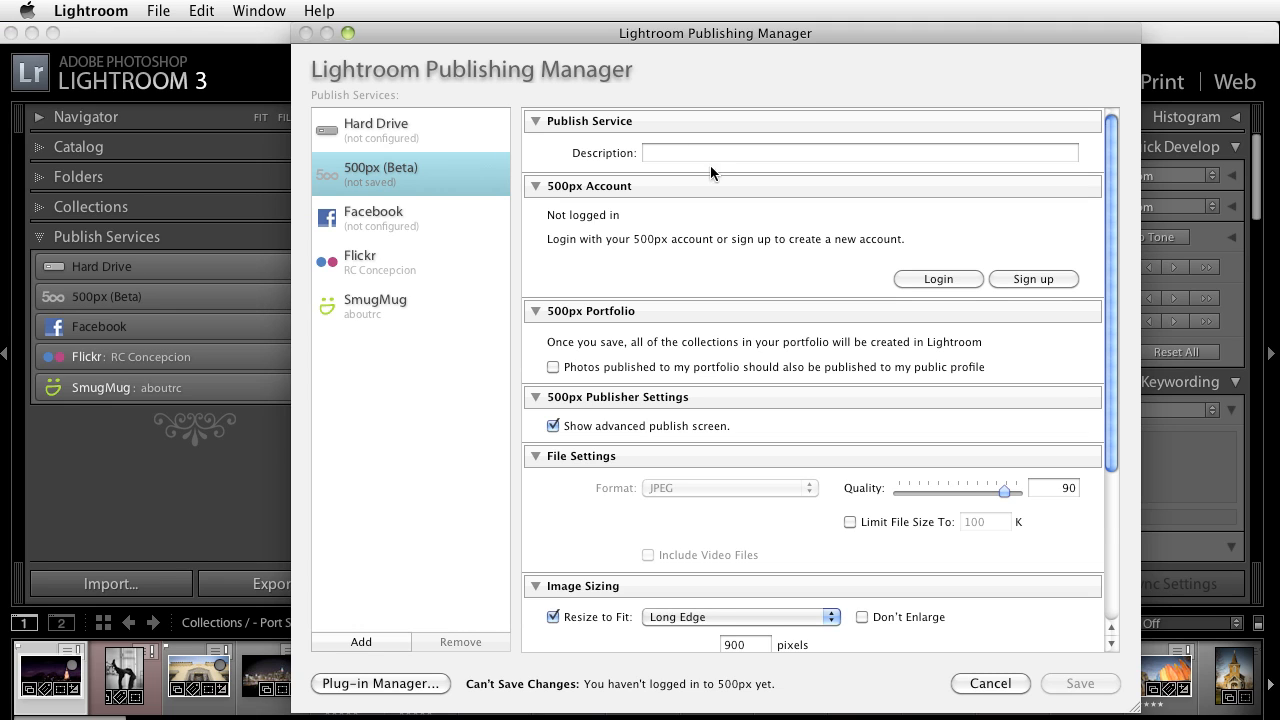
pyautogui.write('R')
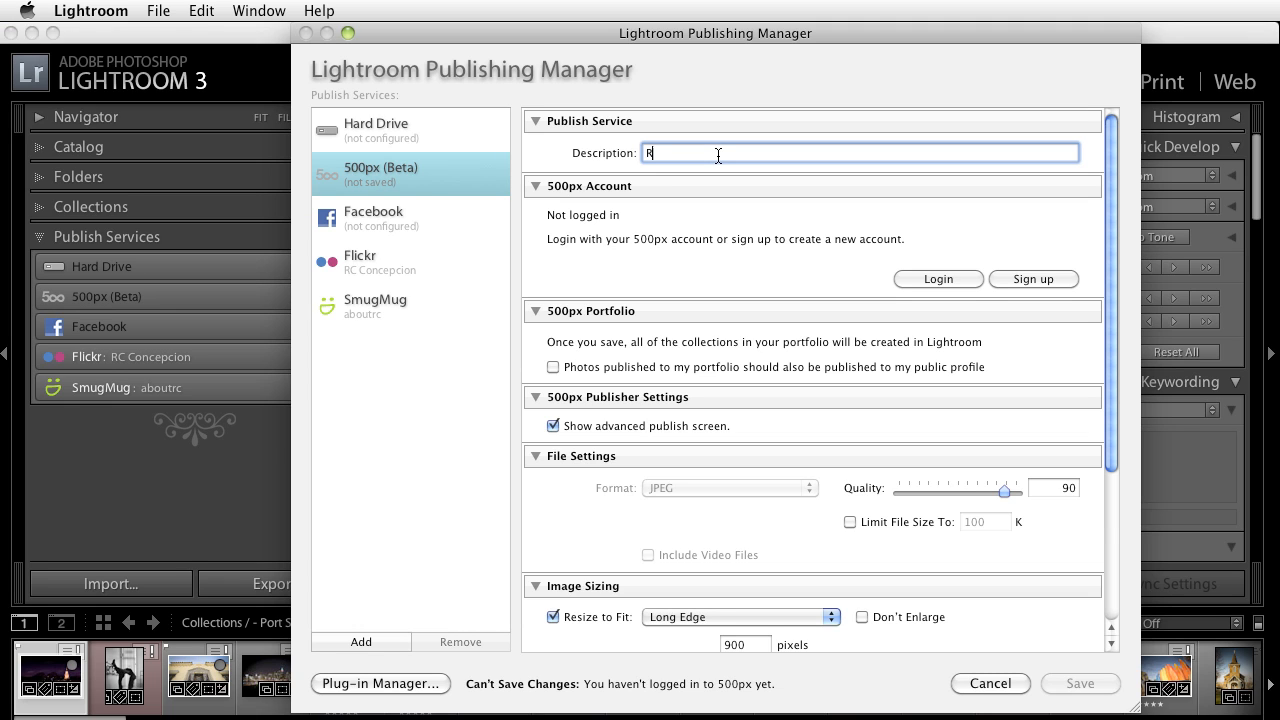
pyautogui.write('cs 500')
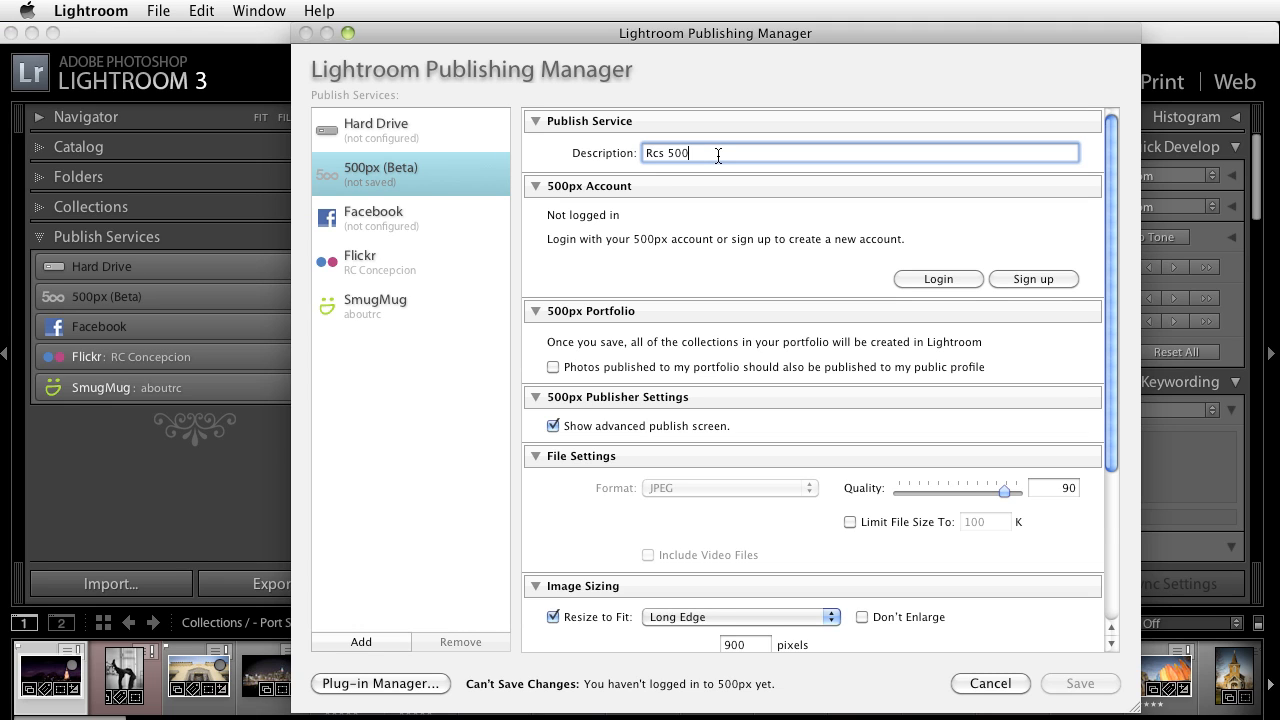
pyautogui.write('px Account')
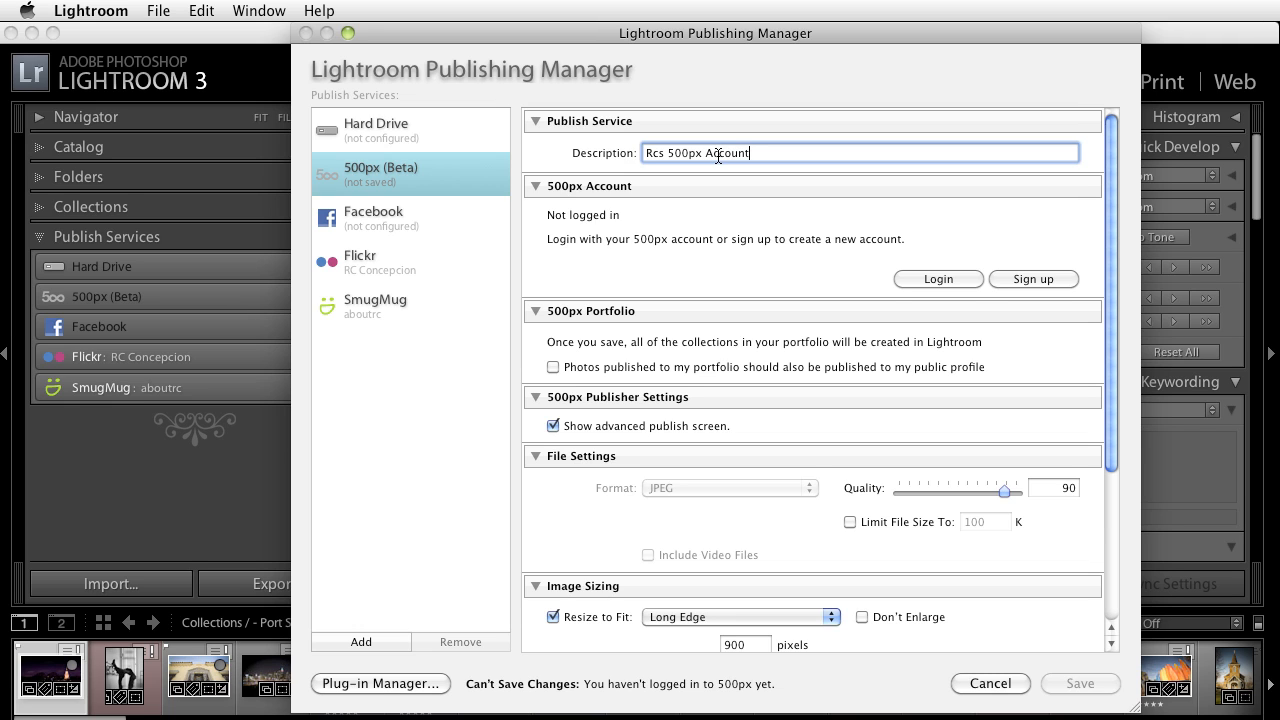
pyautogui.moveTo(967, 277)
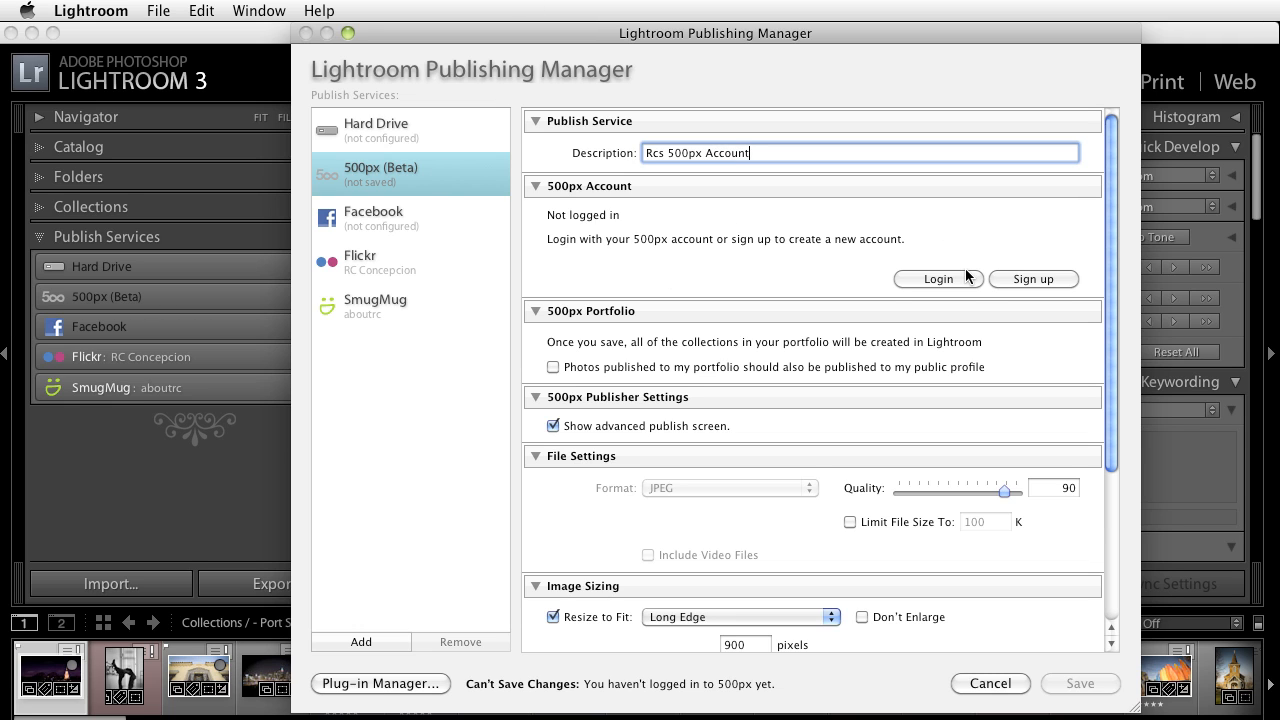
# Log in to 500px as 'aboutrc' from the publish service settings.
pyautogui.click(937, 278)
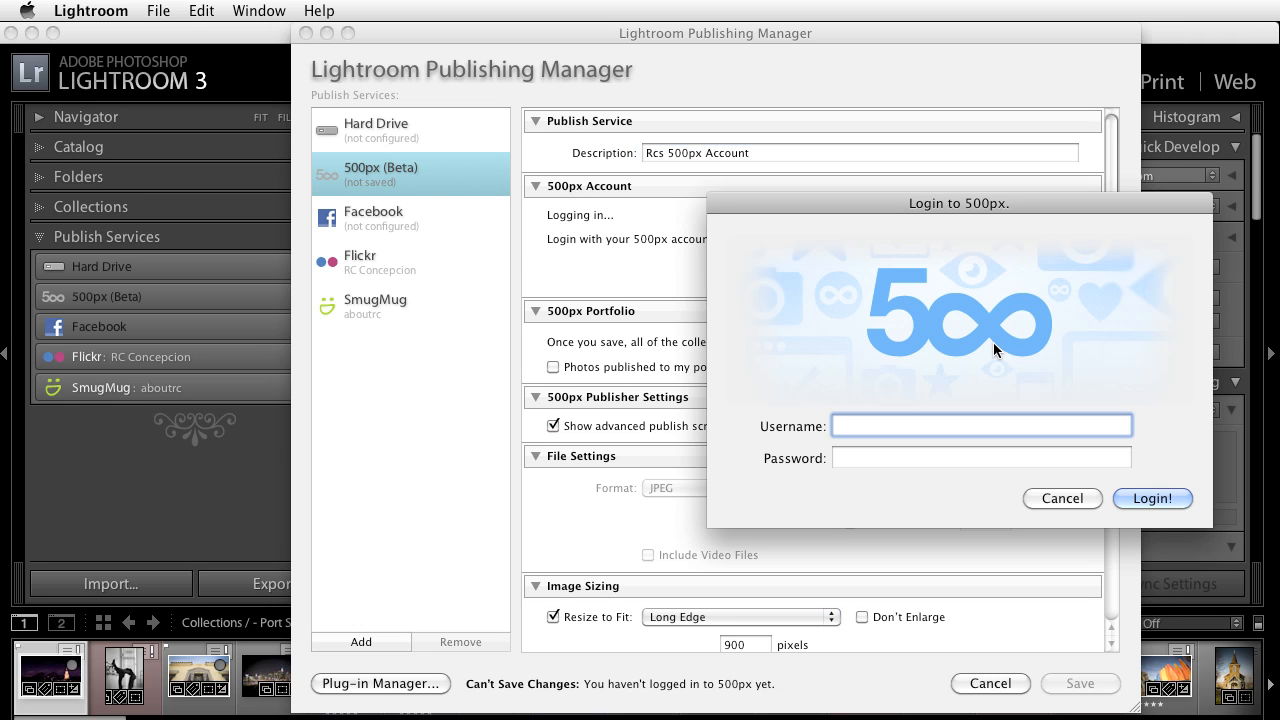
pyautogui.write('aboutrc')
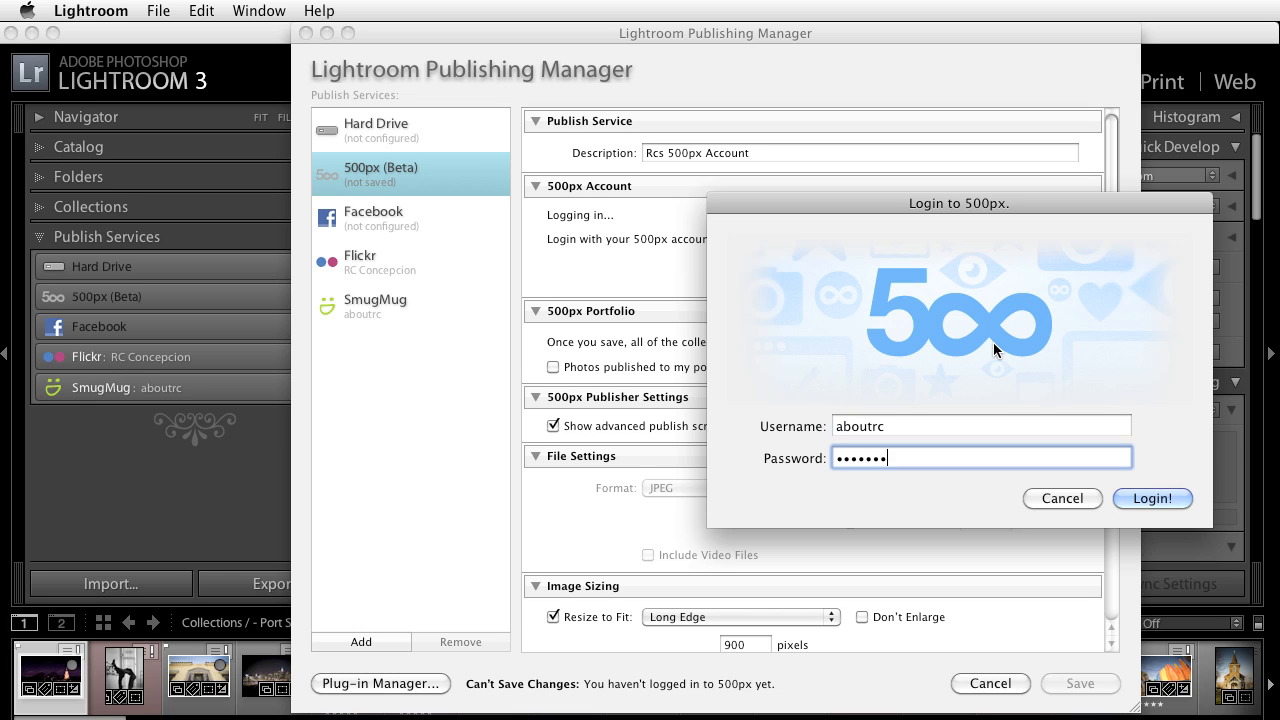
pyautogui.click(1151, 498)
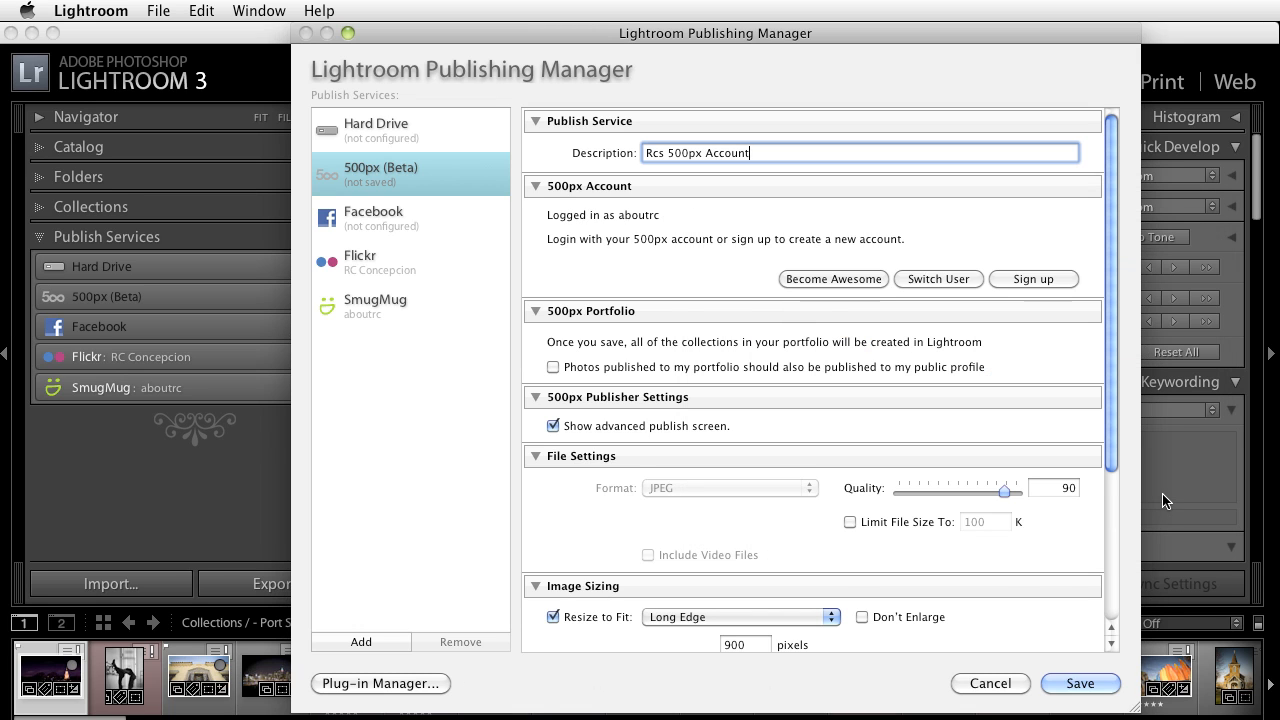
# Unlock unlimited uploads, resize to 1400 pixels long edge, and sharpen for Screen.
pyautogui.click(833, 279)
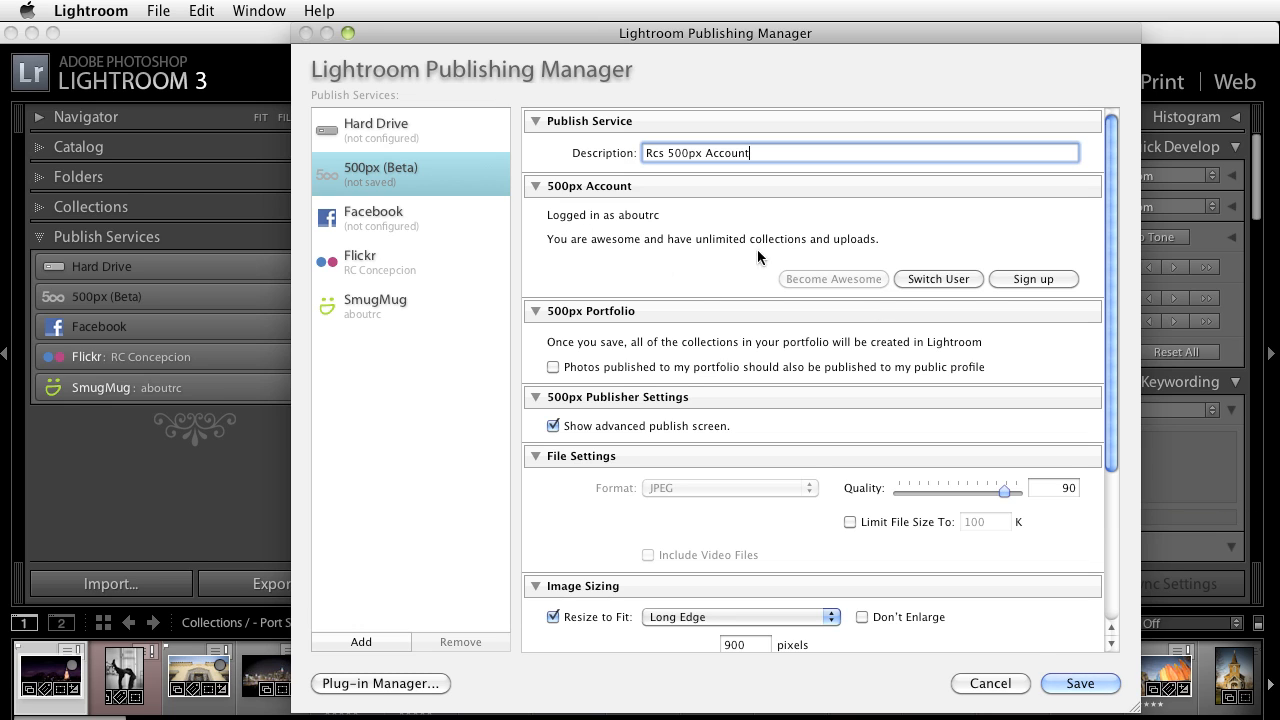
pyautogui.moveTo(976, 261)
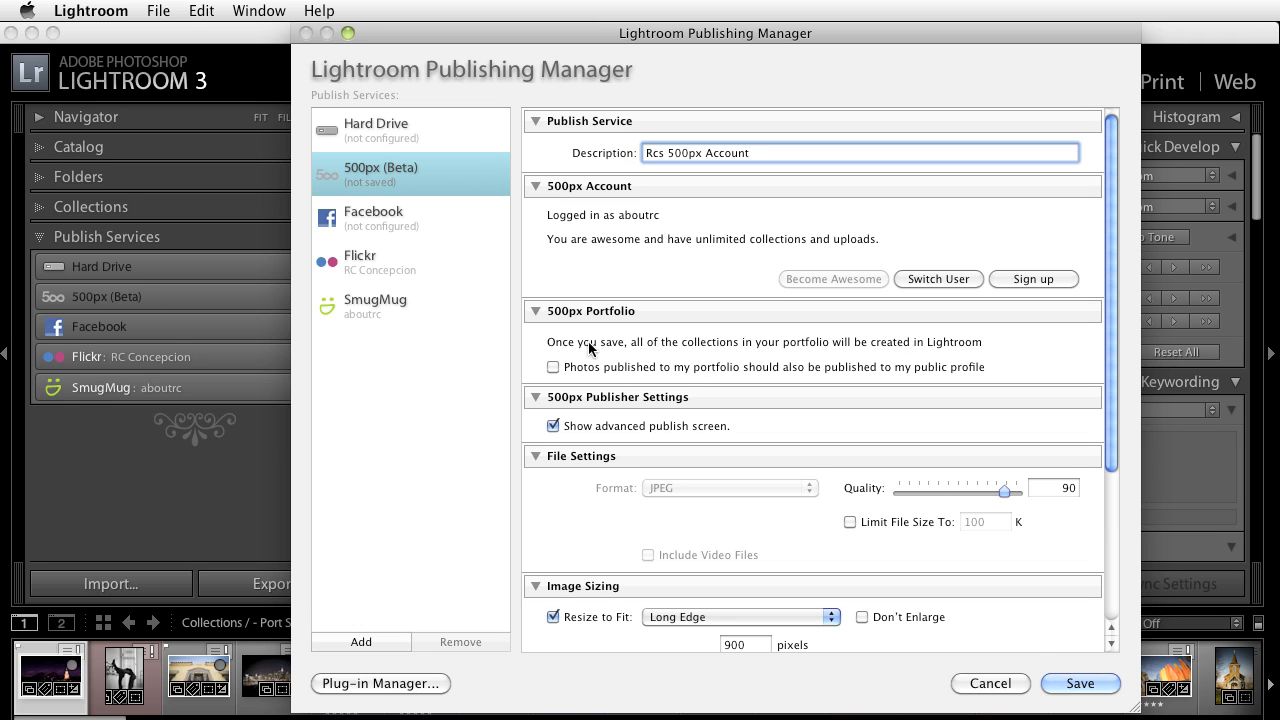
pyautogui.moveTo(878, 354)
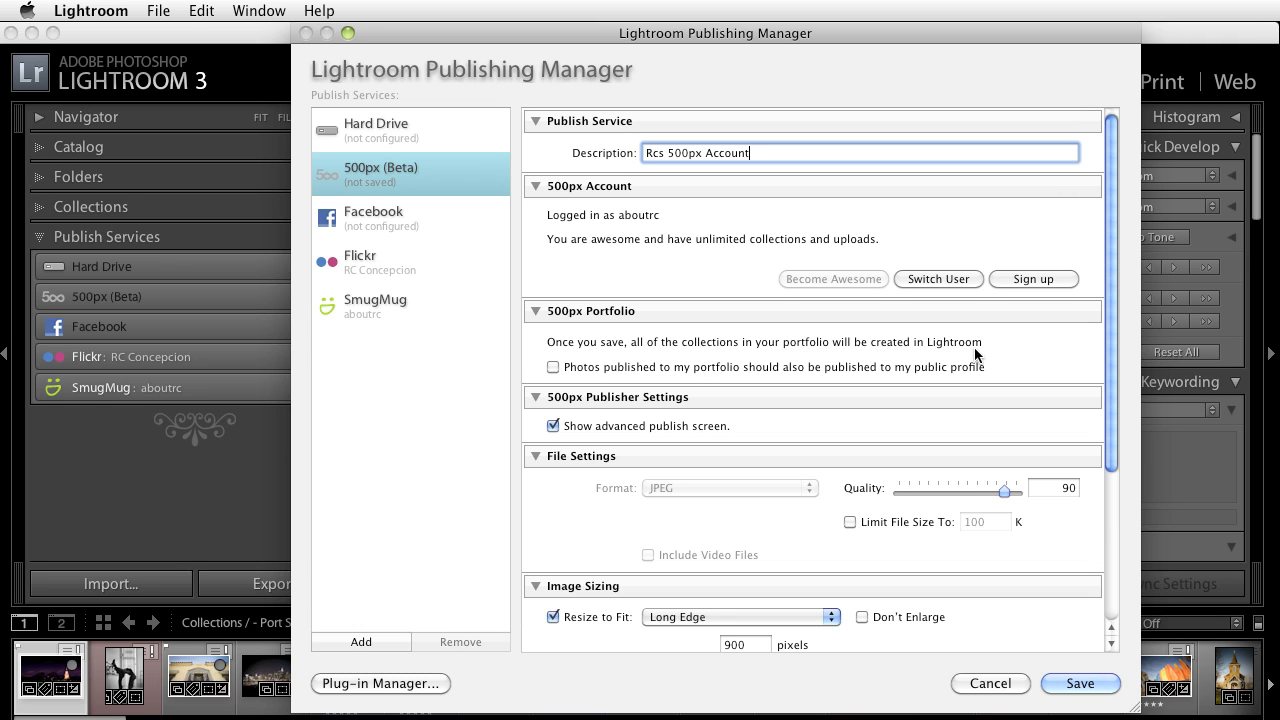
pyautogui.moveTo(757, 374)
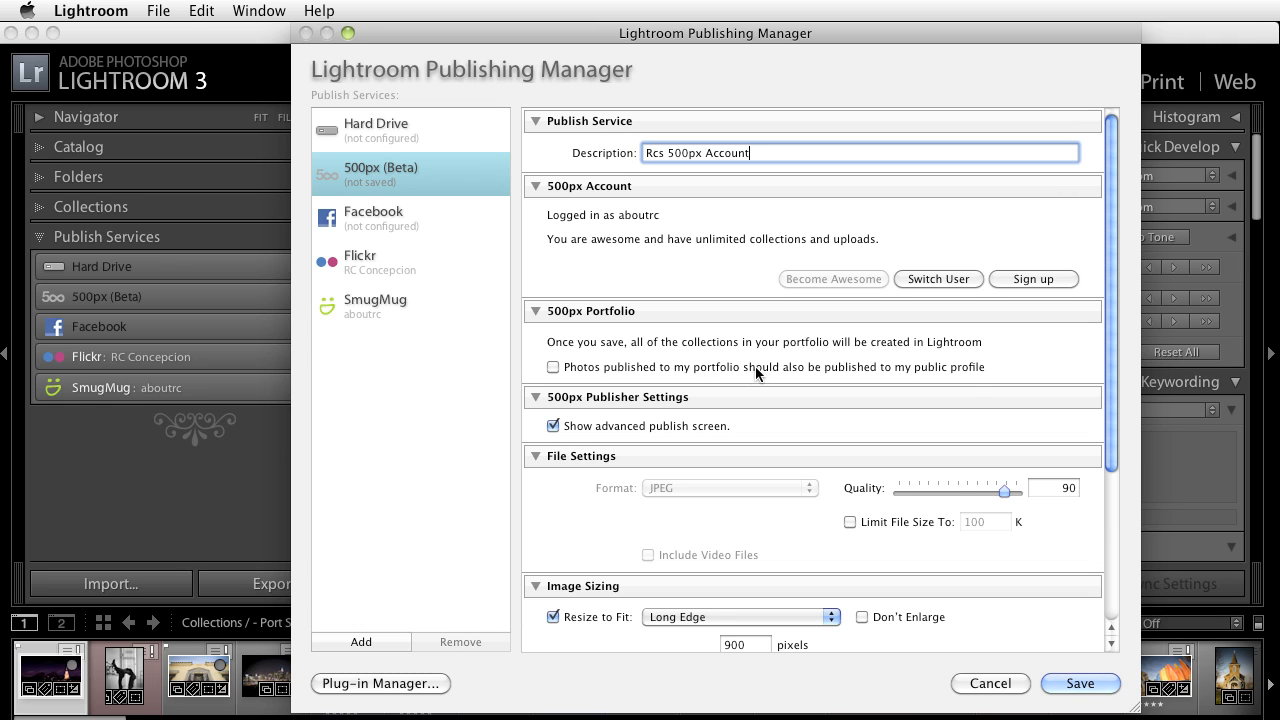
pyautogui.moveTo(923, 401)
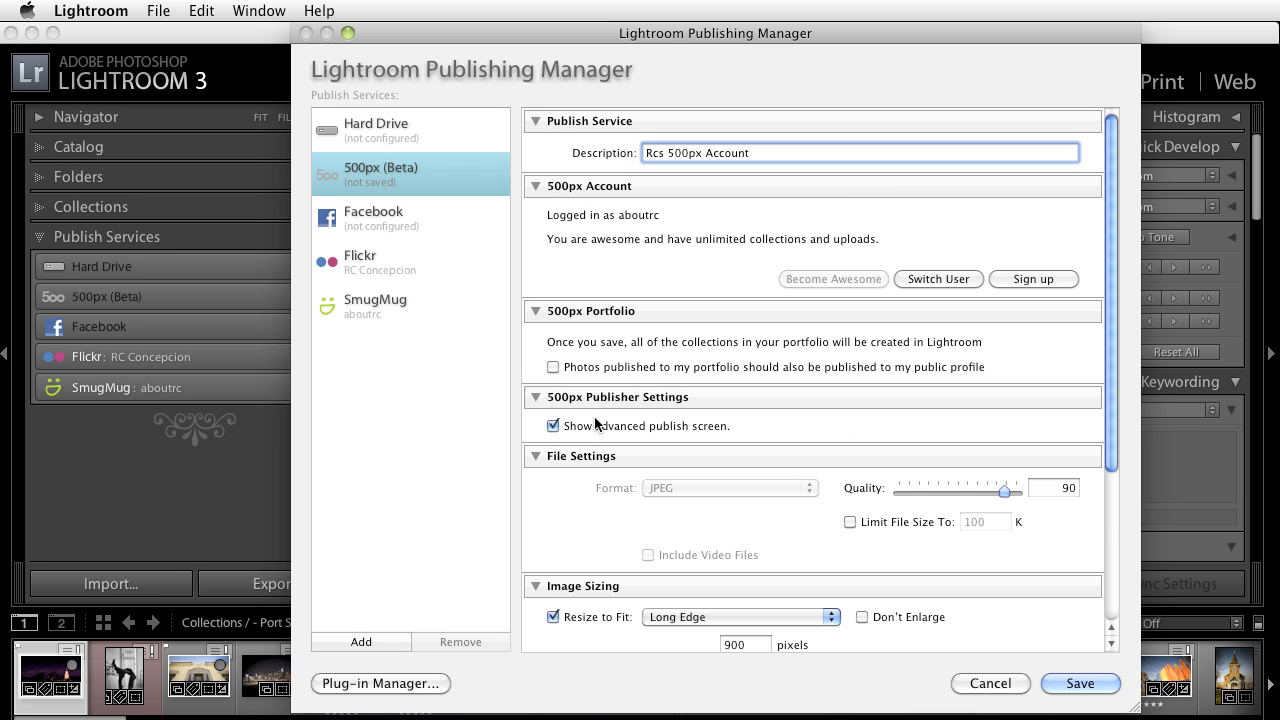
pyautogui.moveTo(701, 514)
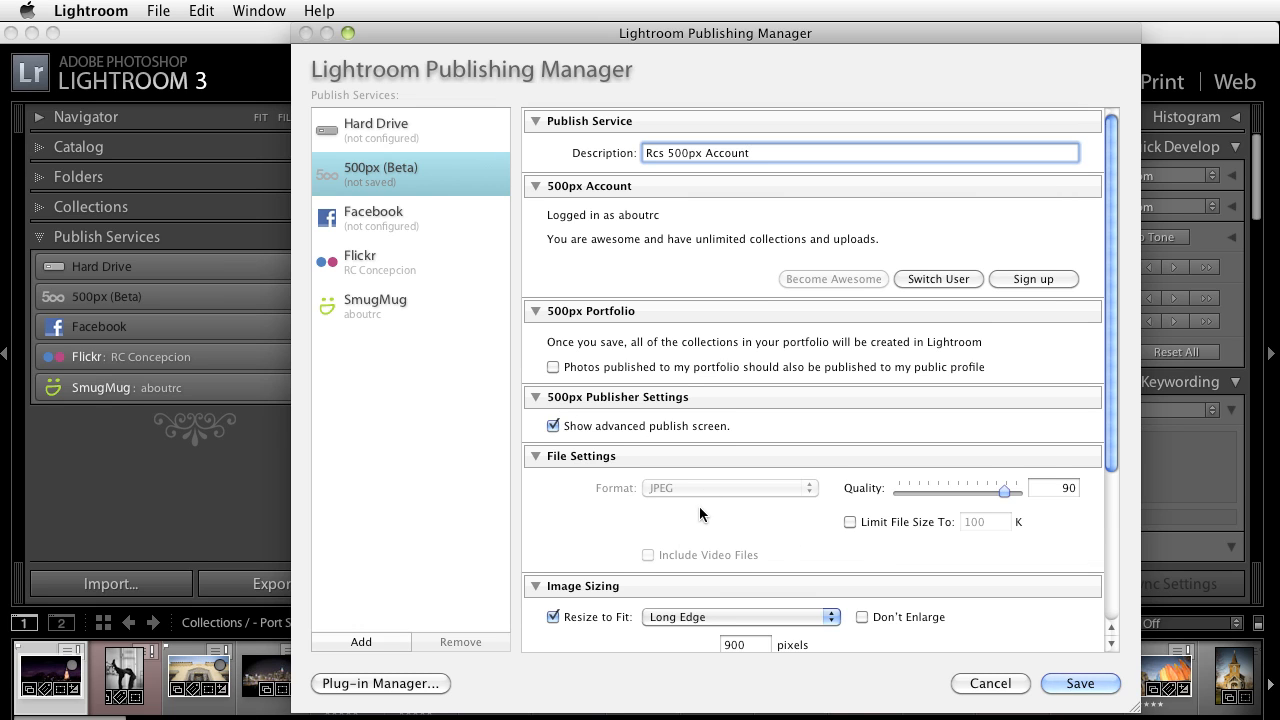
pyautogui.scroll(-3)
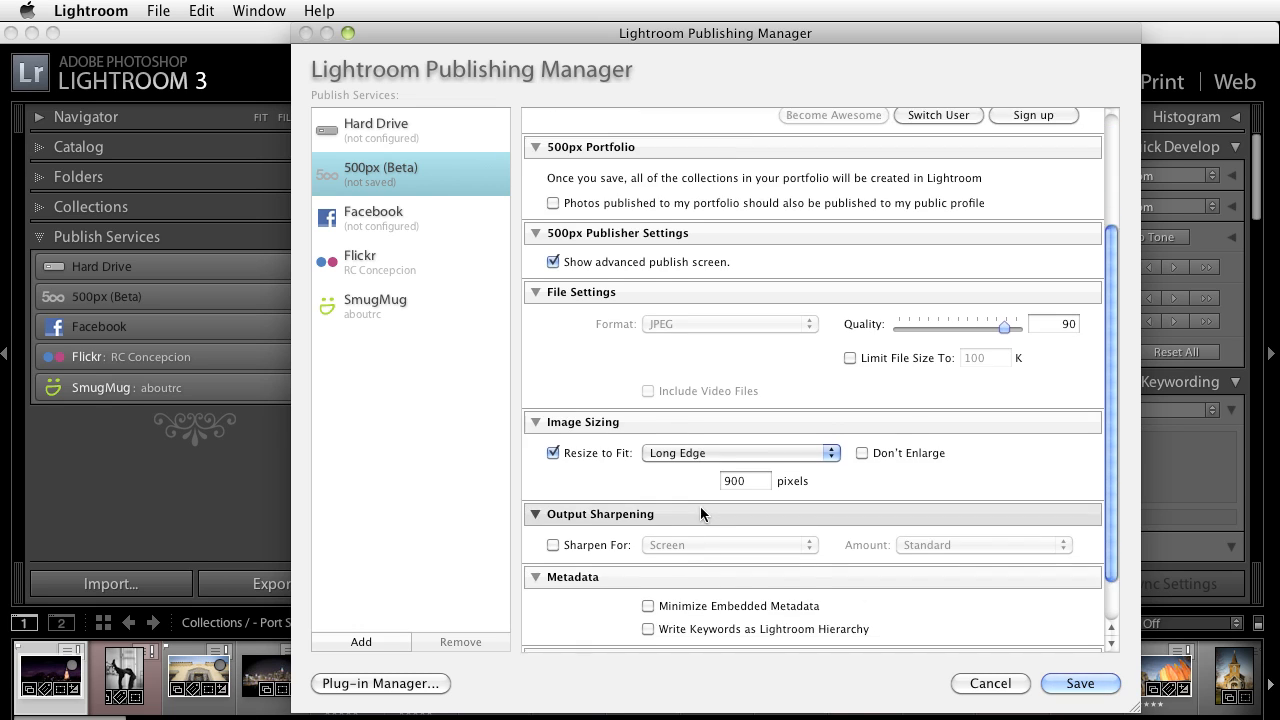
pyautogui.scroll(-3)
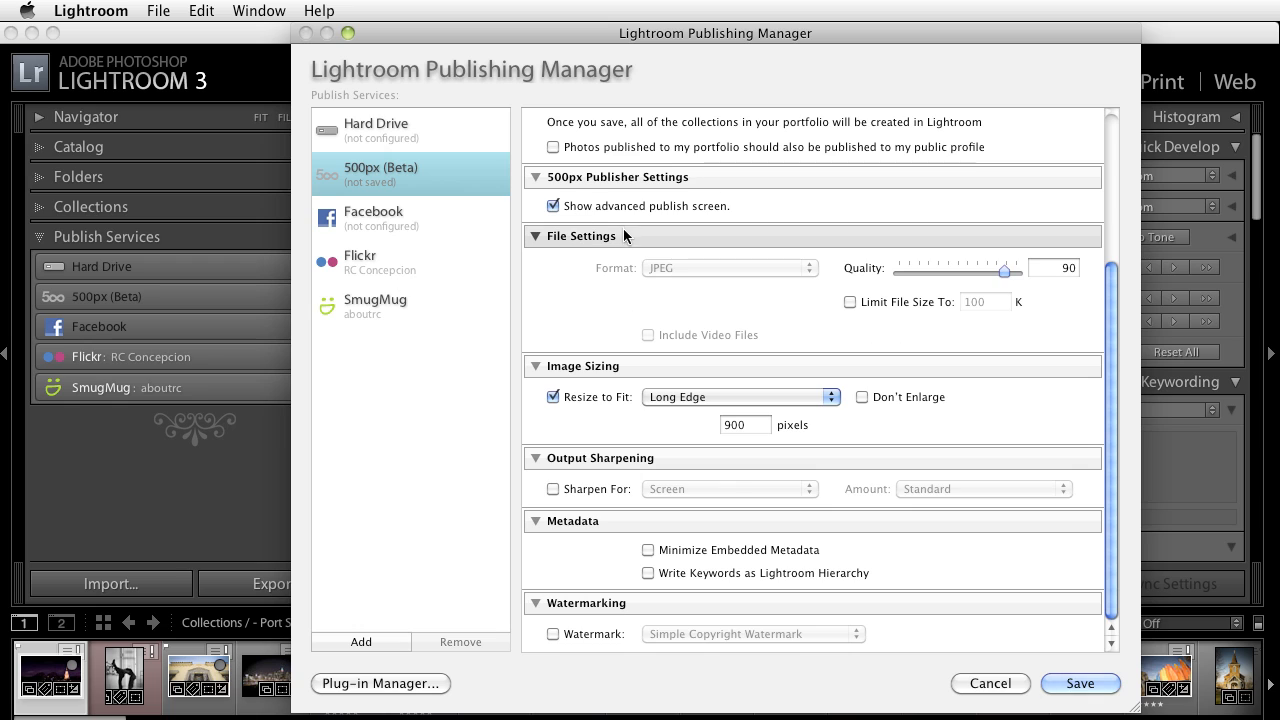
pyautogui.moveTo(655, 271)
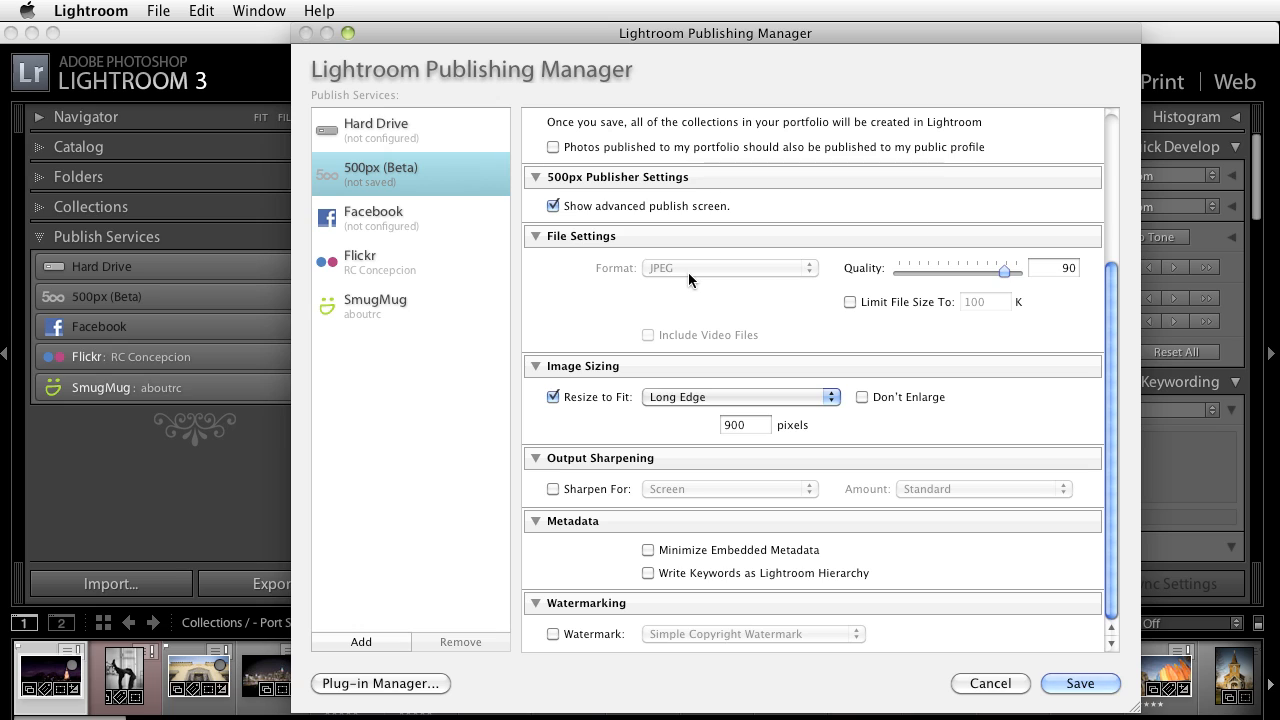
pyautogui.moveTo(938, 291)
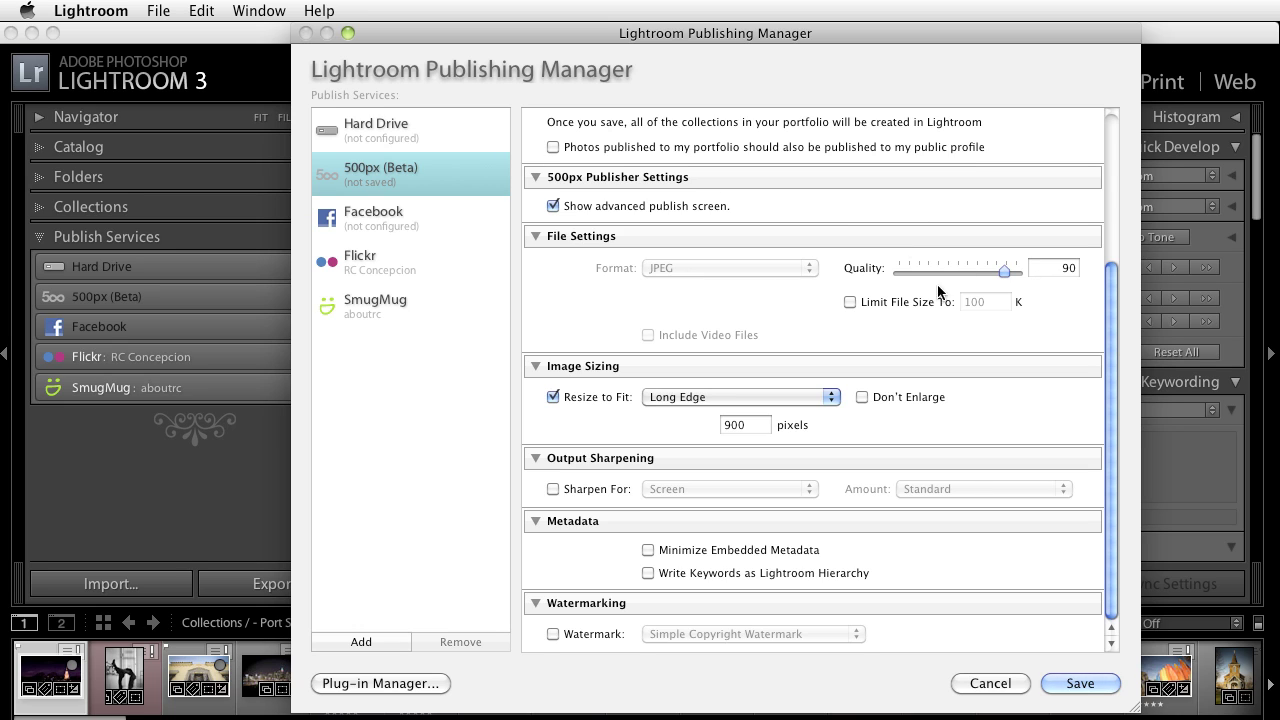
pyautogui.moveTo(995, 234)
pyautogui.write('1400')
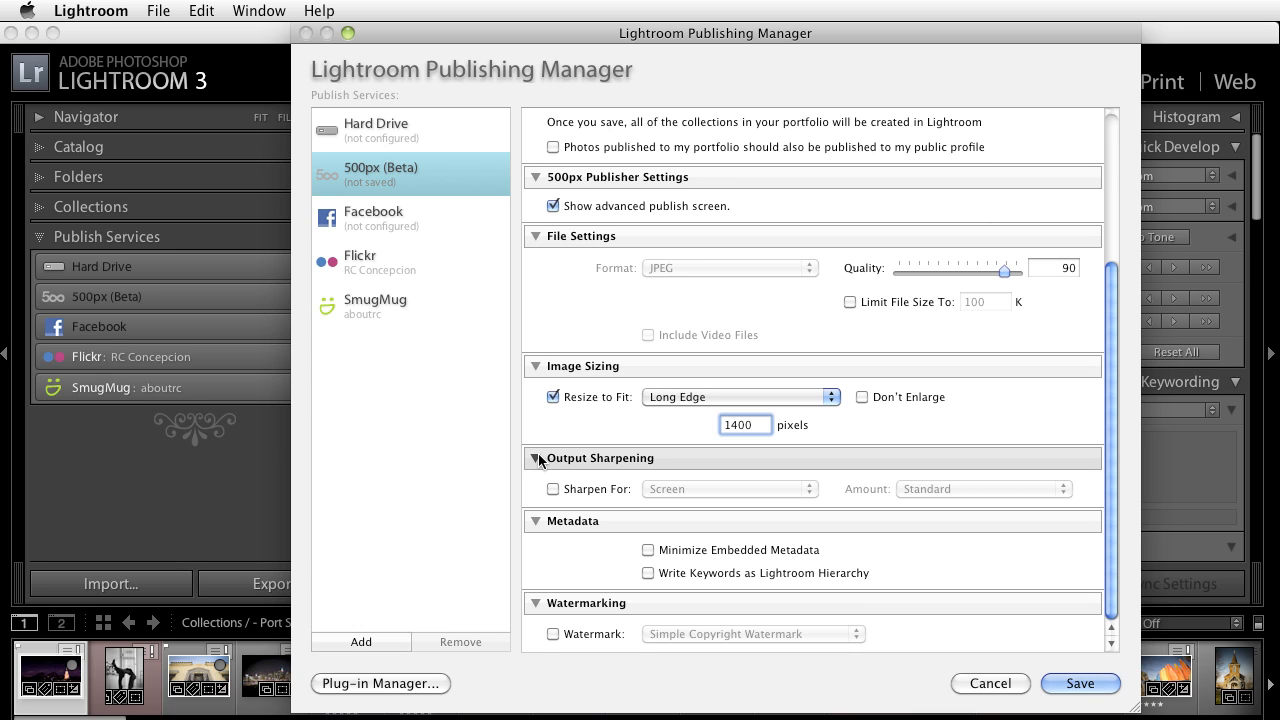
pyautogui.moveTo(573, 466)
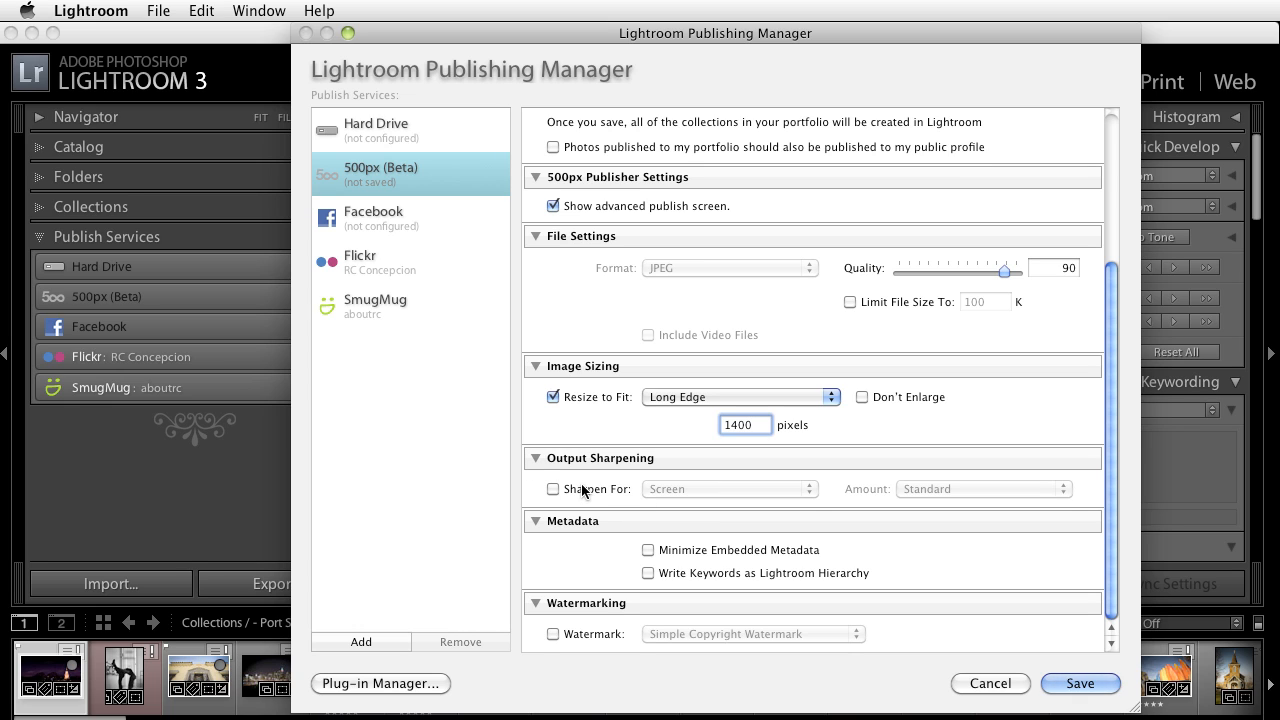
pyautogui.click(553, 489)
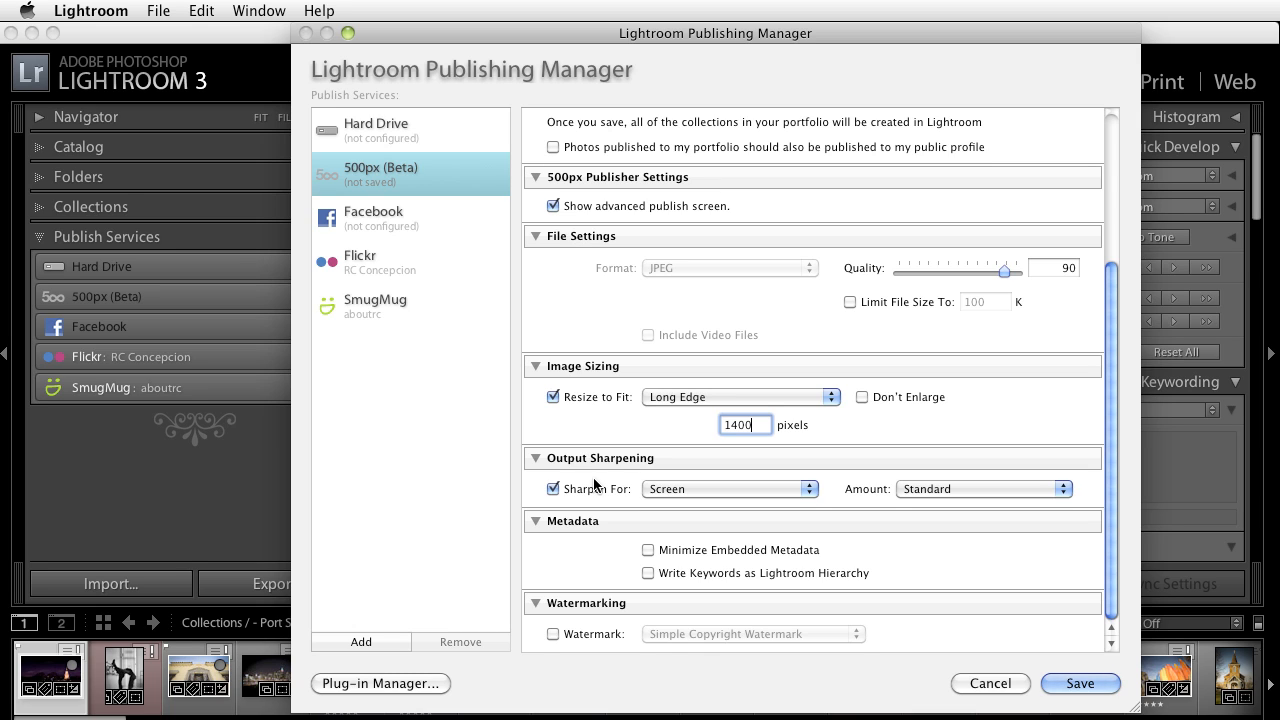
pyautogui.moveTo(915, 548)
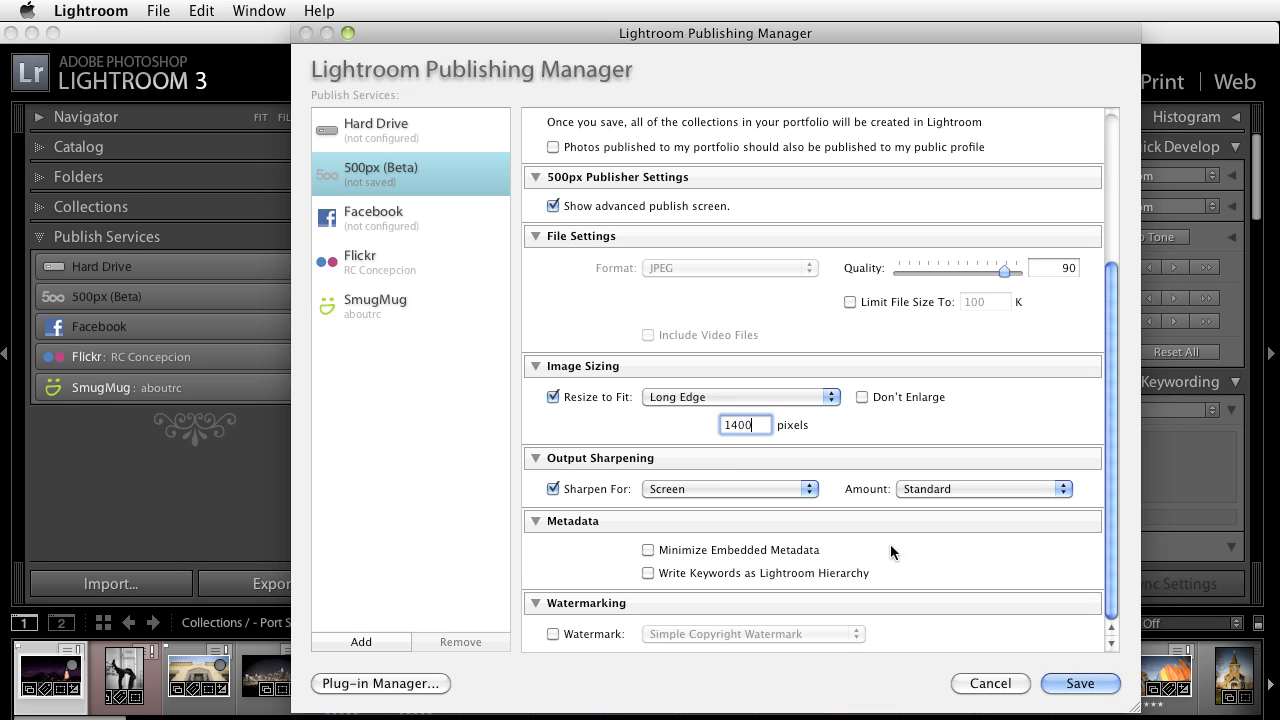
pyautogui.moveTo(668, 552)
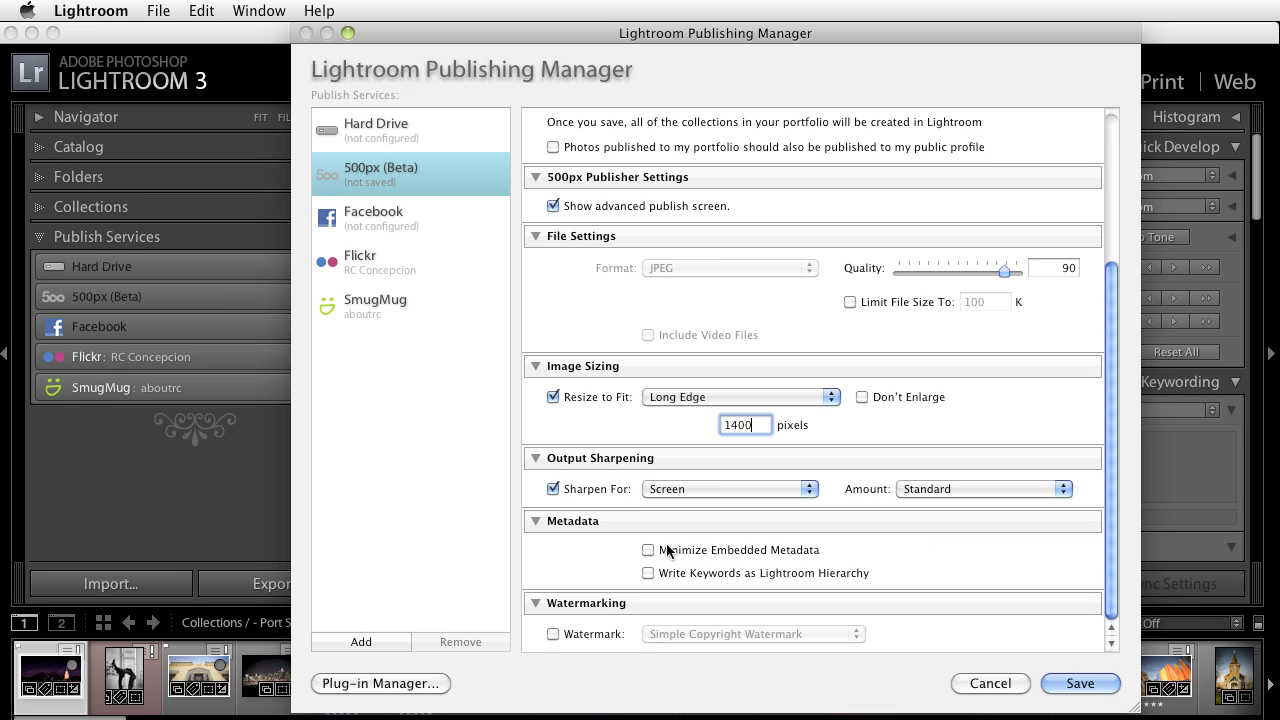
pyautogui.moveTo(723, 557)
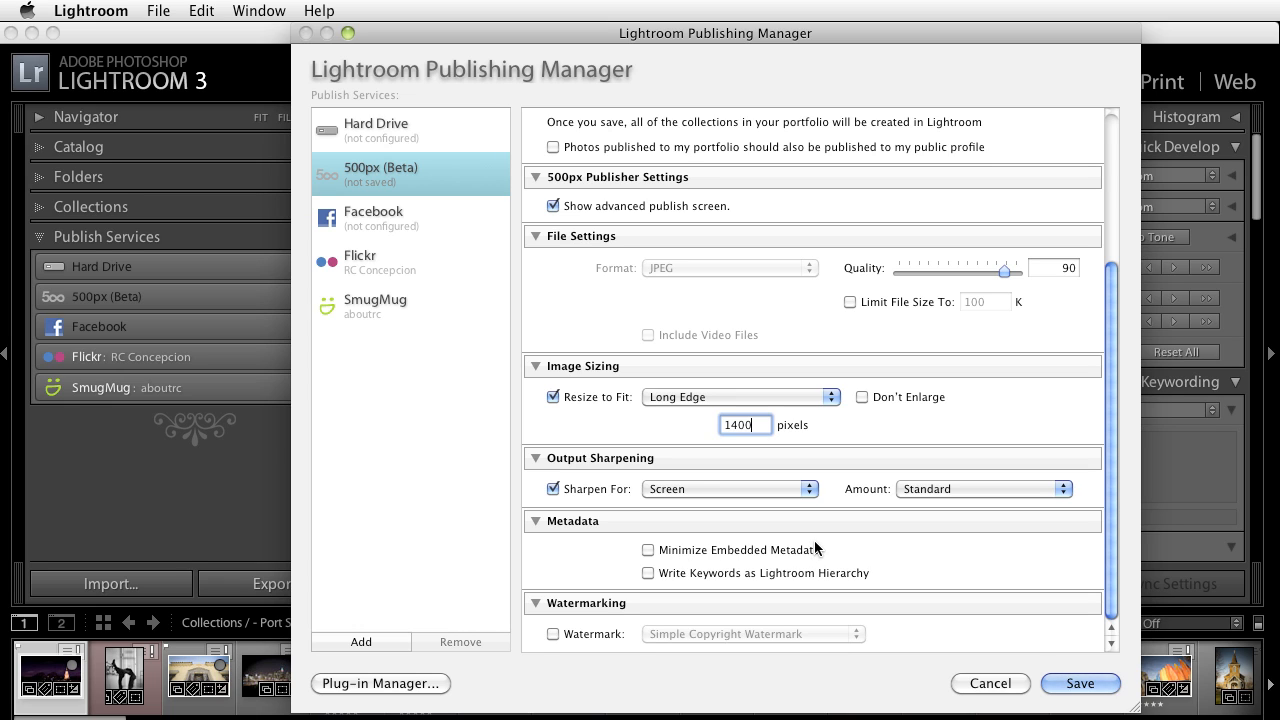
pyautogui.moveTo(893, 544)
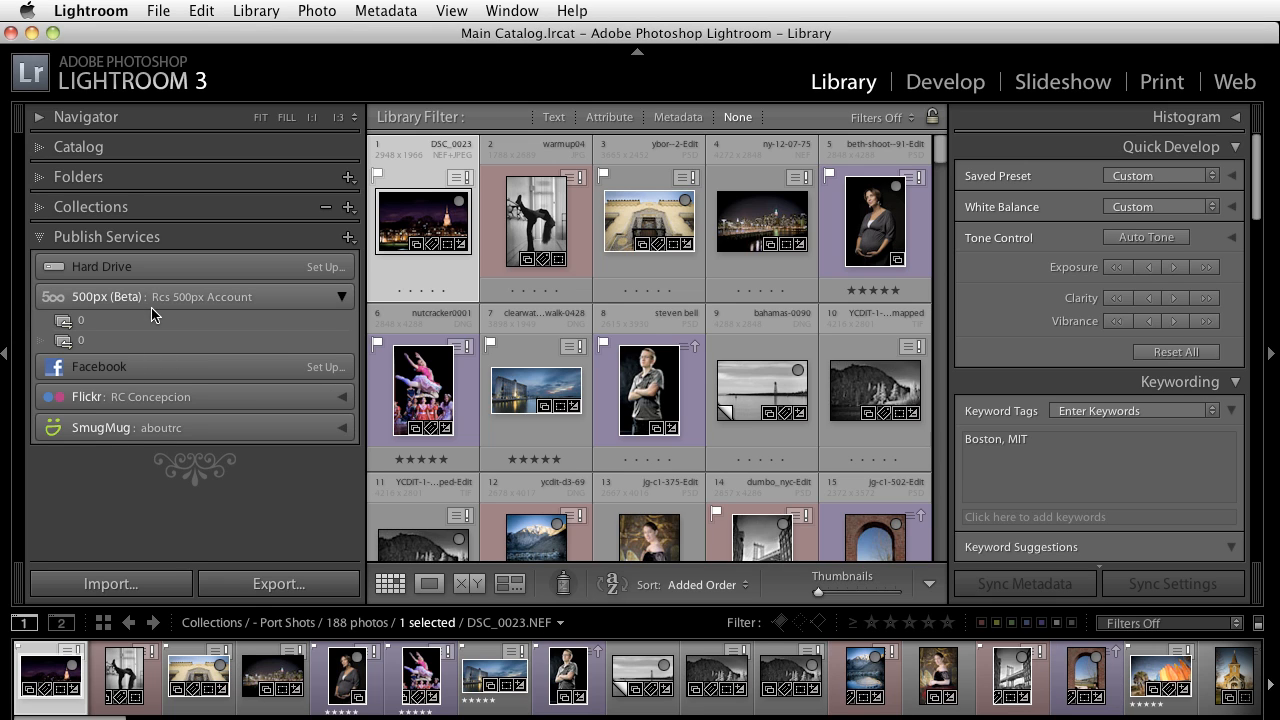
# View the empty 500px collection, then open the Port Shots collection under Collections.
pyautogui.click(81, 320)
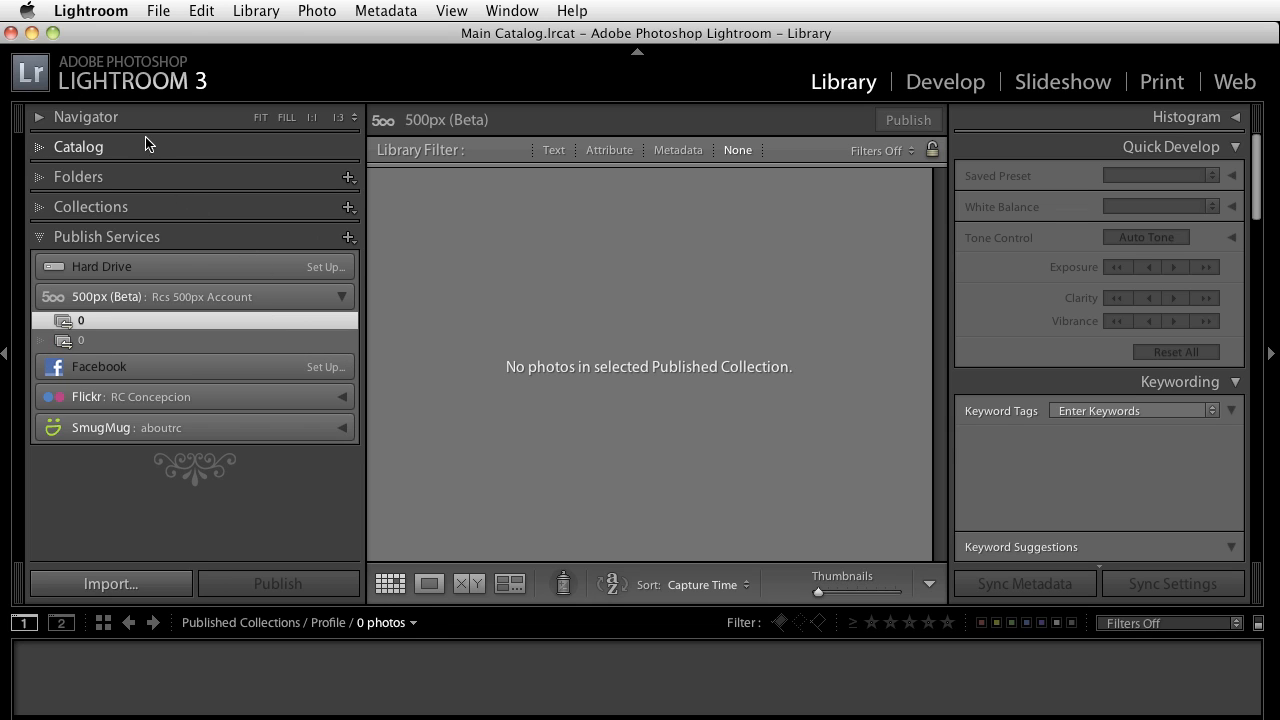
pyautogui.click(77, 146)
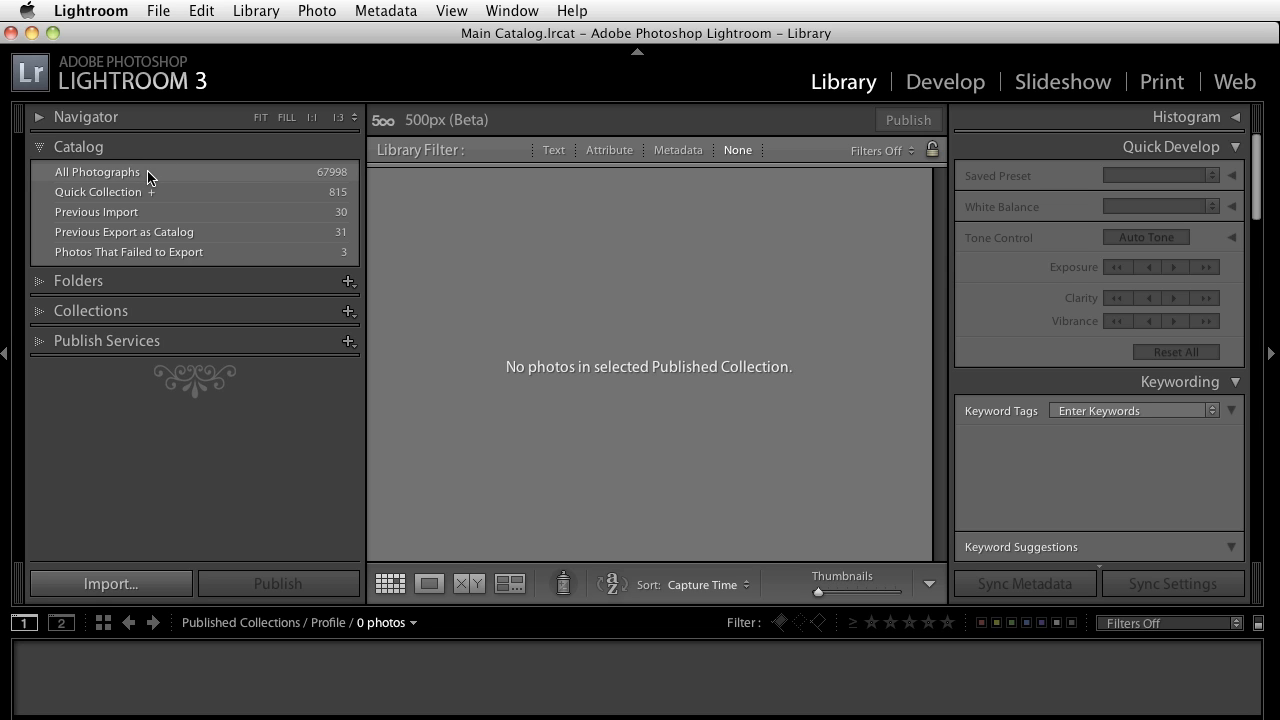
pyautogui.click(90, 206)
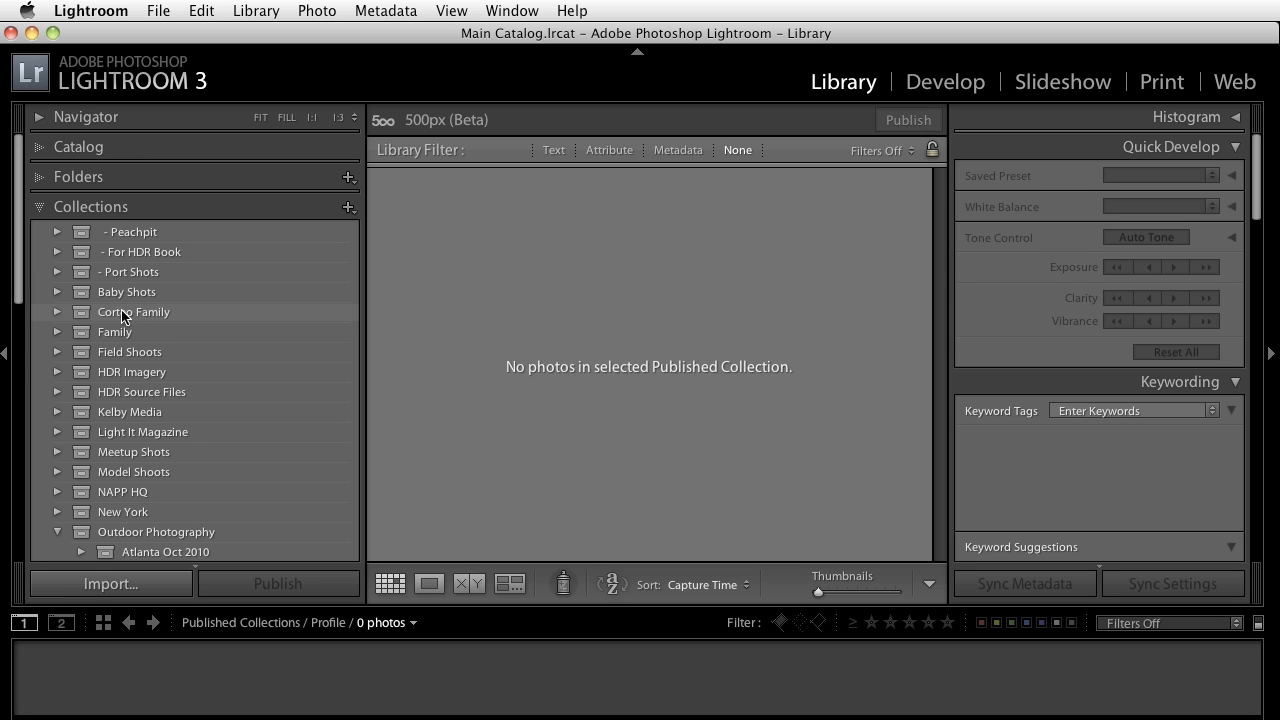
pyautogui.click(131, 271)
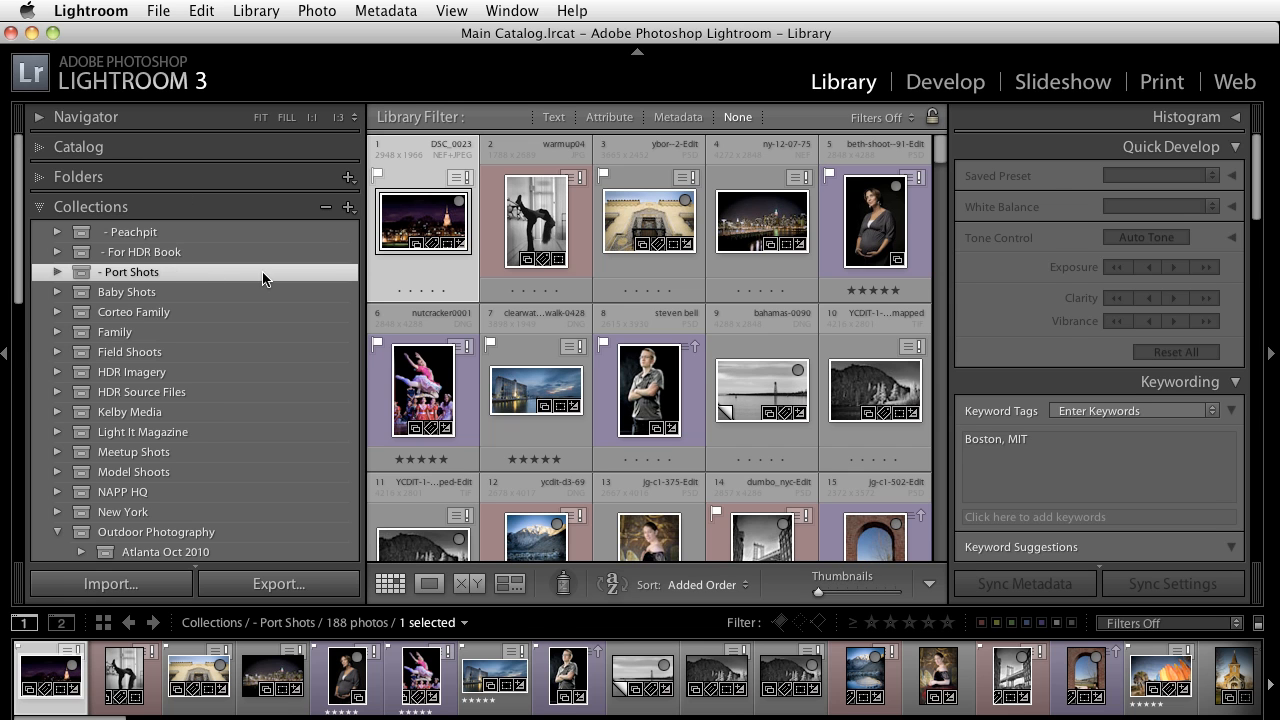
# Scroll through the 188 Port Shots photos in the grid.
pyautogui.click(422, 222)
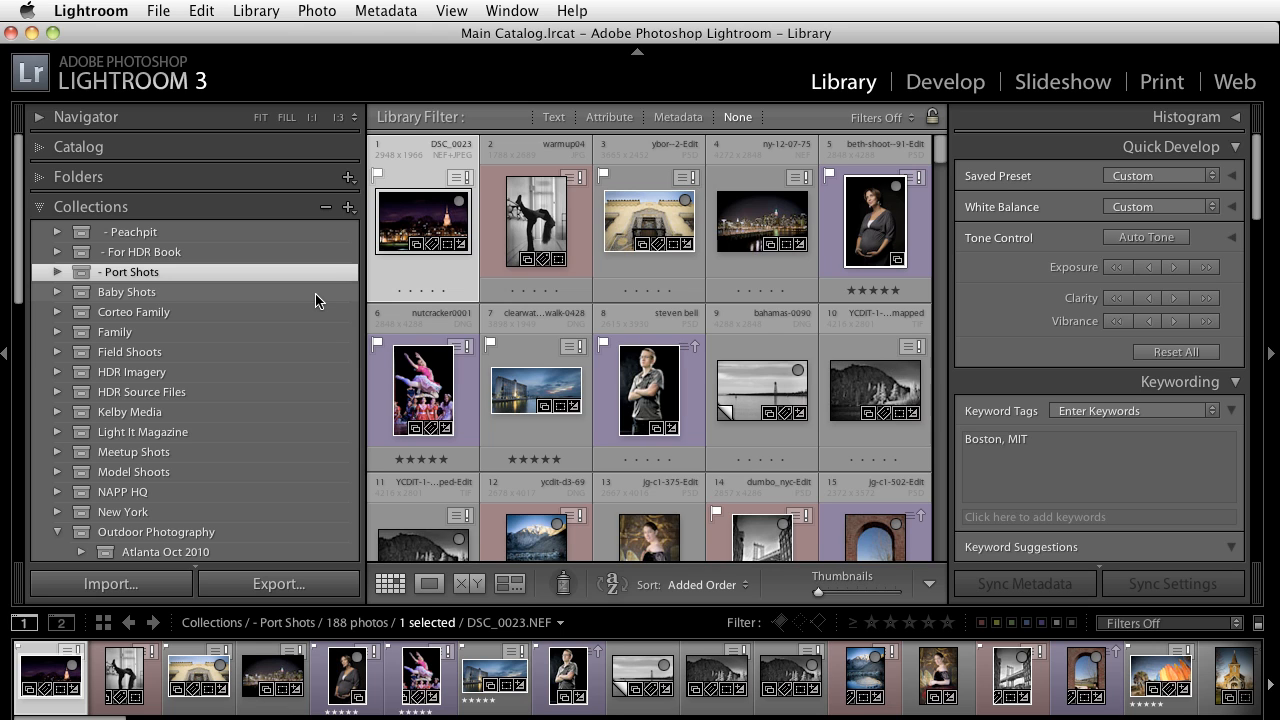
pyautogui.scroll(-3)
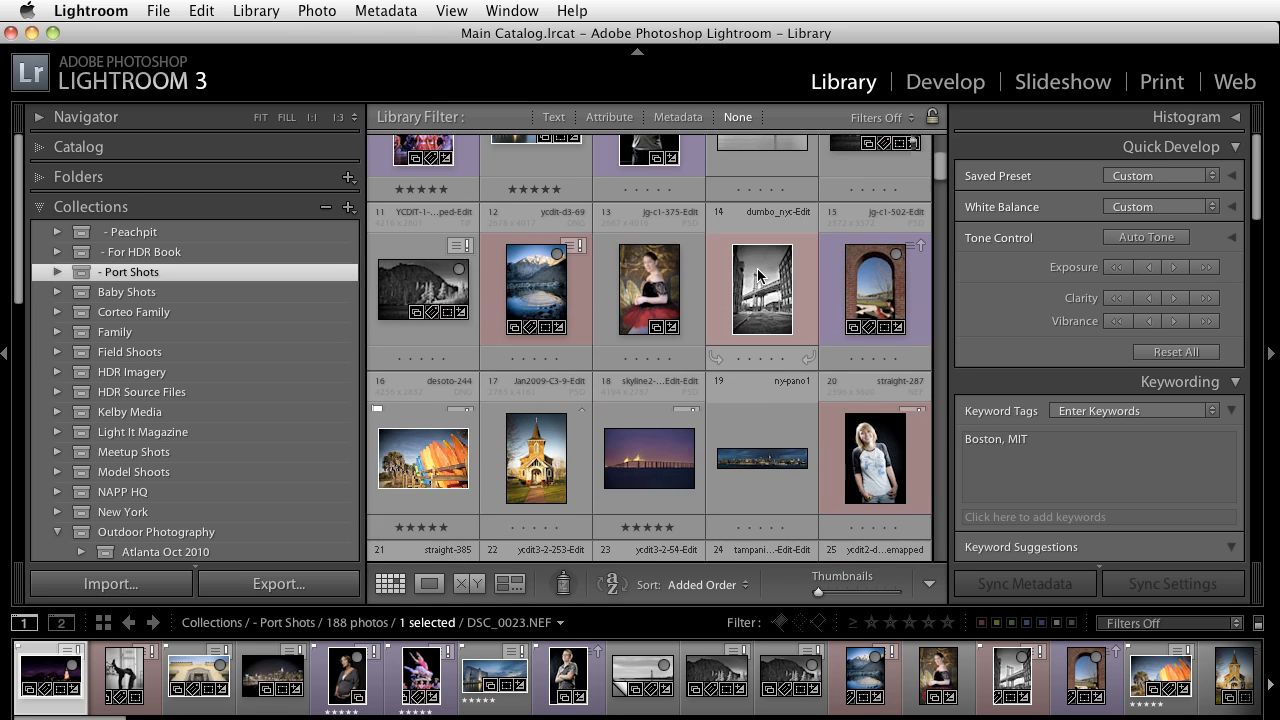
pyautogui.scroll(-3)
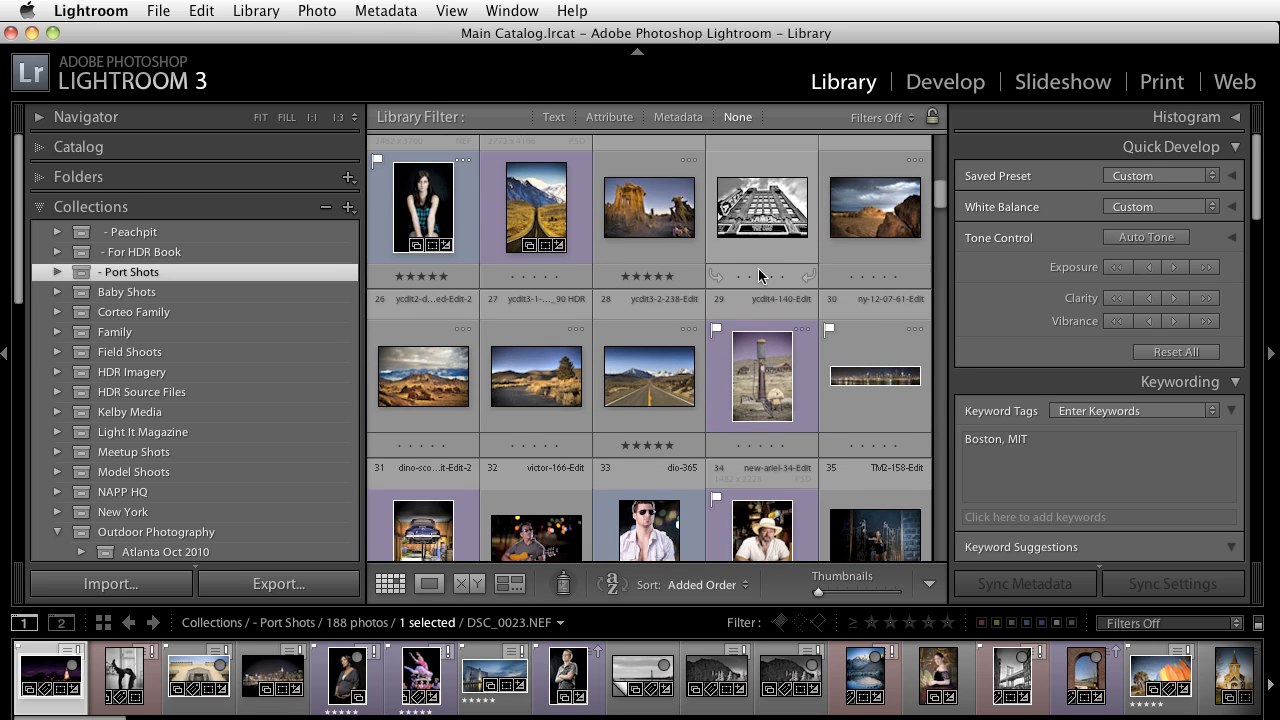
pyautogui.scroll(-3)
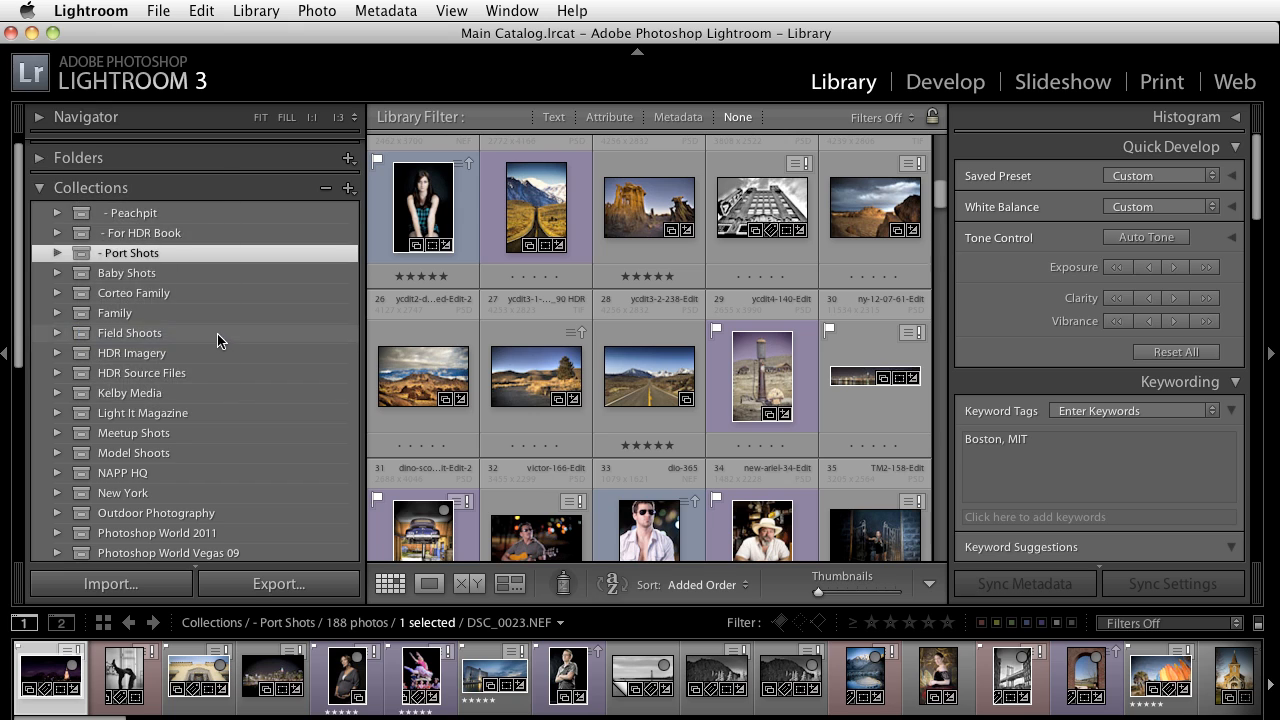
pyautogui.scroll(-3)
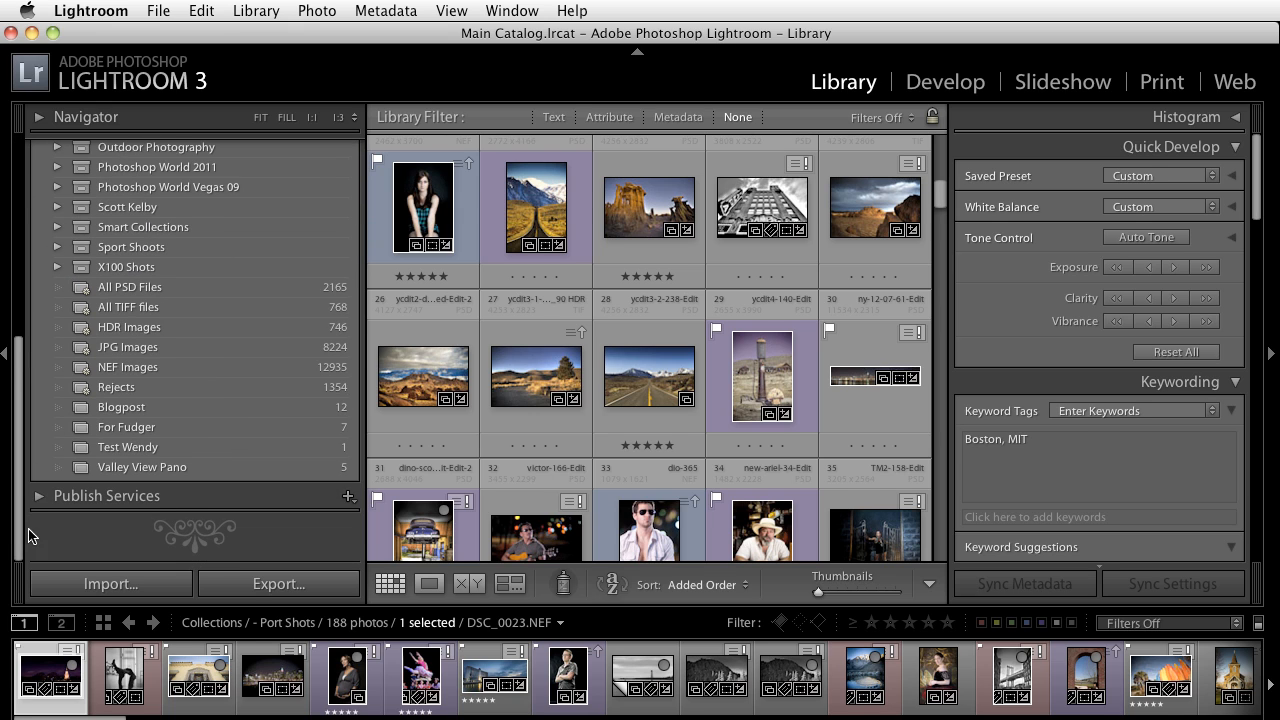
pyautogui.click(106, 495)
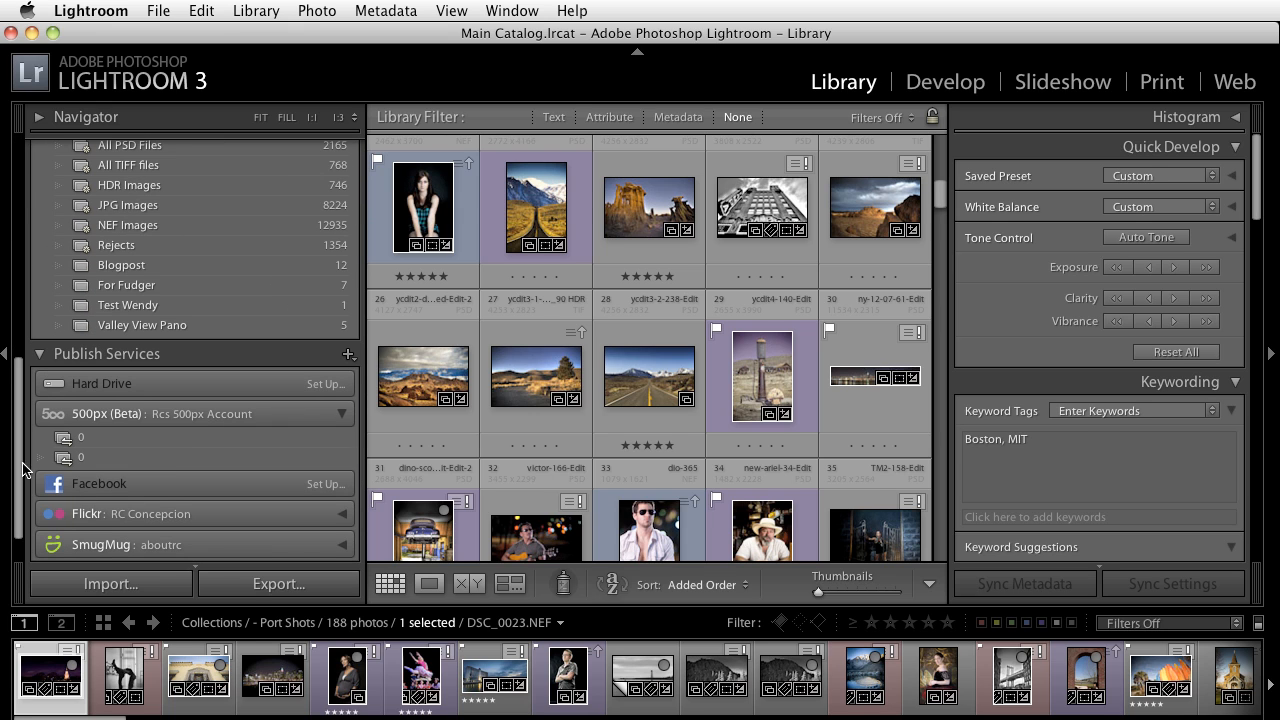
pyautogui.rightClick(105, 353)
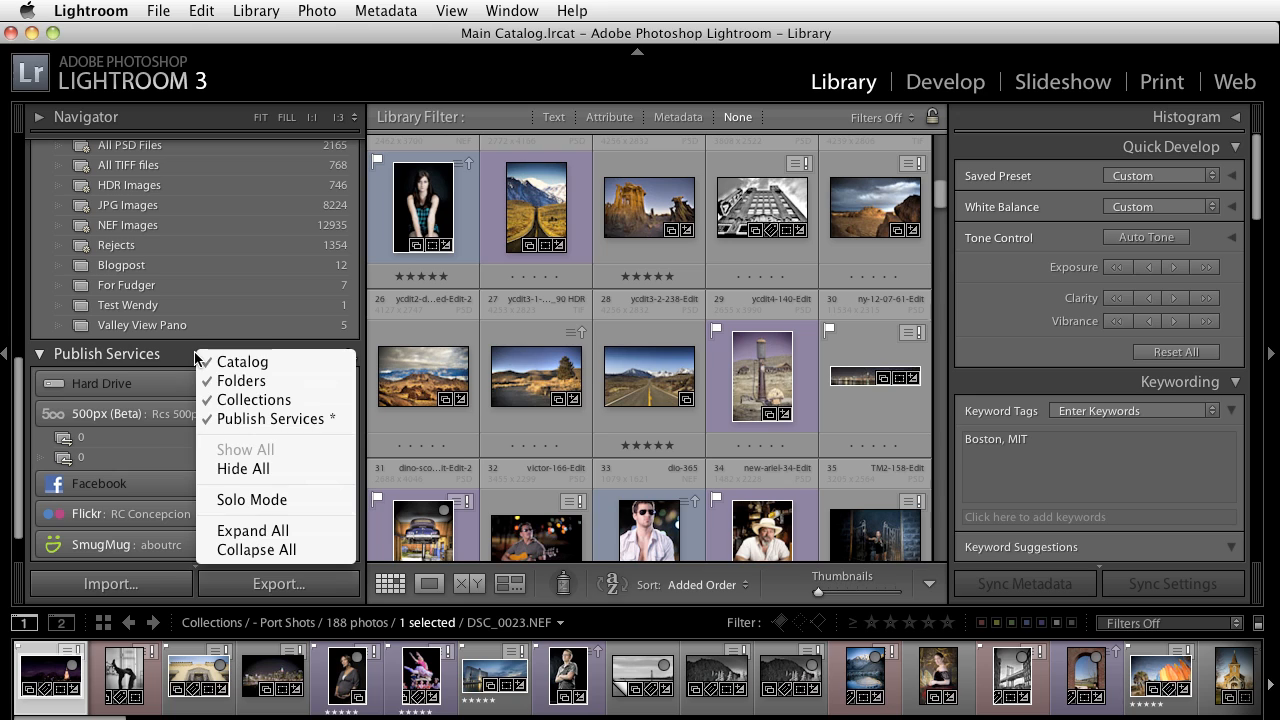
pyautogui.moveTo(251, 499)
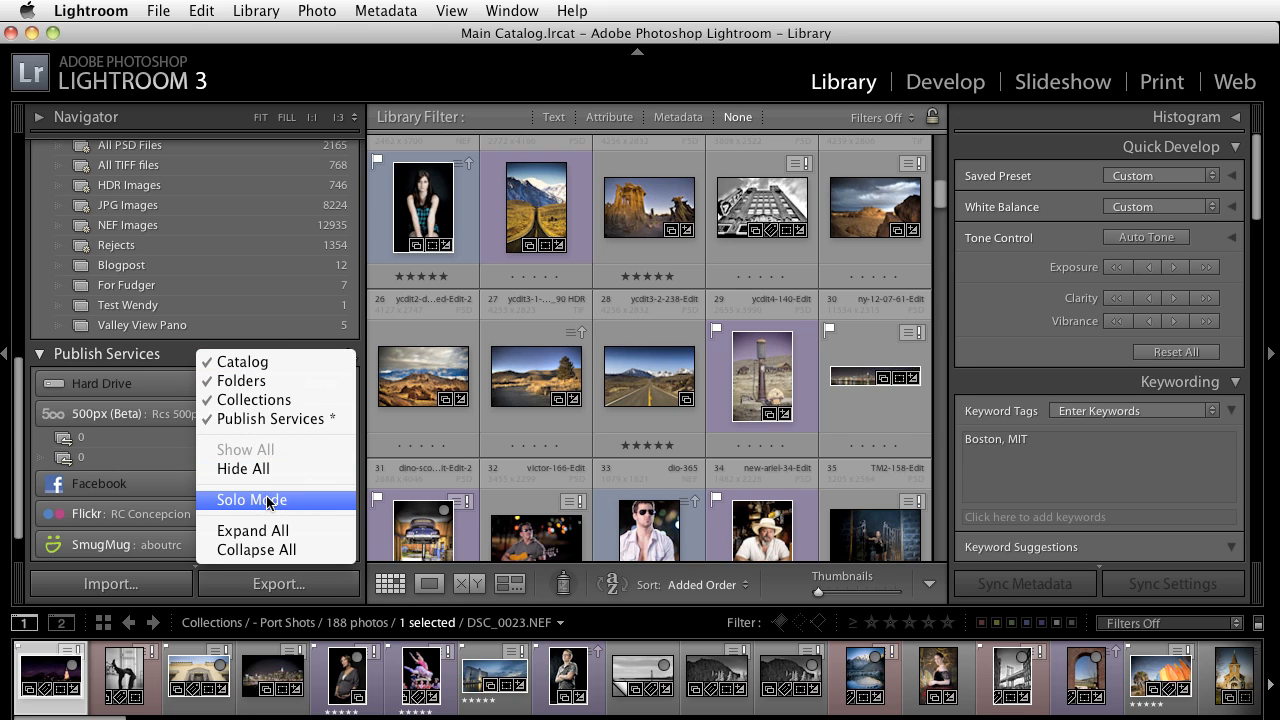
pyautogui.moveTo(103, 363)
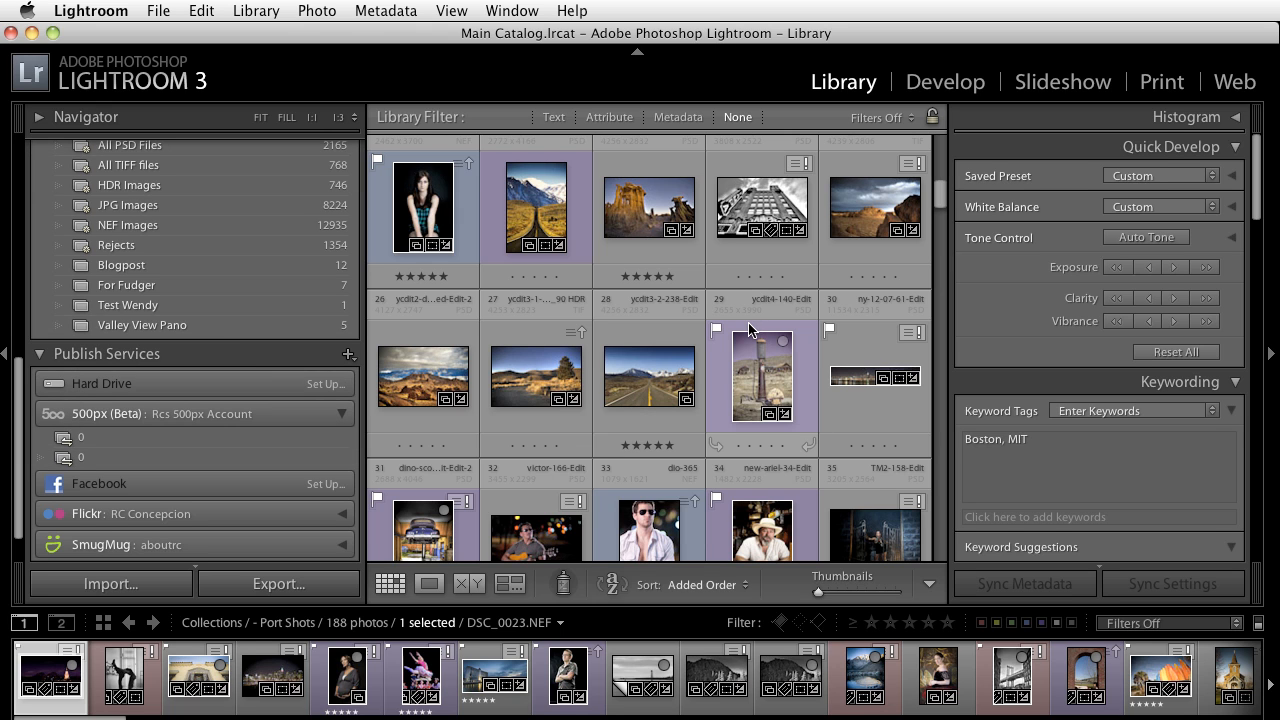
# Scroll the grid and open the tattooed man portrait card5-72-Edit-Edit.psd in Loupe view.
pyautogui.scroll(-3)
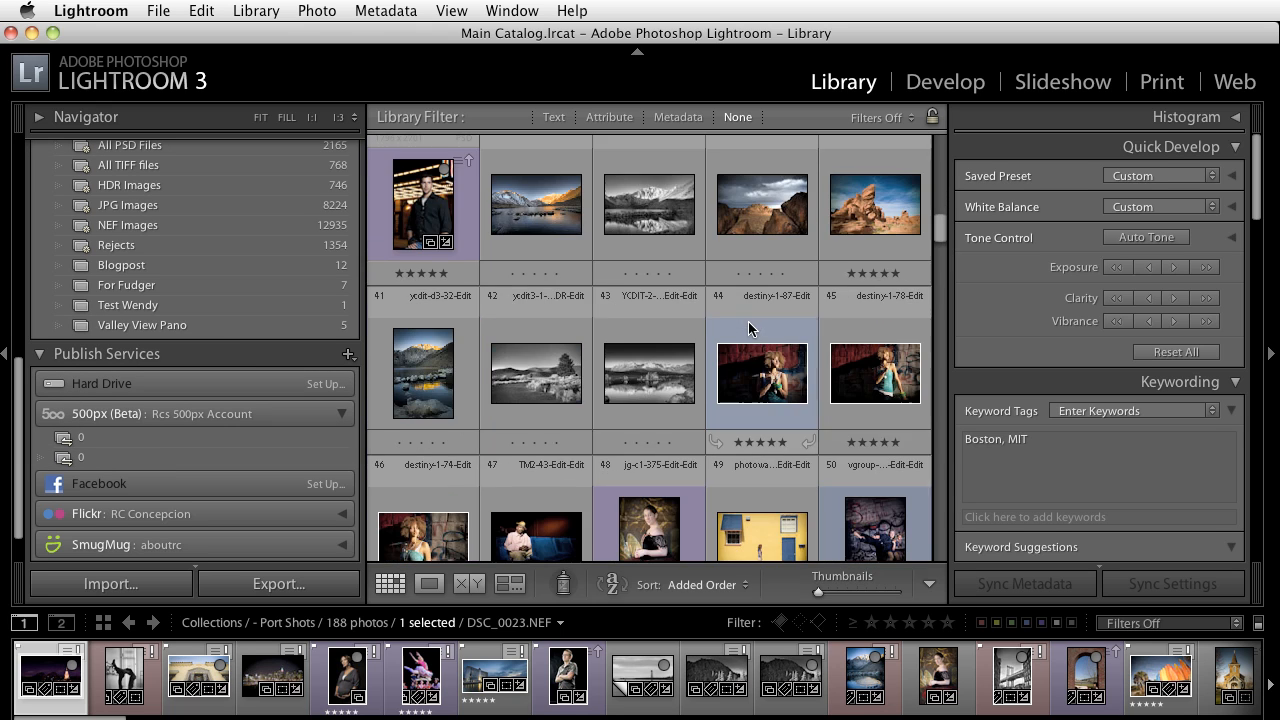
pyautogui.scroll(-3)
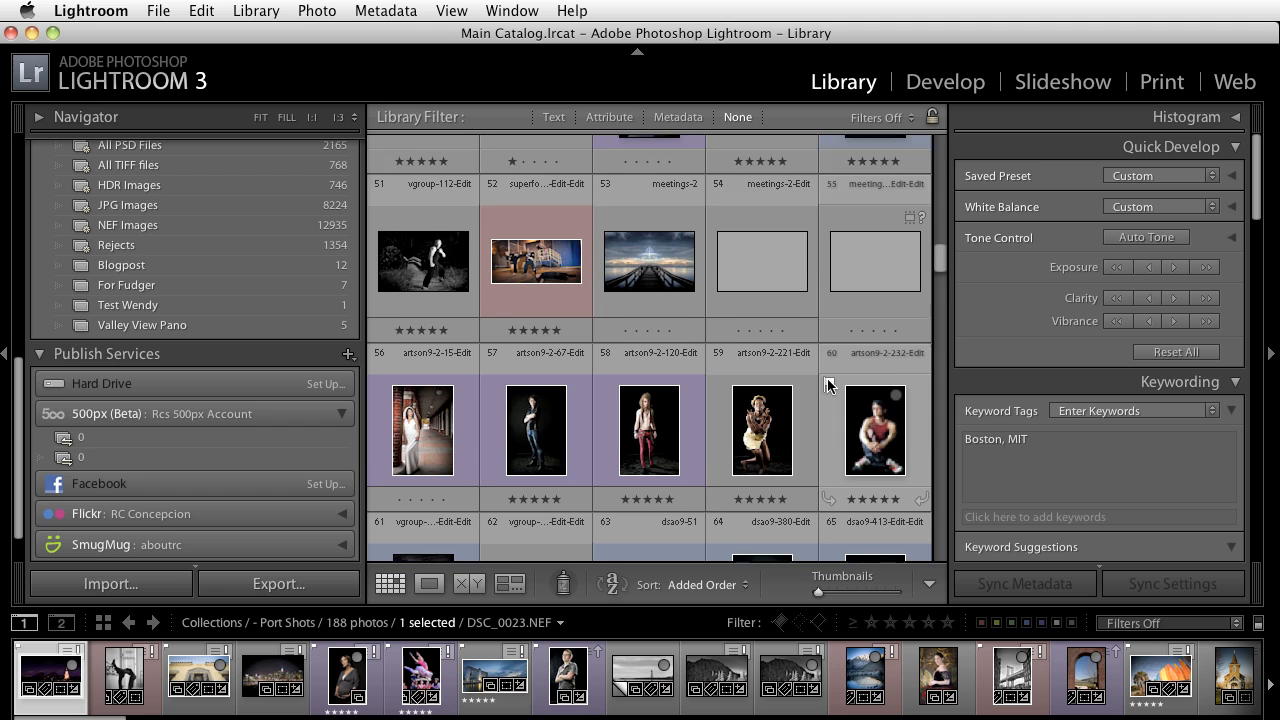
pyautogui.scroll(-3)
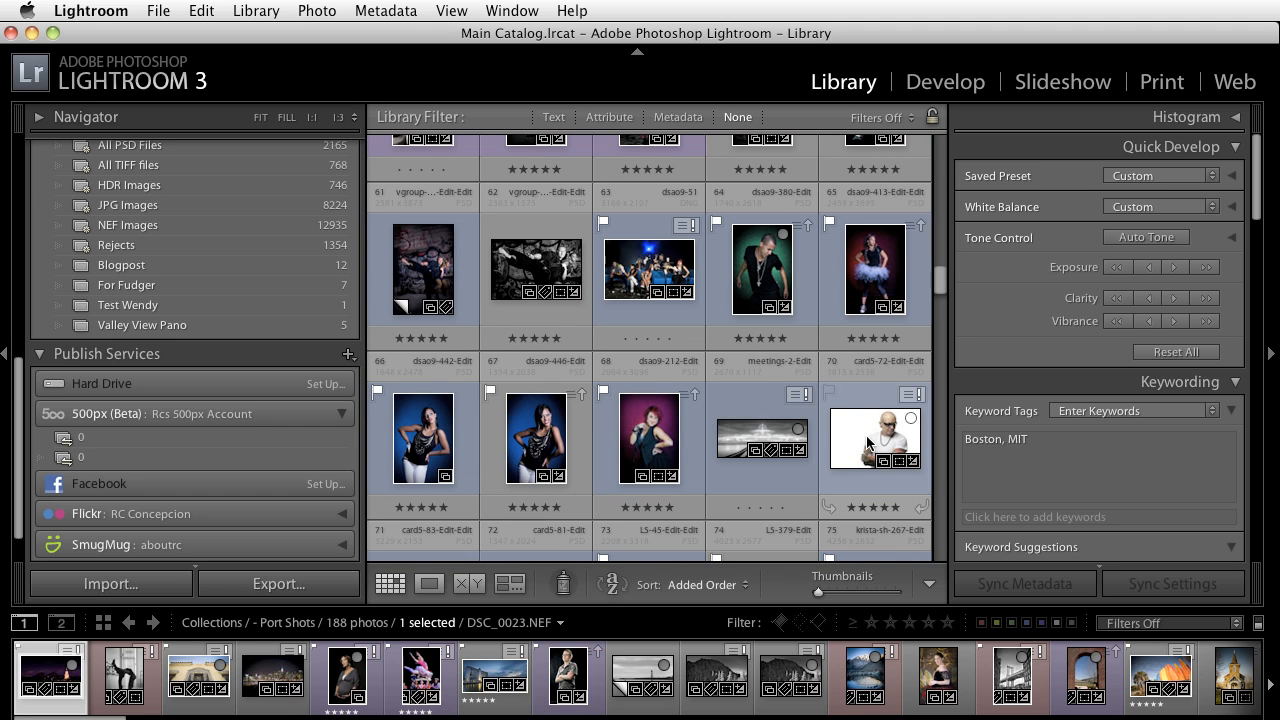
pyautogui.doubleClick(875, 438)
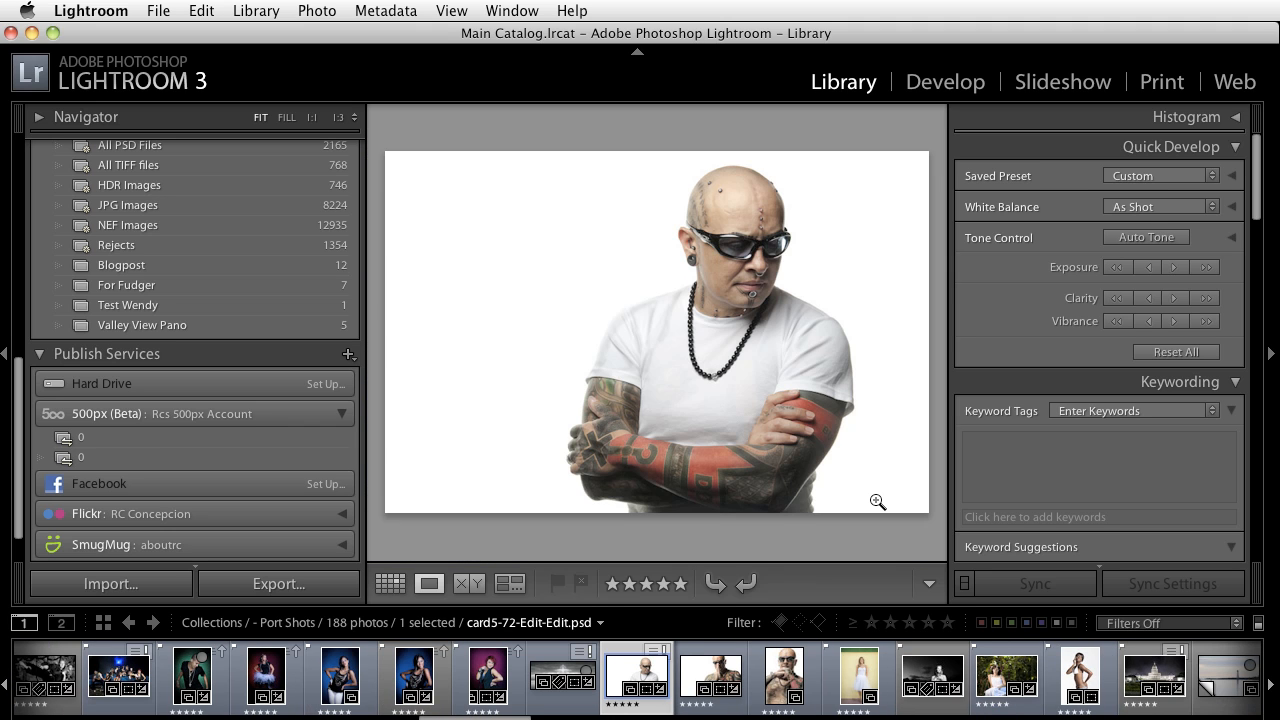
pyautogui.moveTo(909, 409)
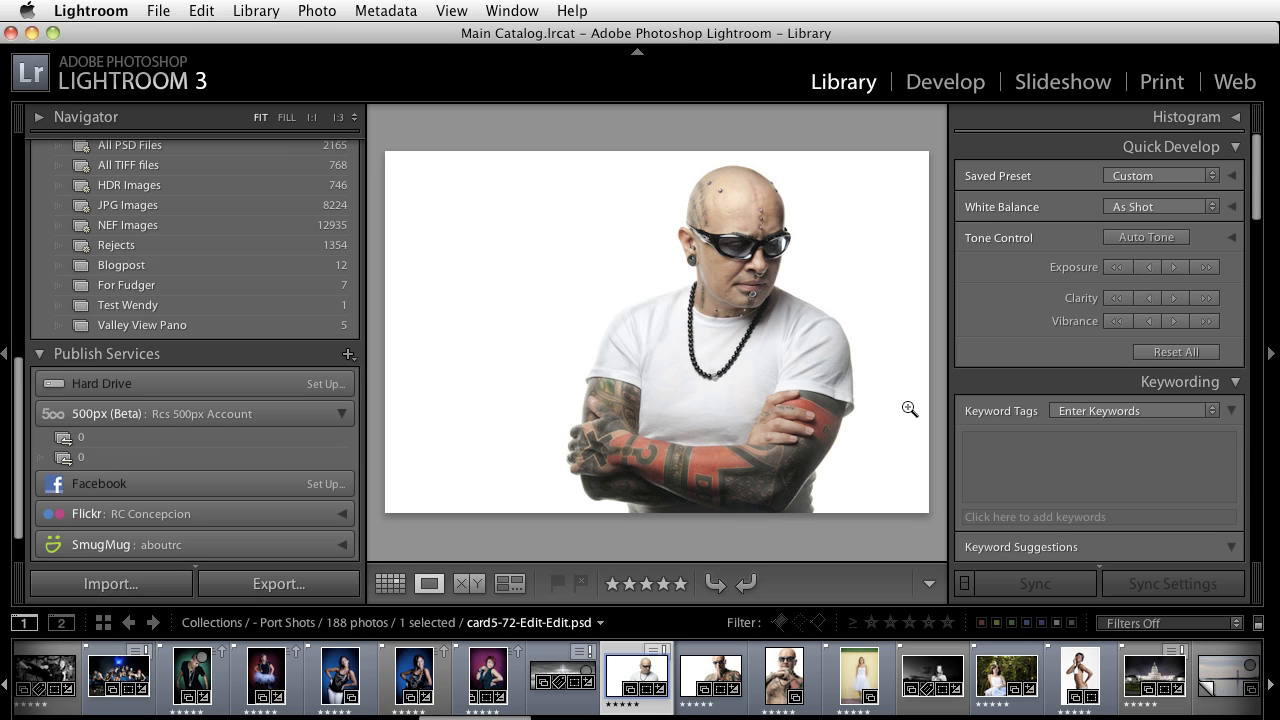
pyautogui.moveTo(1024, 442)
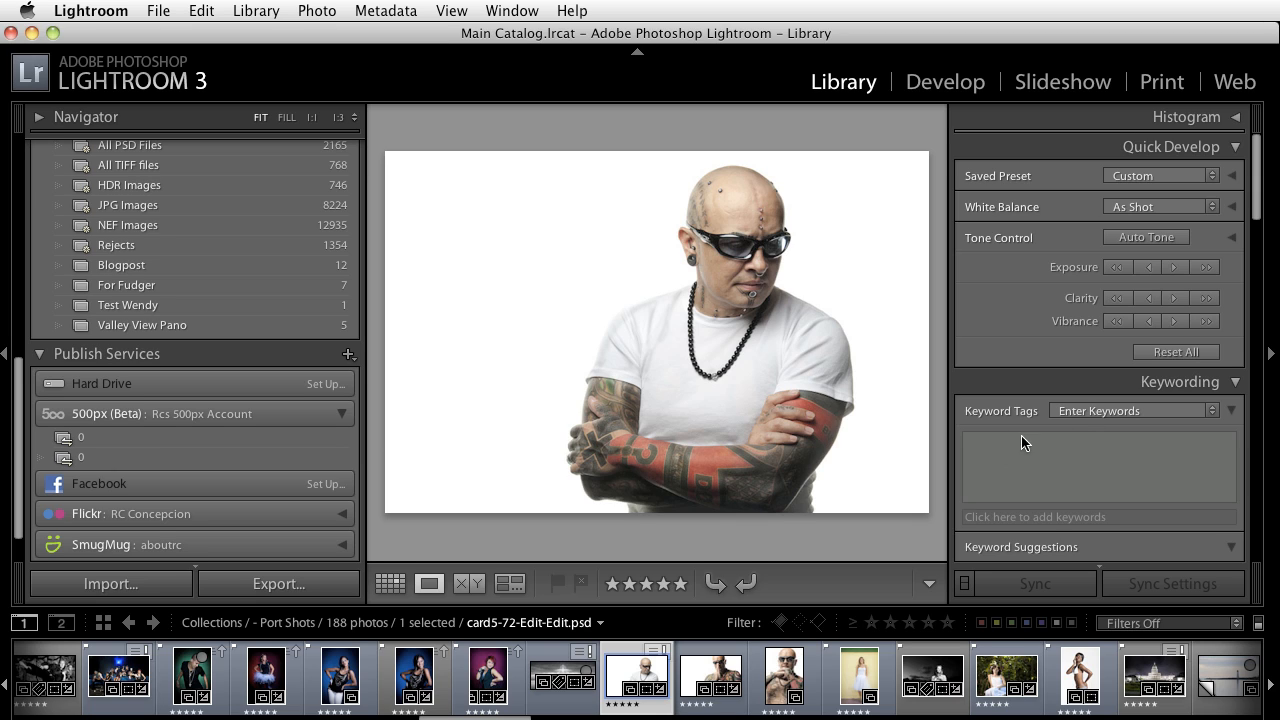
pyautogui.moveTo(547, 430)
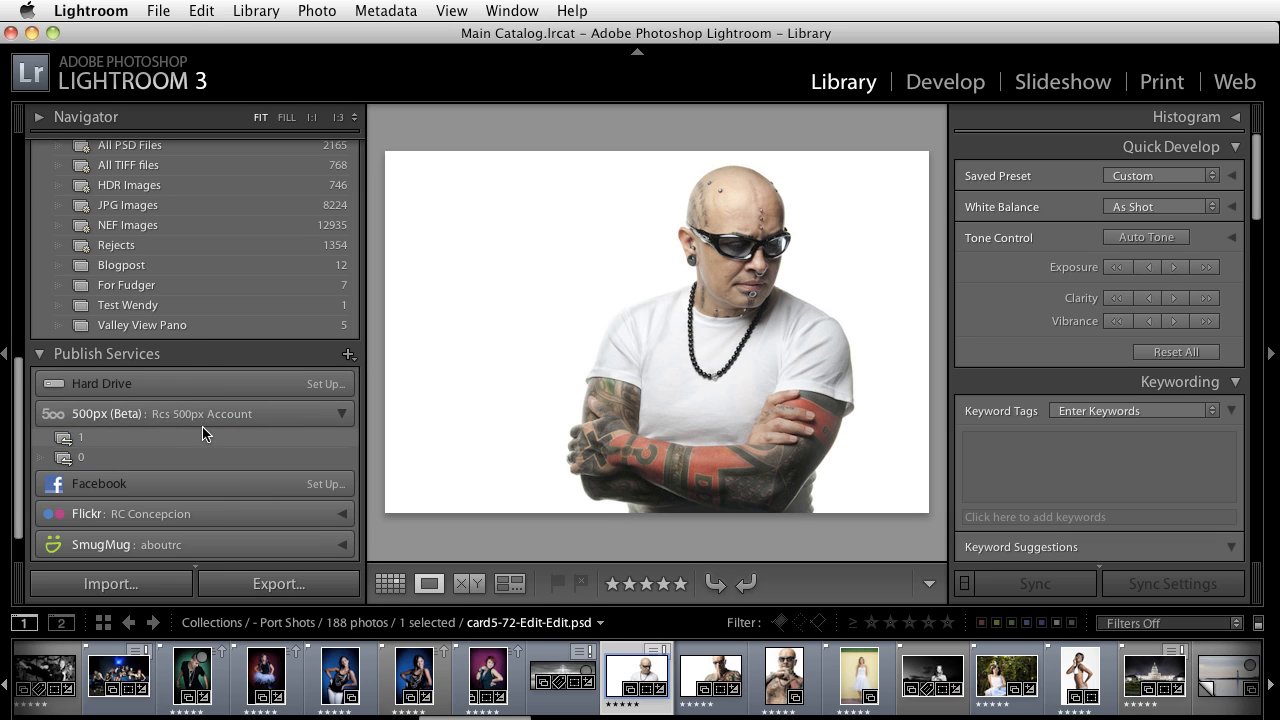
# Show the 500px collection as thumbnails and publish card5-72-Edit-Edit.
pyautogui.click(82, 437)
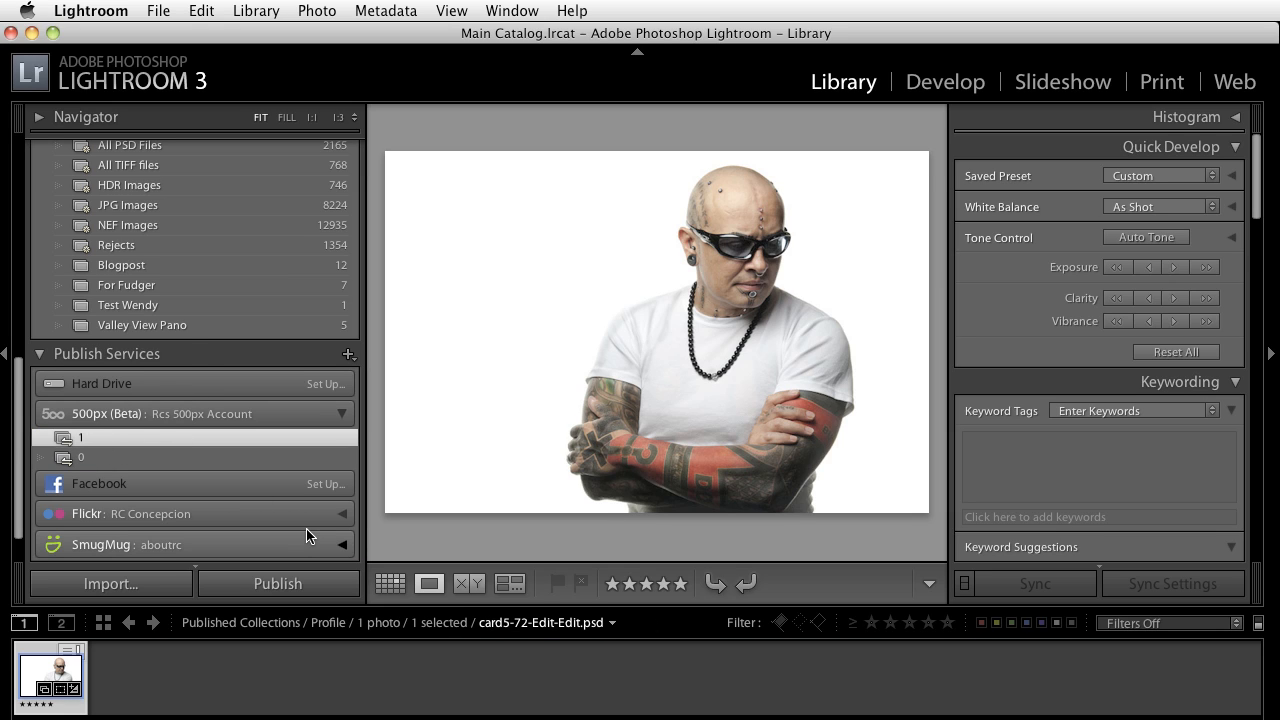
pyautogui.moveTo(138, 443)
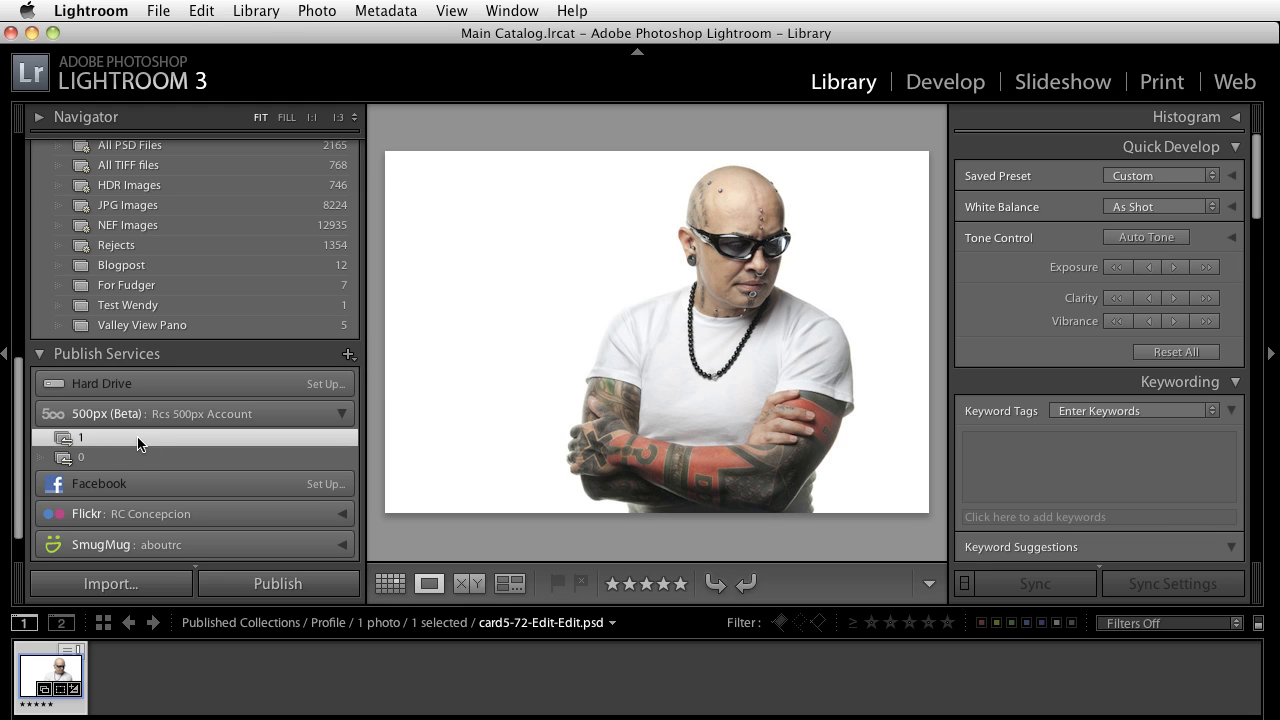
pyautogui.click(82, 437)
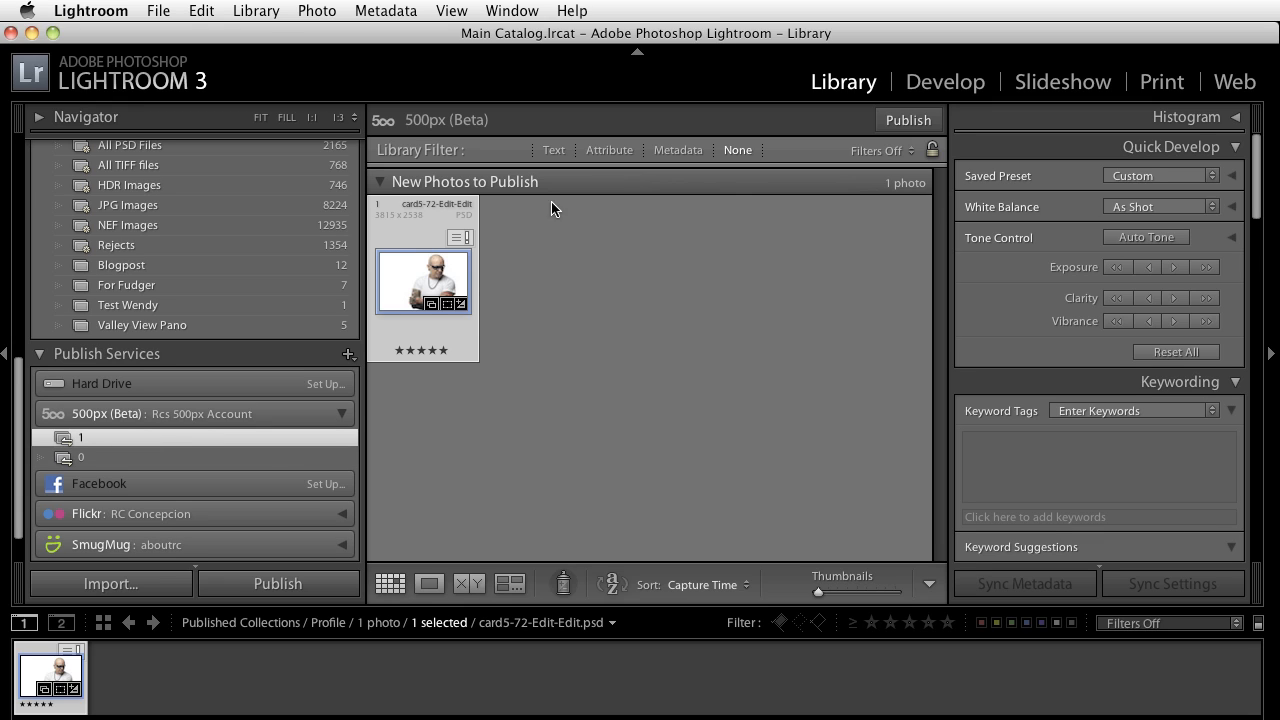
pyautogui.moveTo(378, 185)
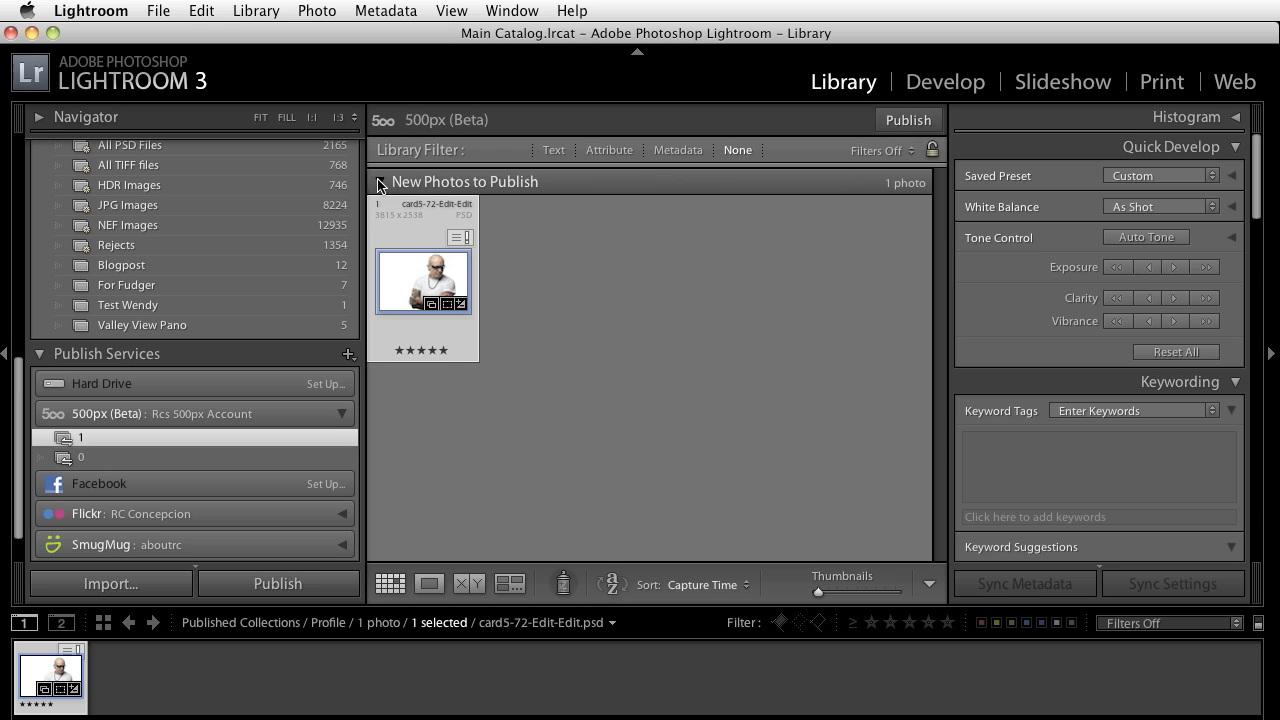
pyautogui.moveTo(825, 244)
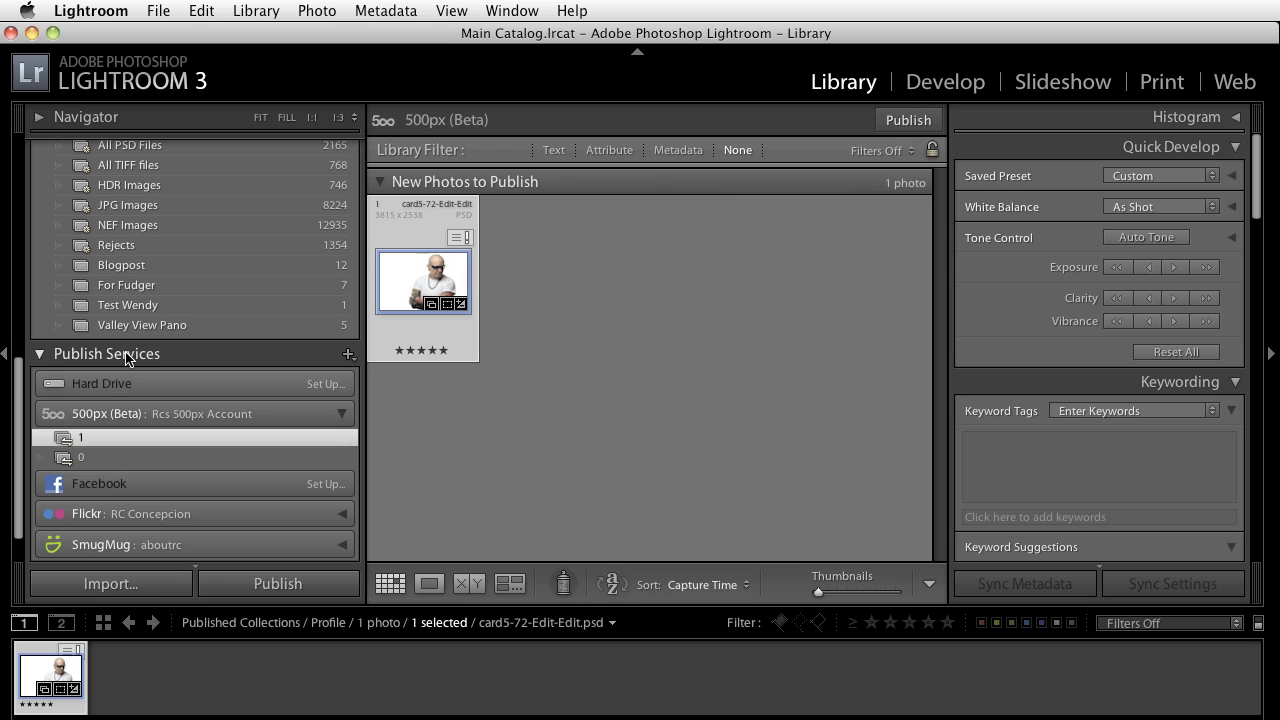
pyautogui.moveTo(239, 287)
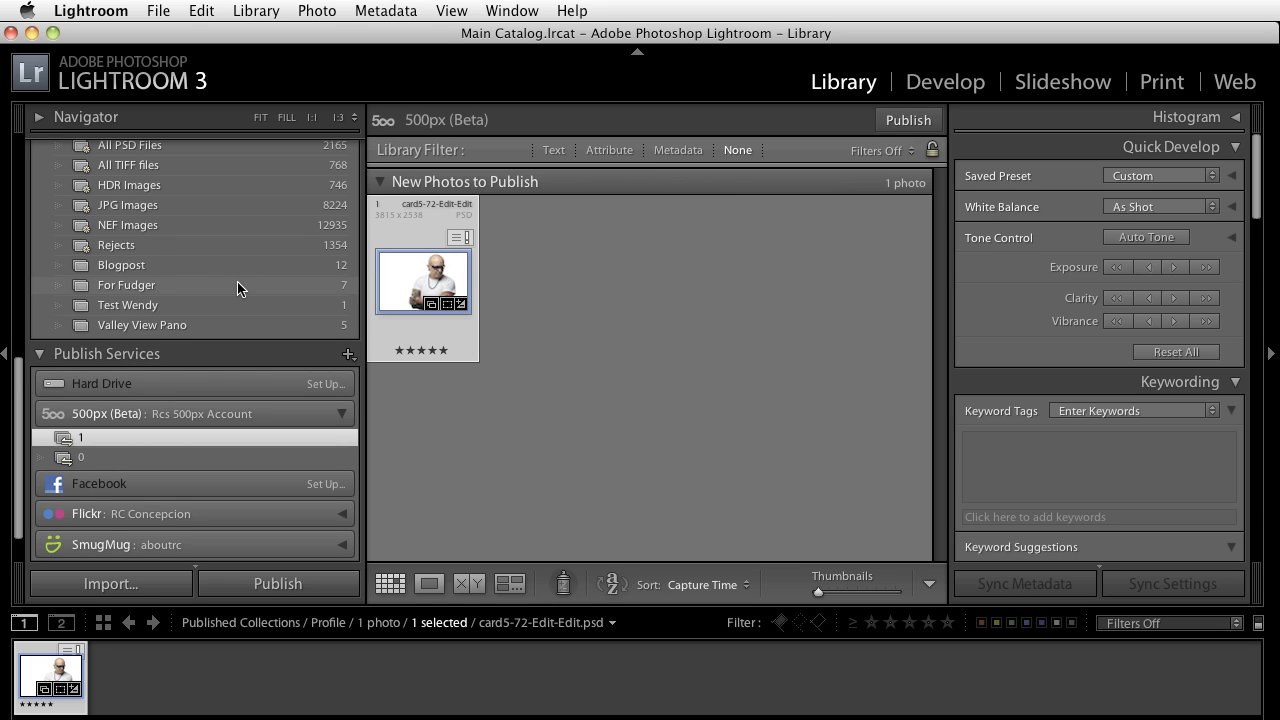
pyautogui.moveTo(595, 327)
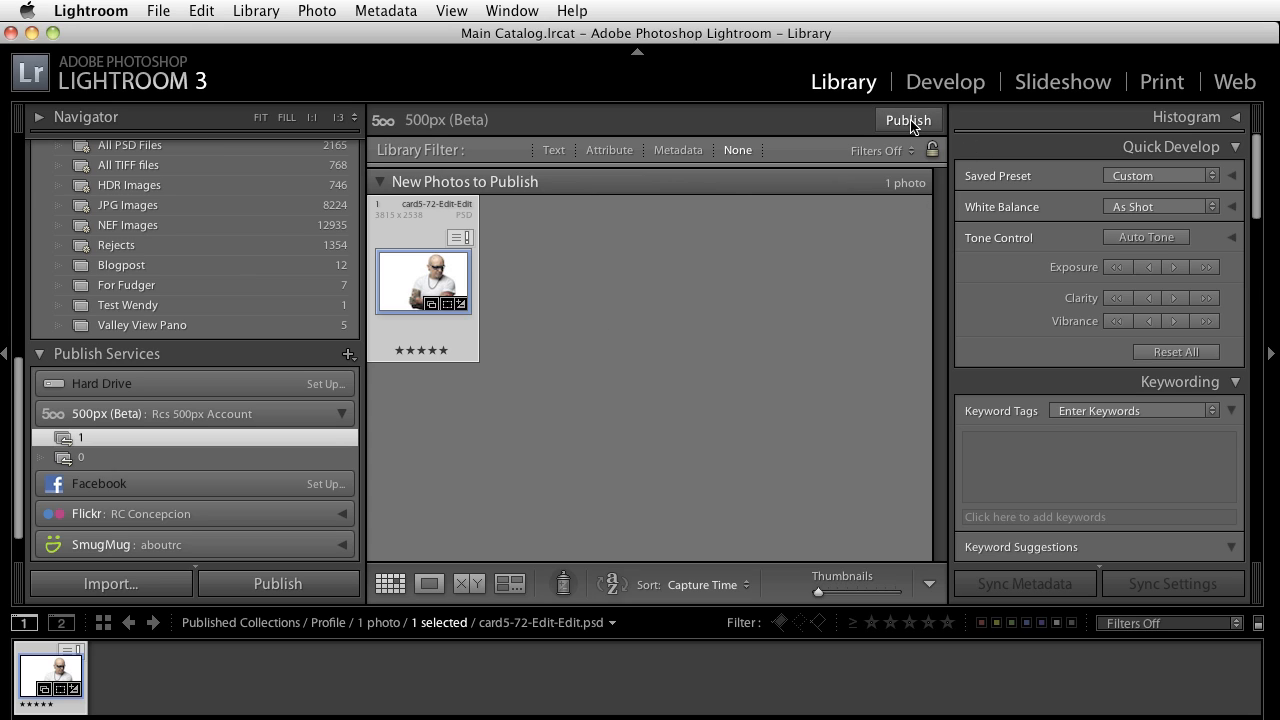
pyautogui.moveTo(375, 278)
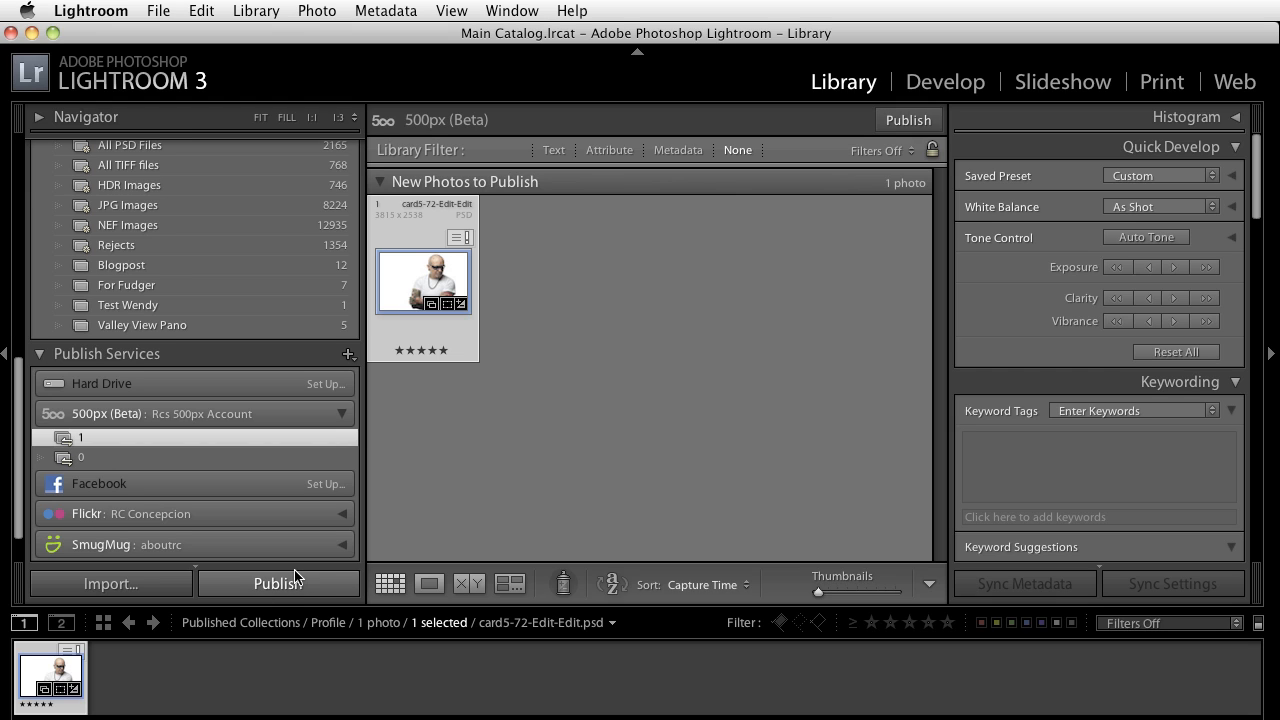
pyautogui.click(278, 583)
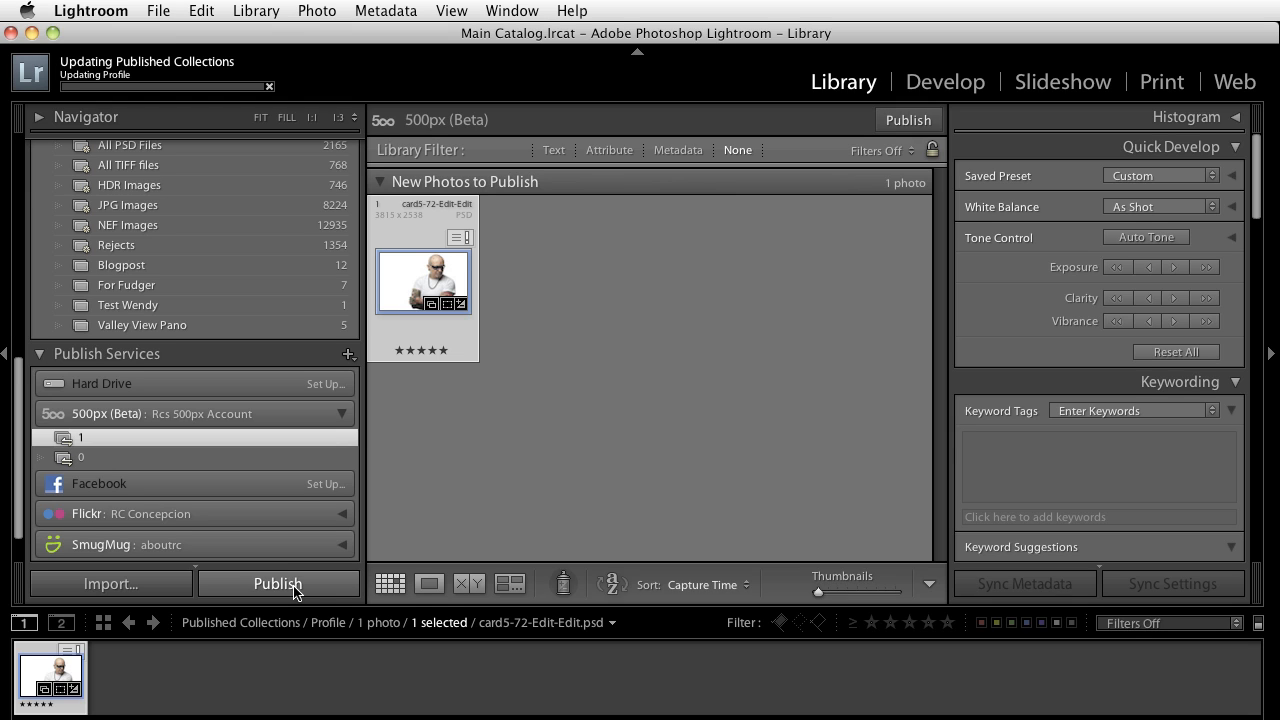
pyautogui.moveTo(434, 90)
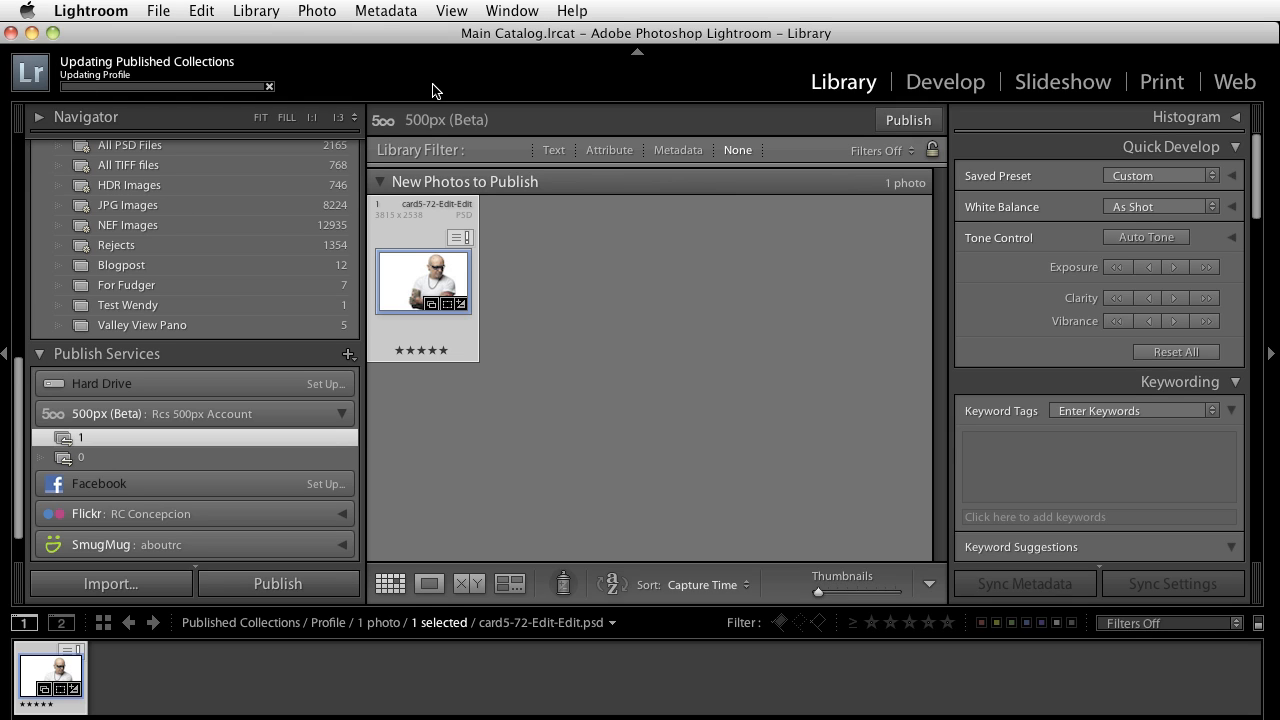
# Title the photo 'White Model', describe its tattoos in a high key image, and pick a category.
pyautogui.click(906, 120)
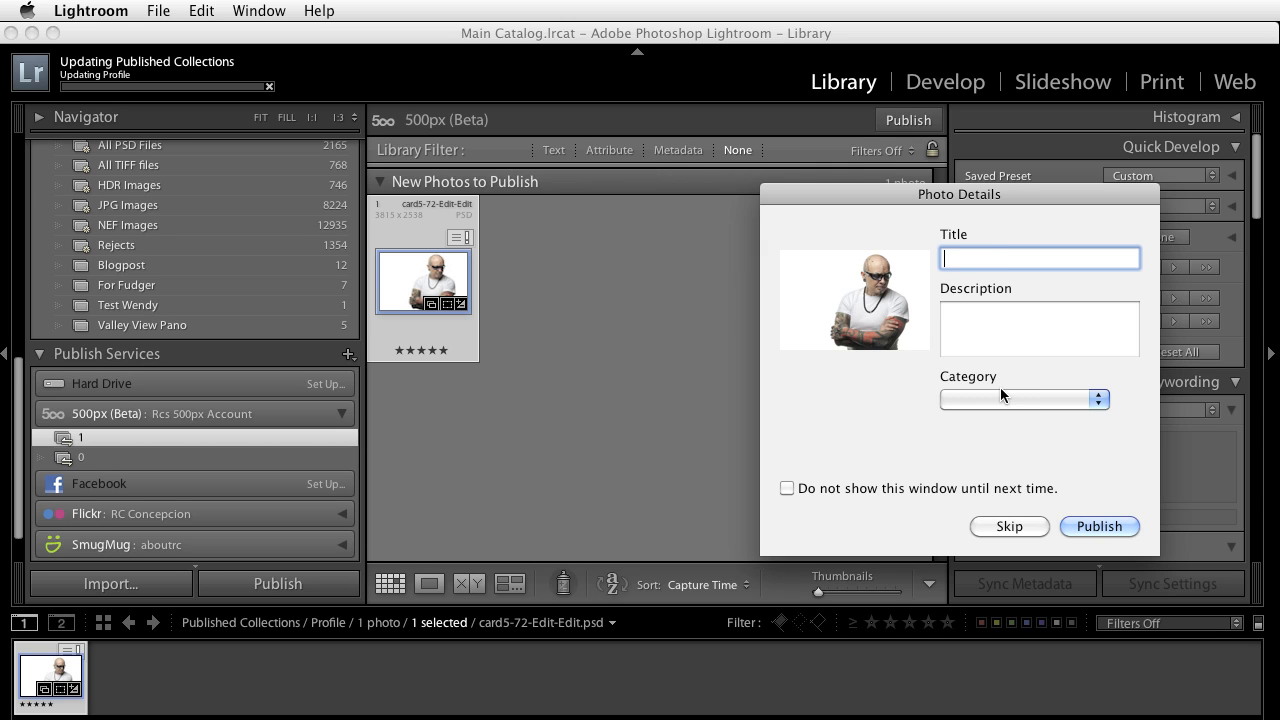
pyautogui.write('White Model')
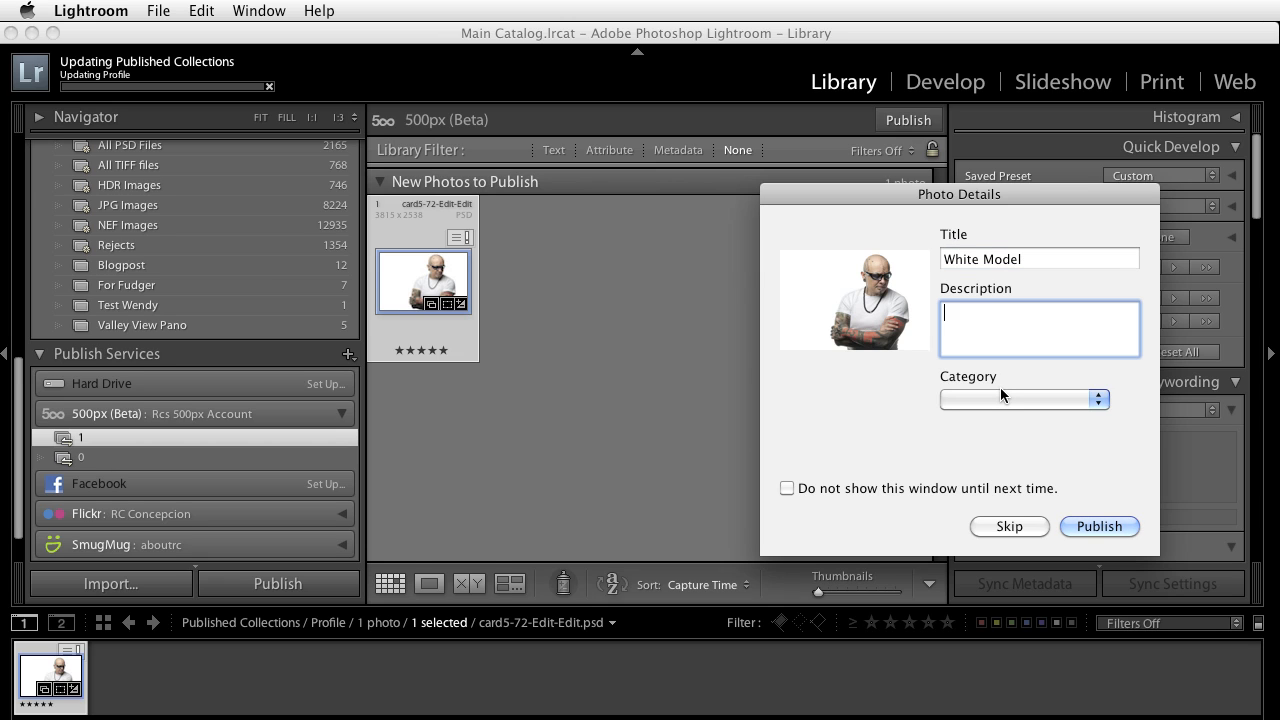
pyautogui.write('Tattoos cover this model in this high')
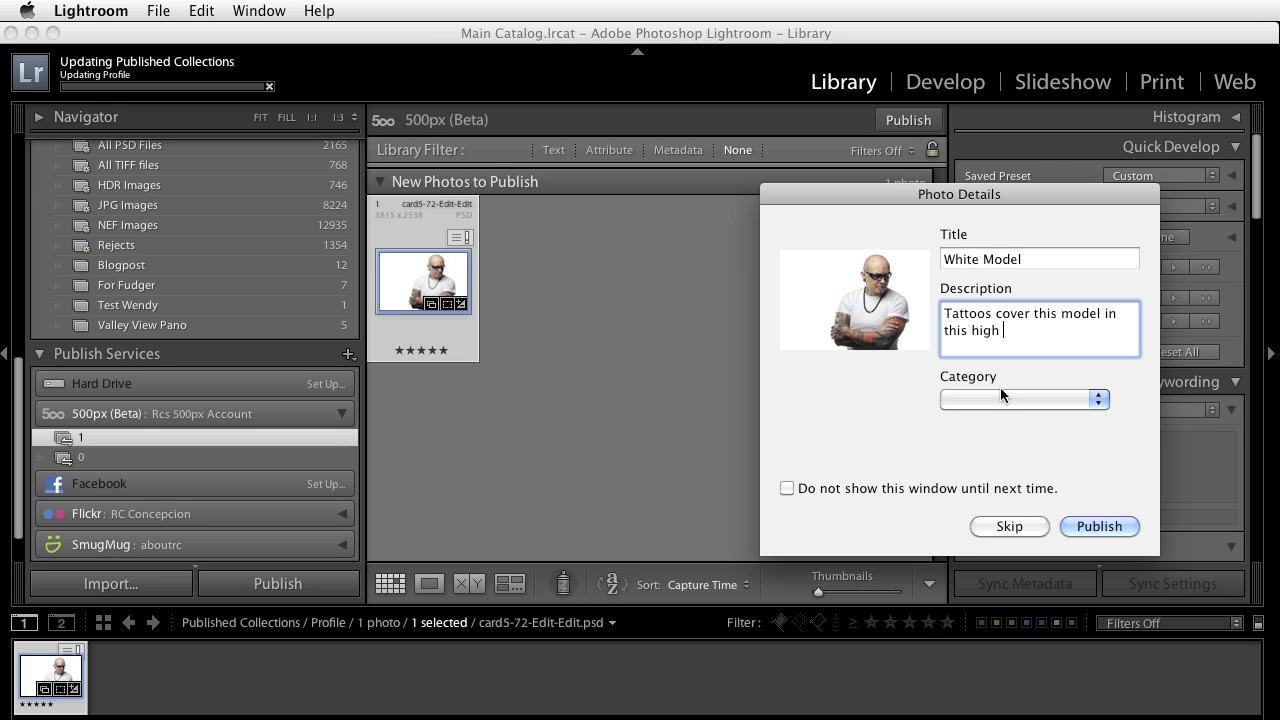
pyautogui.write('key image.')
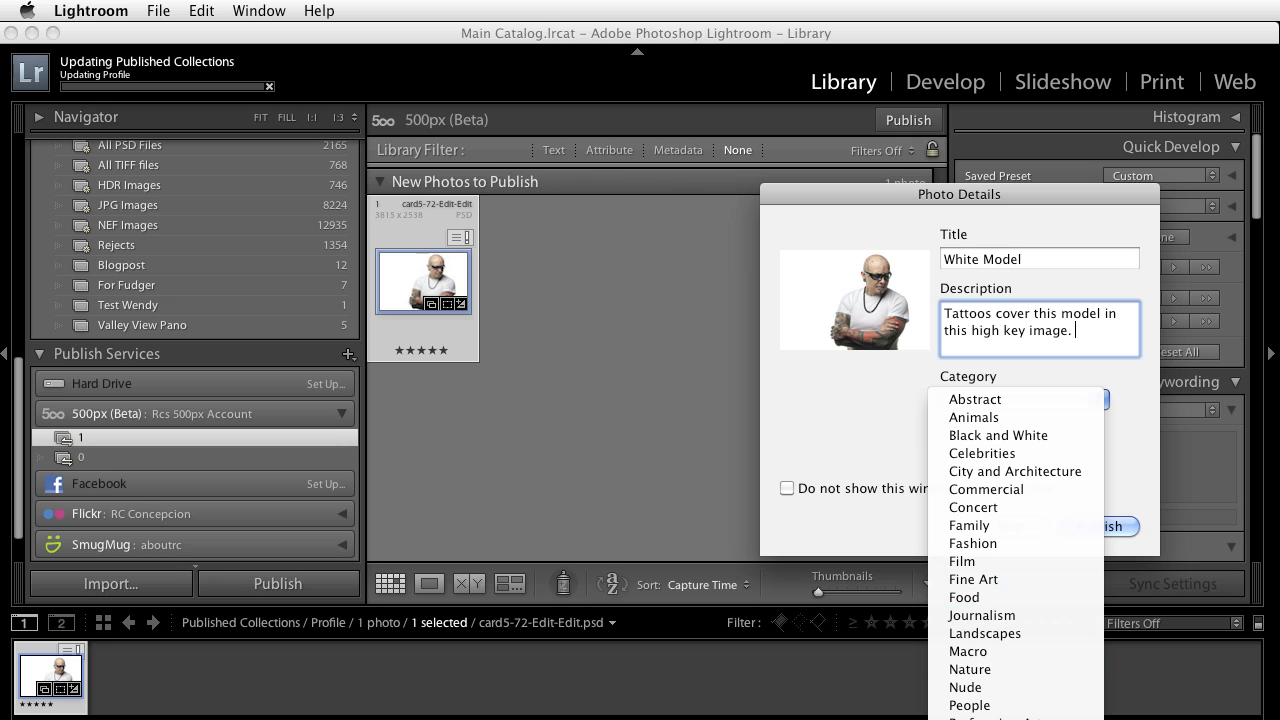
pyautogui.click(969, 705)
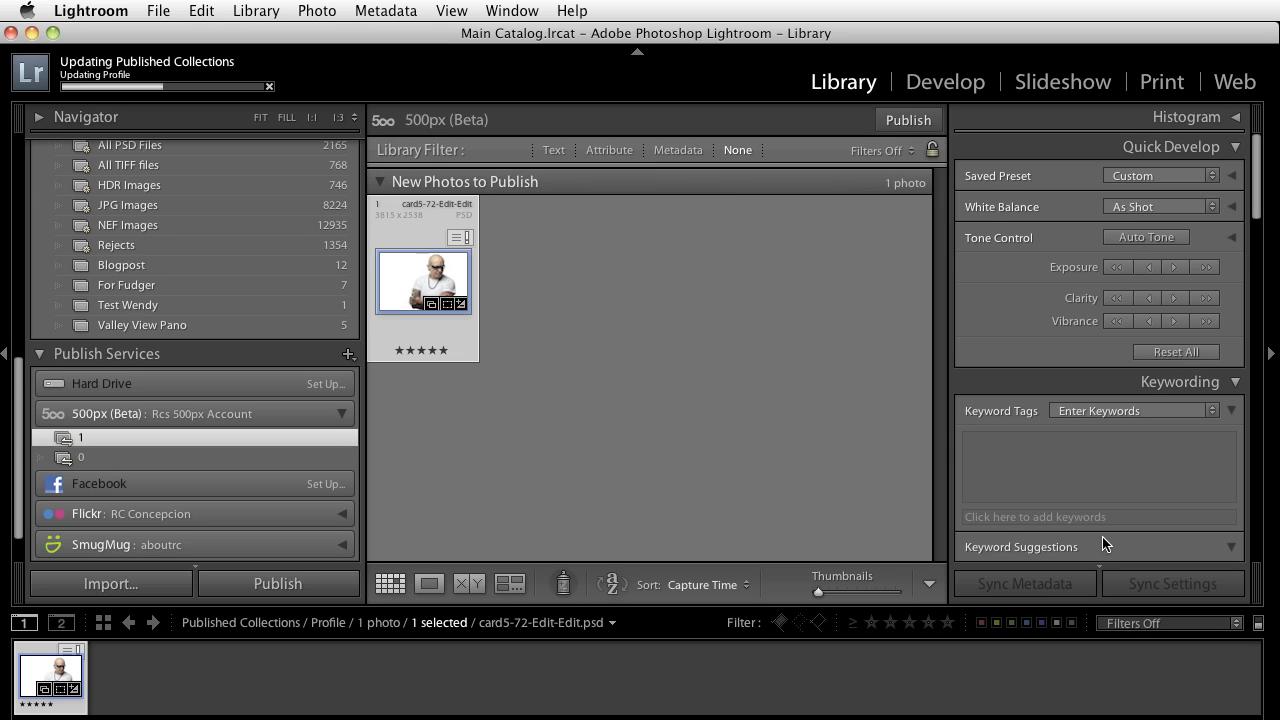
pyautogui.click(906, 119)
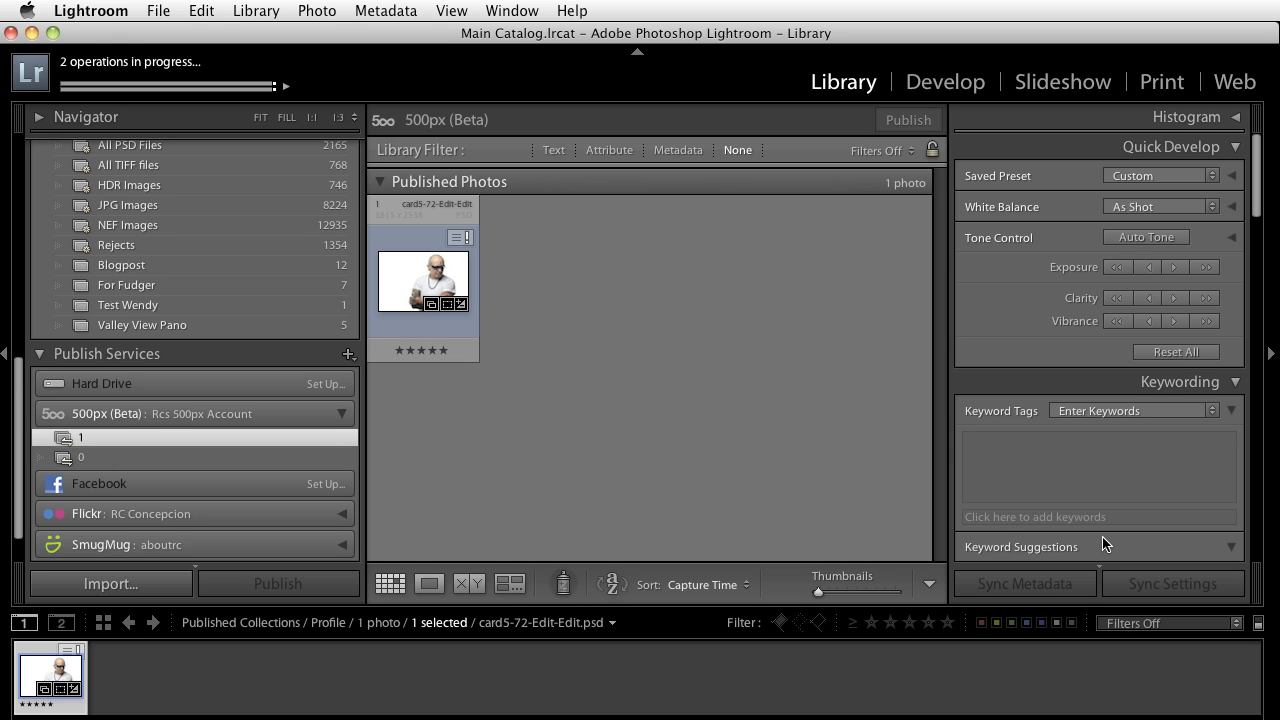
pyautogui.moveTo(758, 533)
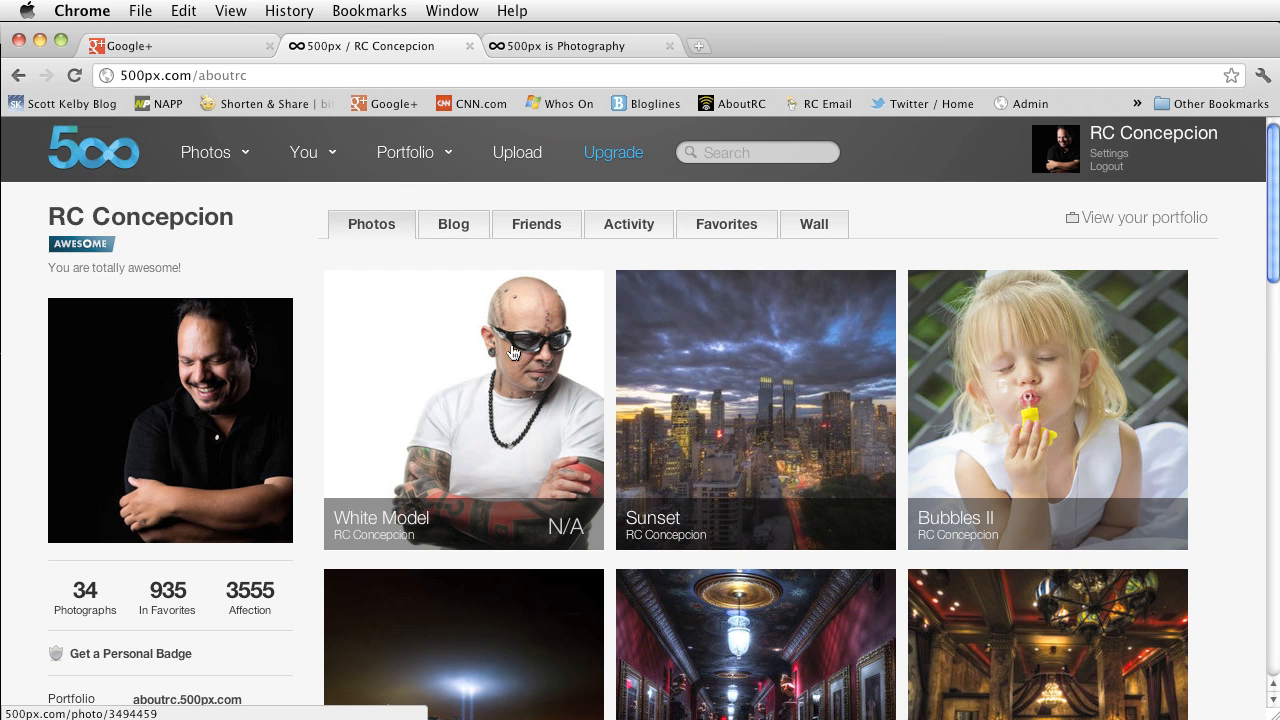
pyautogui.moveTo(383, 527)
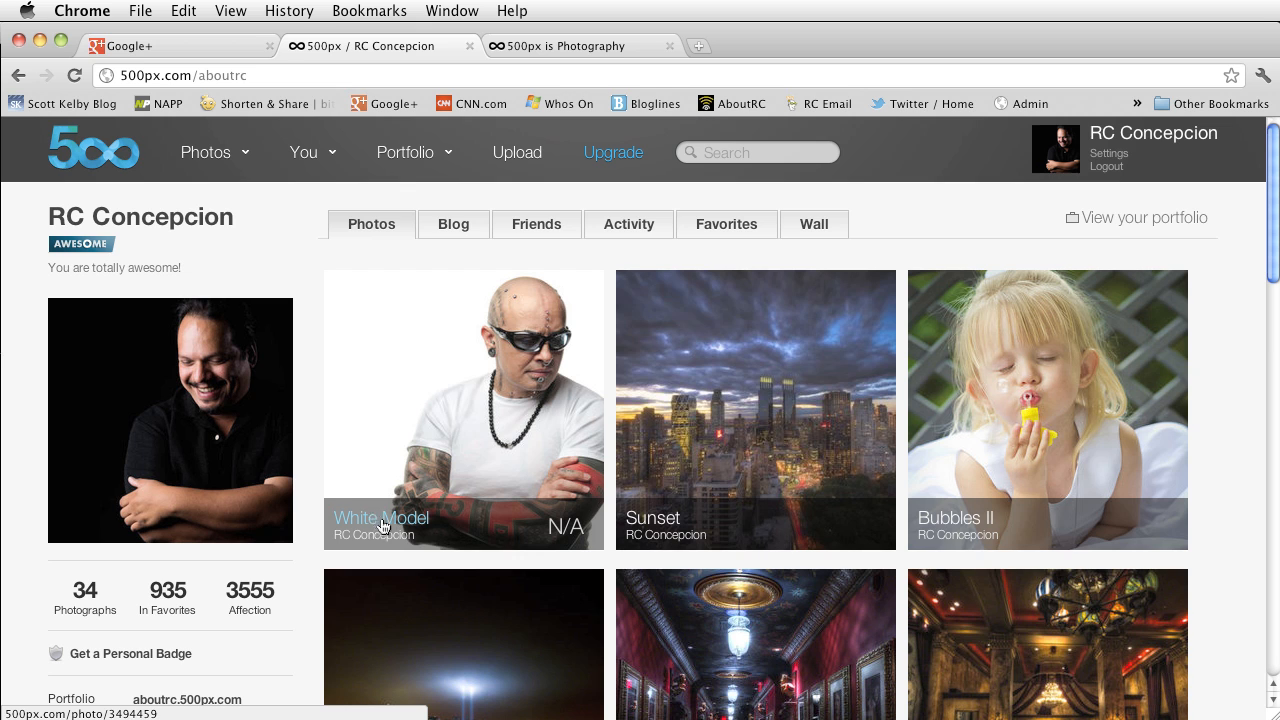
pyautogui.moveTo(382, 525)
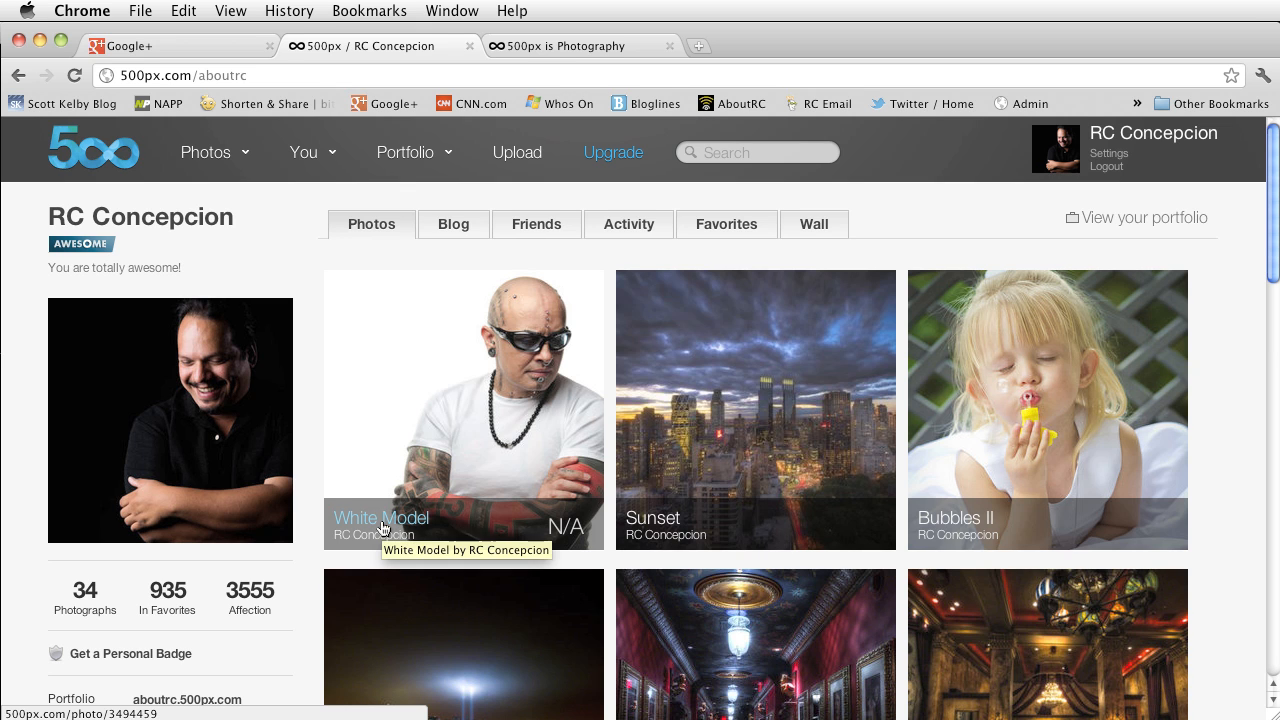
# Open the published White Model photo page on 500px and scroll to the comments area.
pyautogui.click(463, 410)
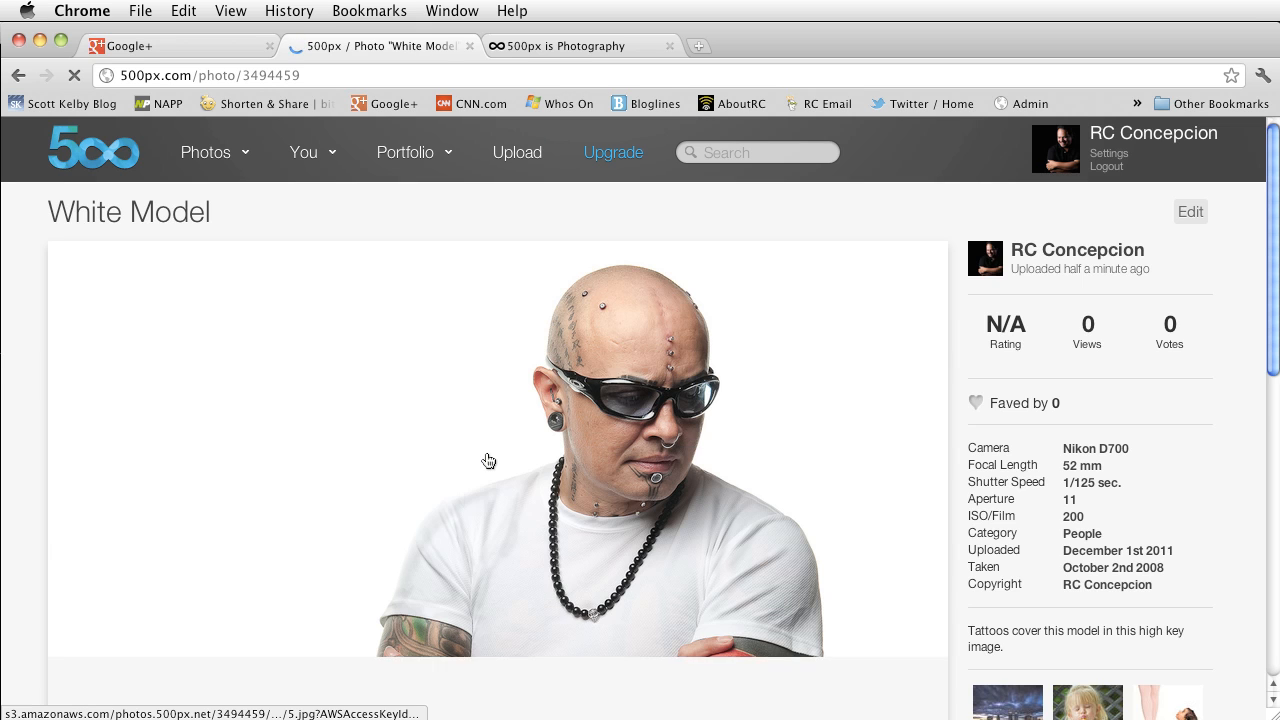
pyautogui.scroll(-3)
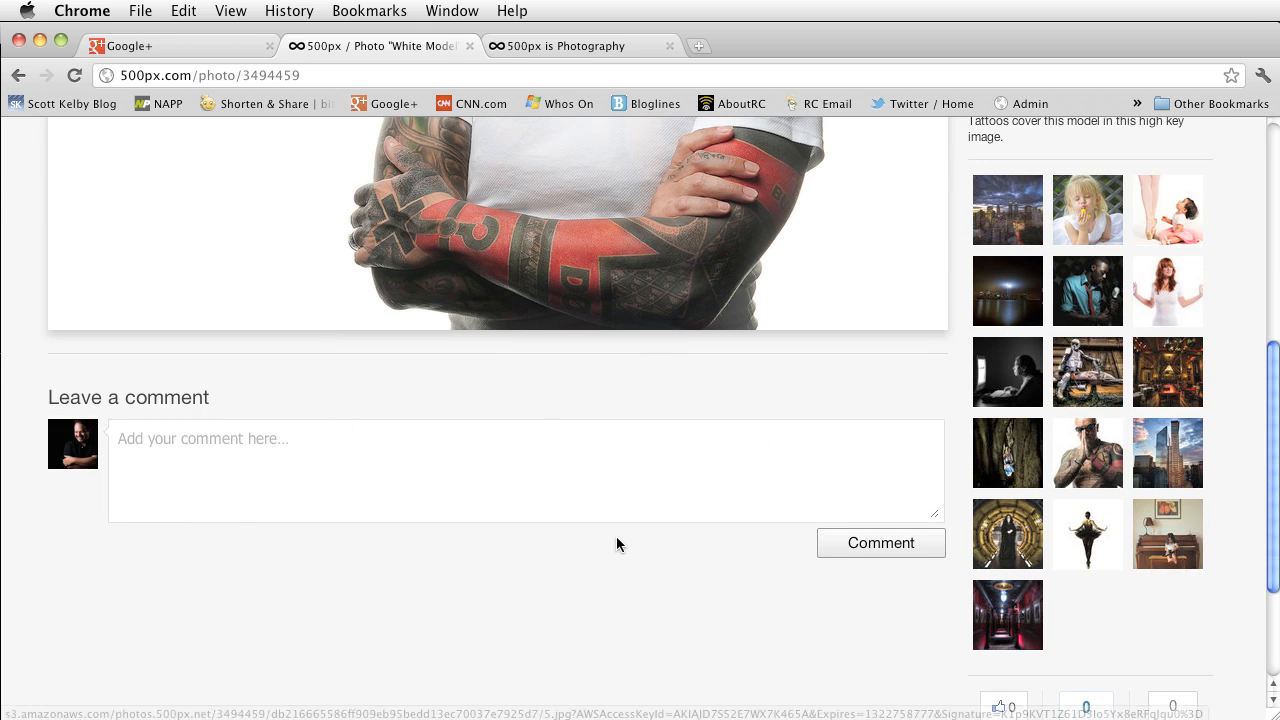
pyautogui.scroll(3)
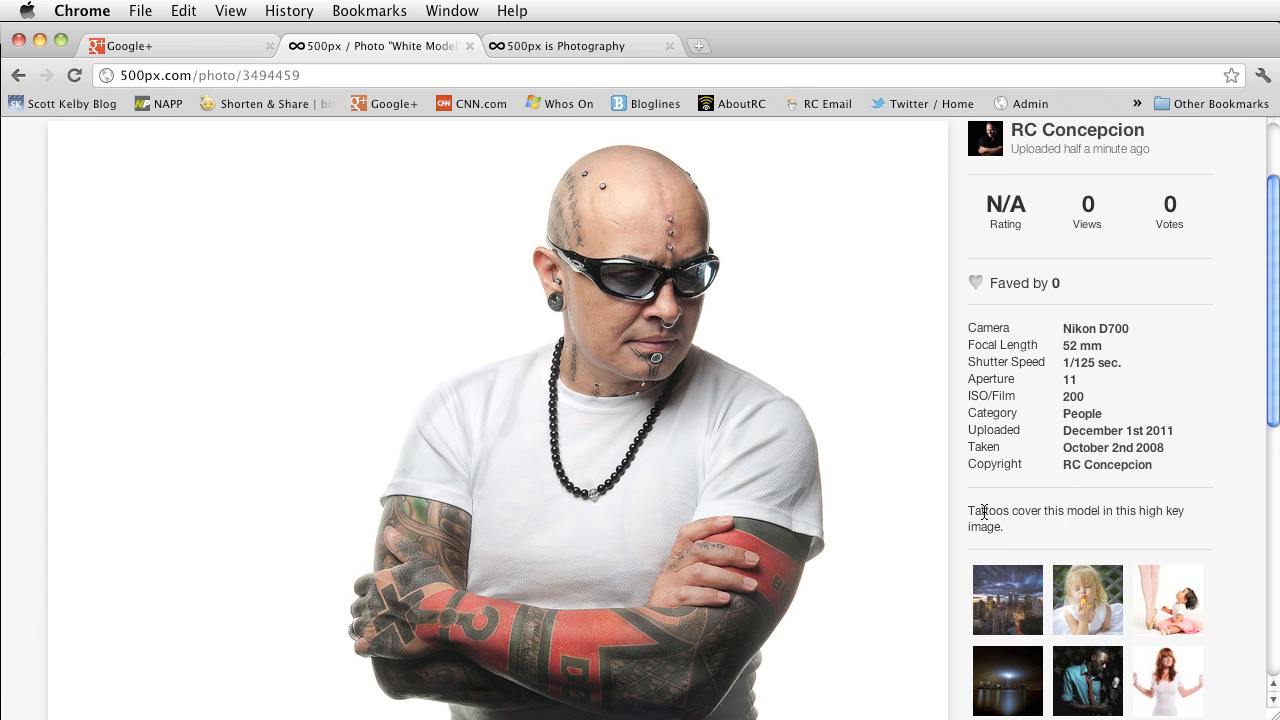
pyautogui.scroll(-3)
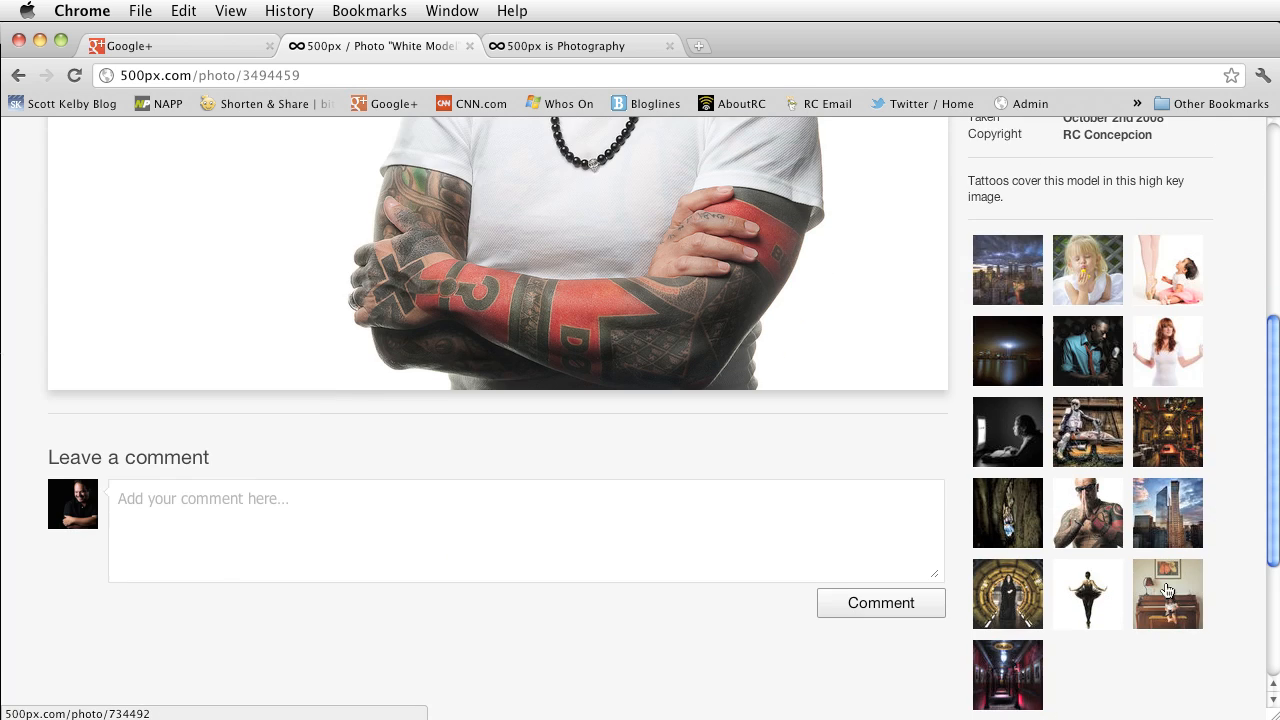
# Post a comment saying 'Wow. I did not know white on white would look so cool!'.
pyautogui.click(525, 530)
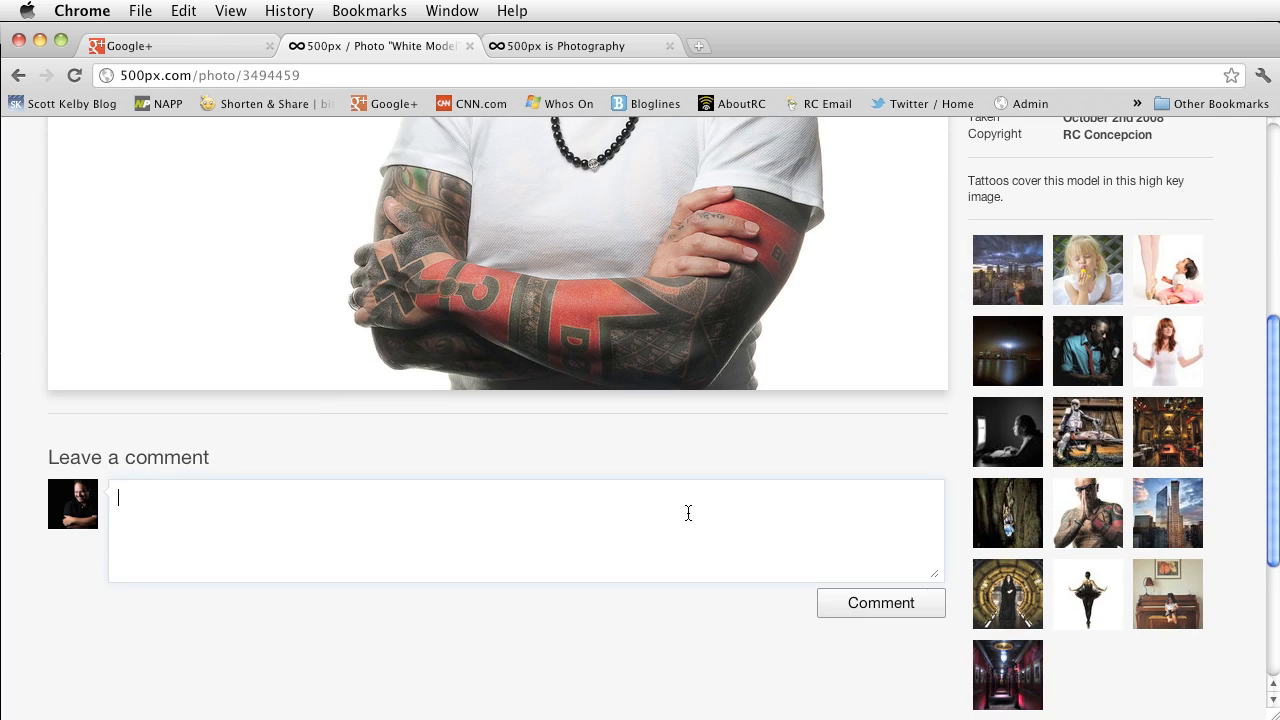
pyautogui.write('Wow. I')
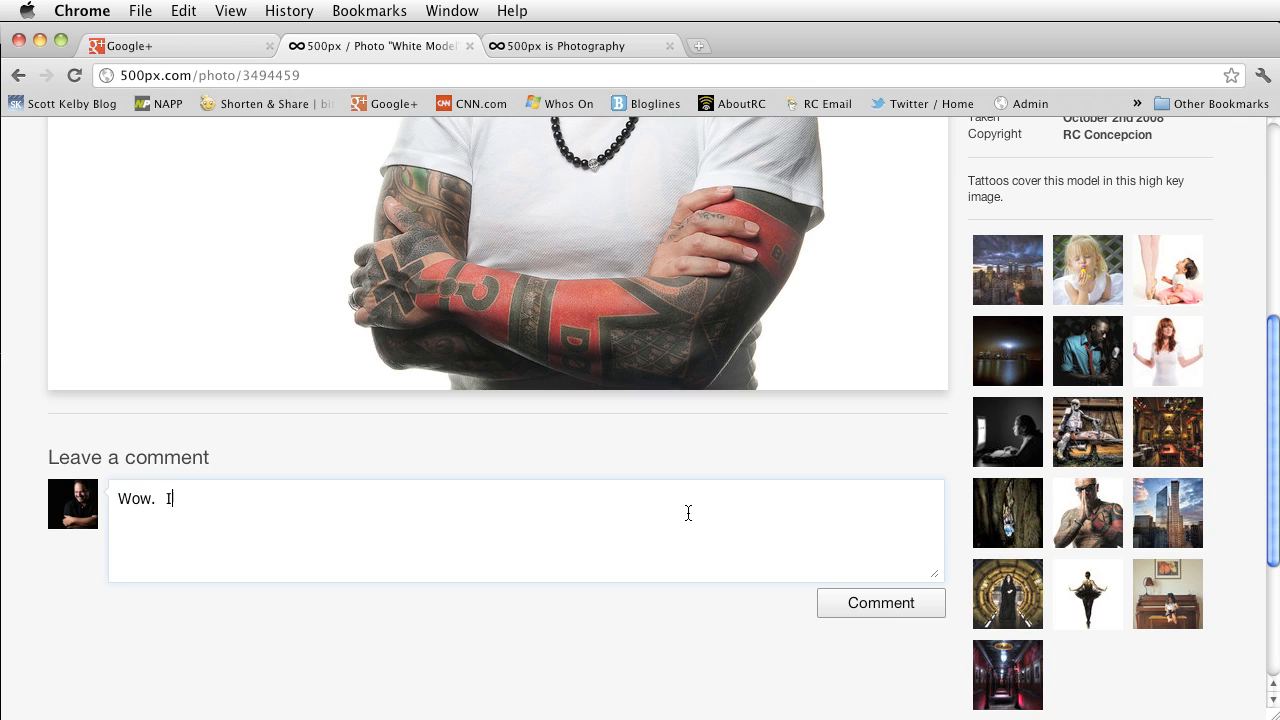
pyautogui.write('did not know')
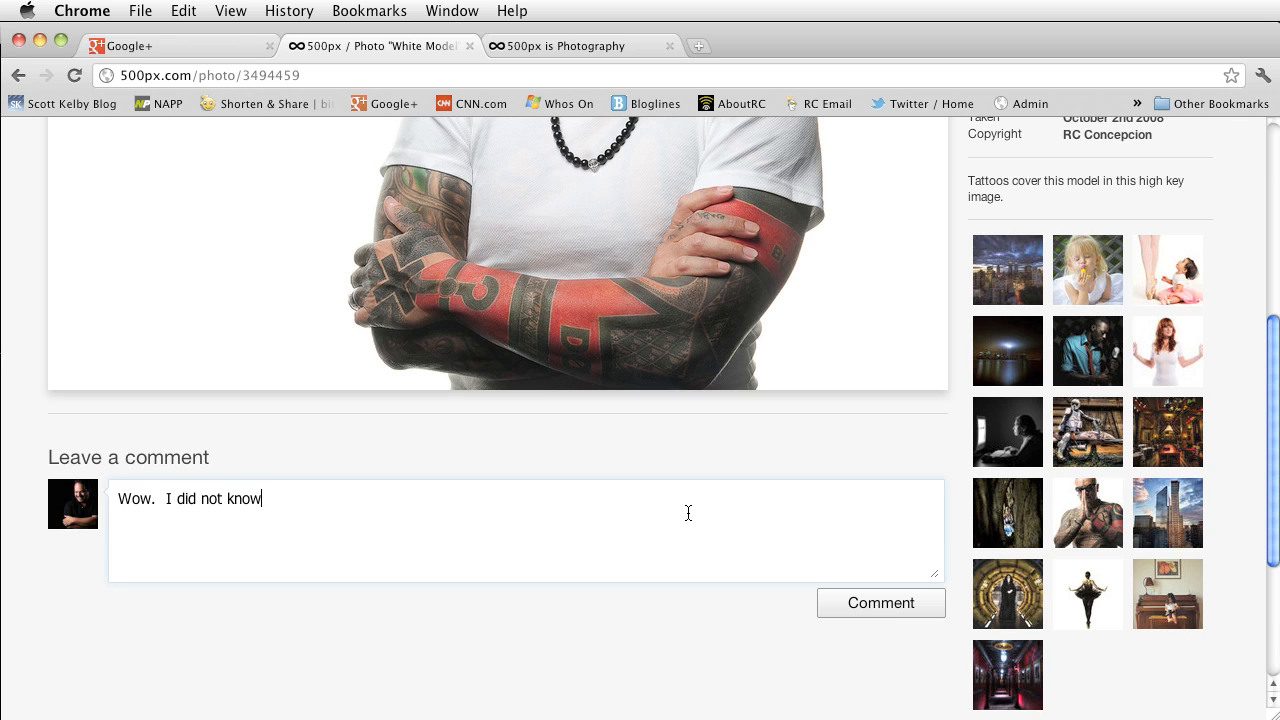
pyautogui.write('white on white would look so c')
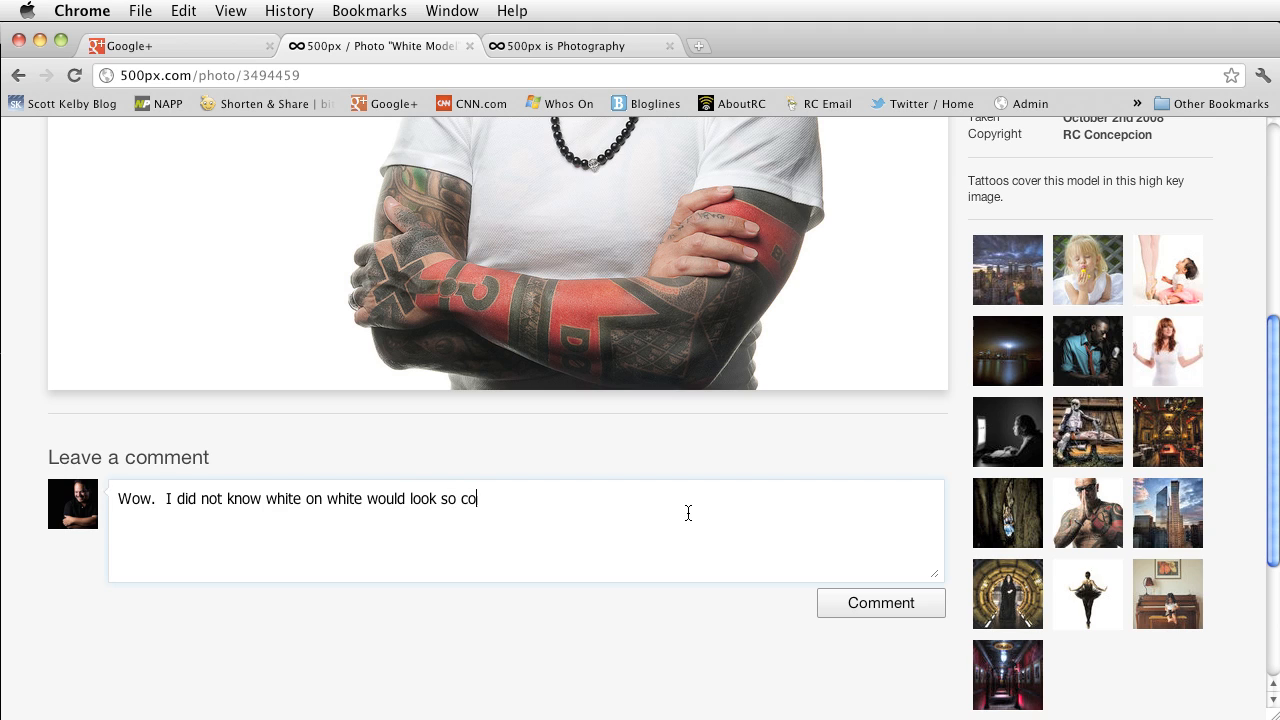
pyautogui.write('ol!')
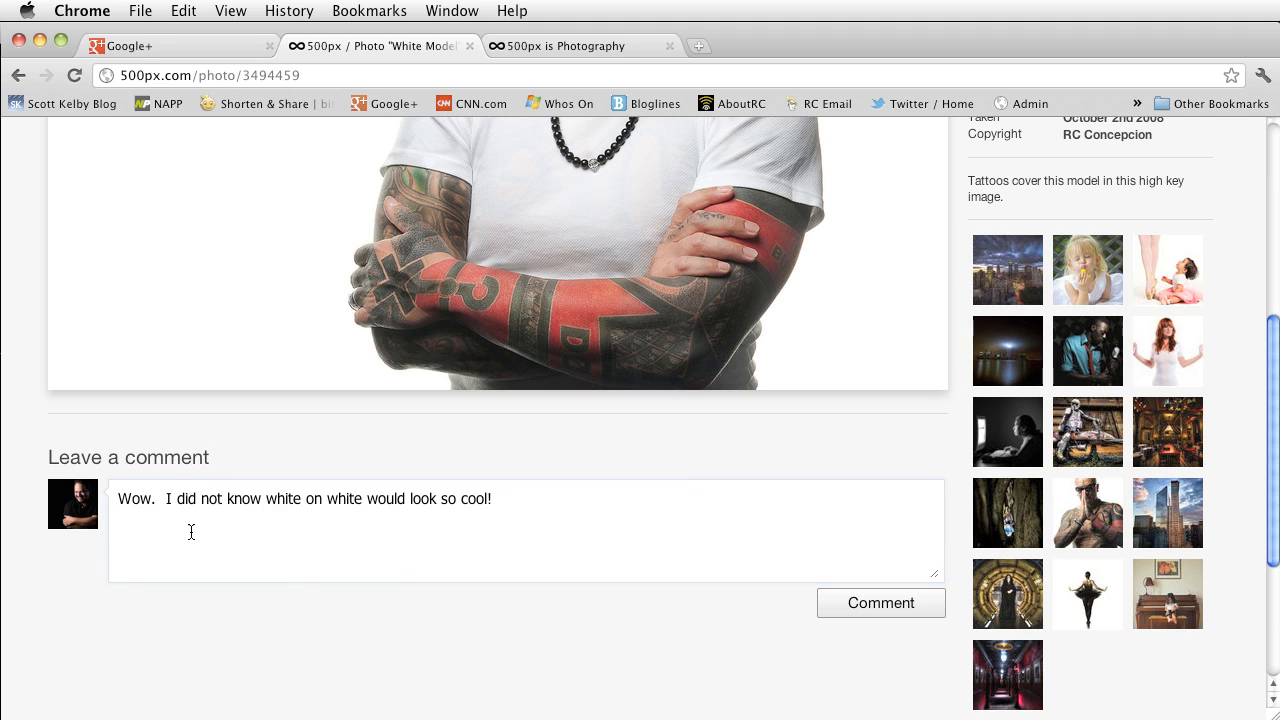
pyautogui.click(880, 603)
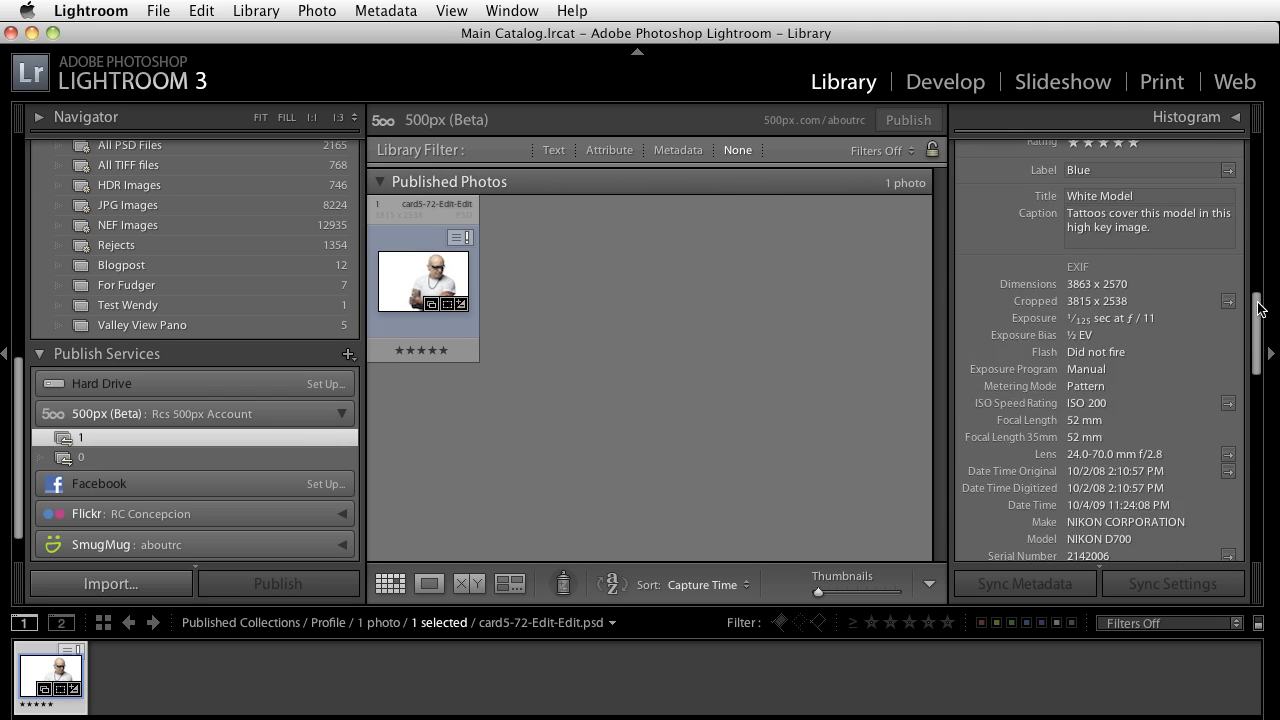
# Refresh White Model's Comments panel to pull in the 500px comment and start a new comment.
pyautogui.scroll(-3)
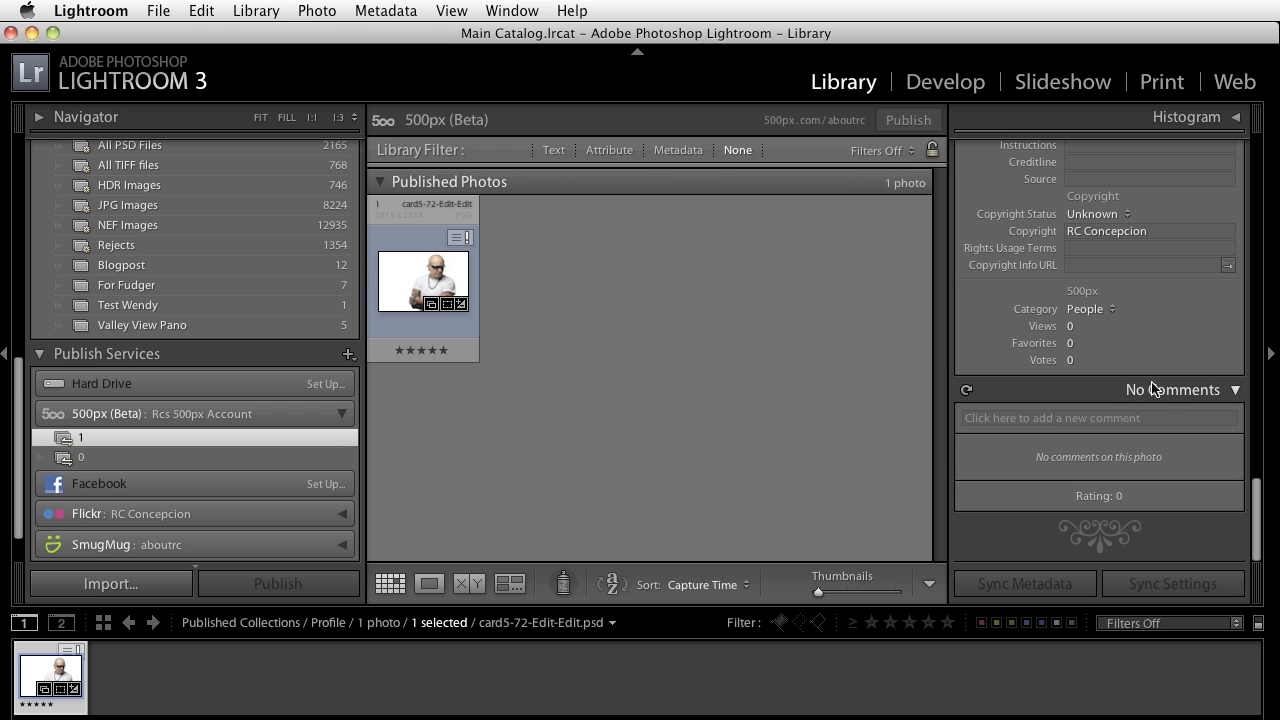
pyautogui.moveTo(1147, 392)
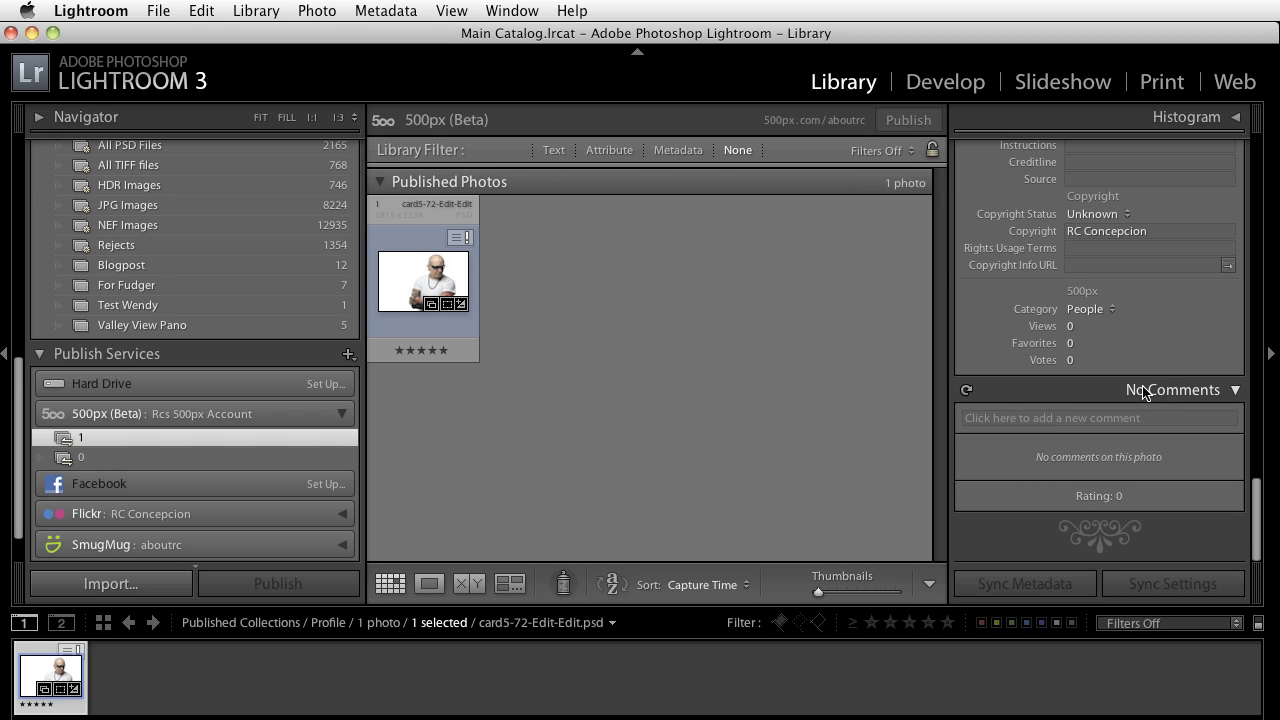
pyautogui.moveTo(843, 385)
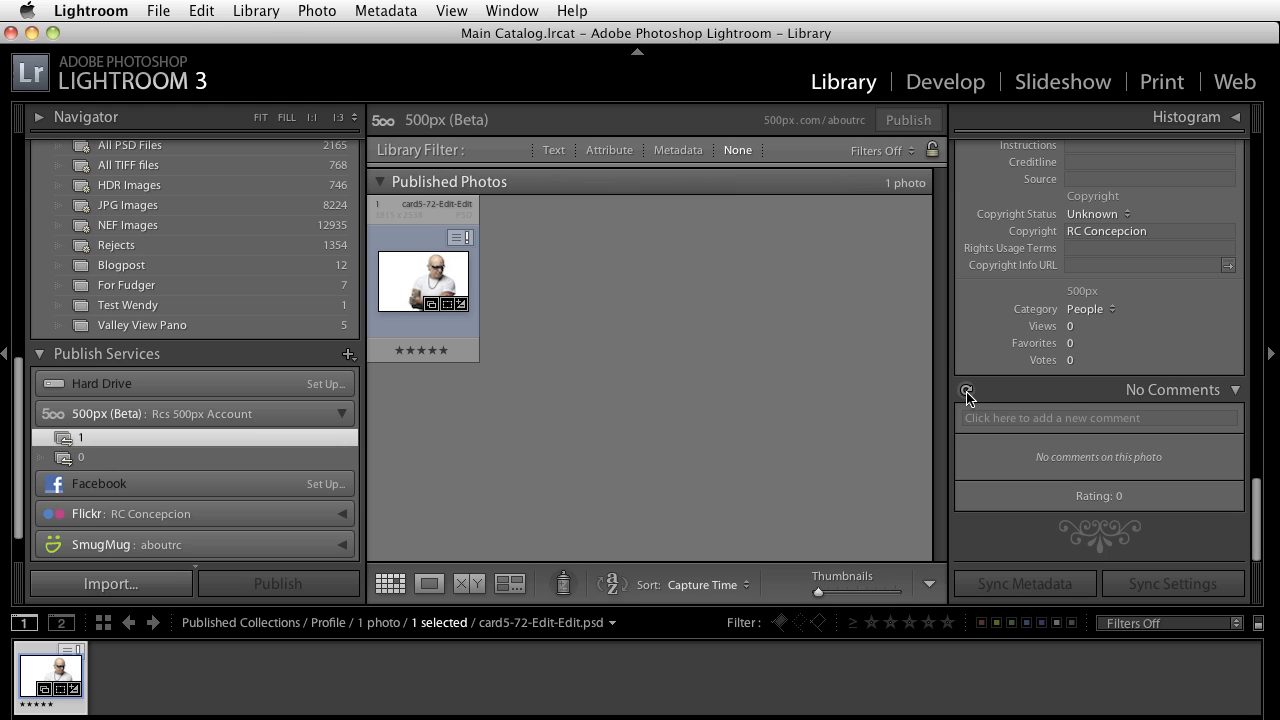
pyautogui.click(966, 389)
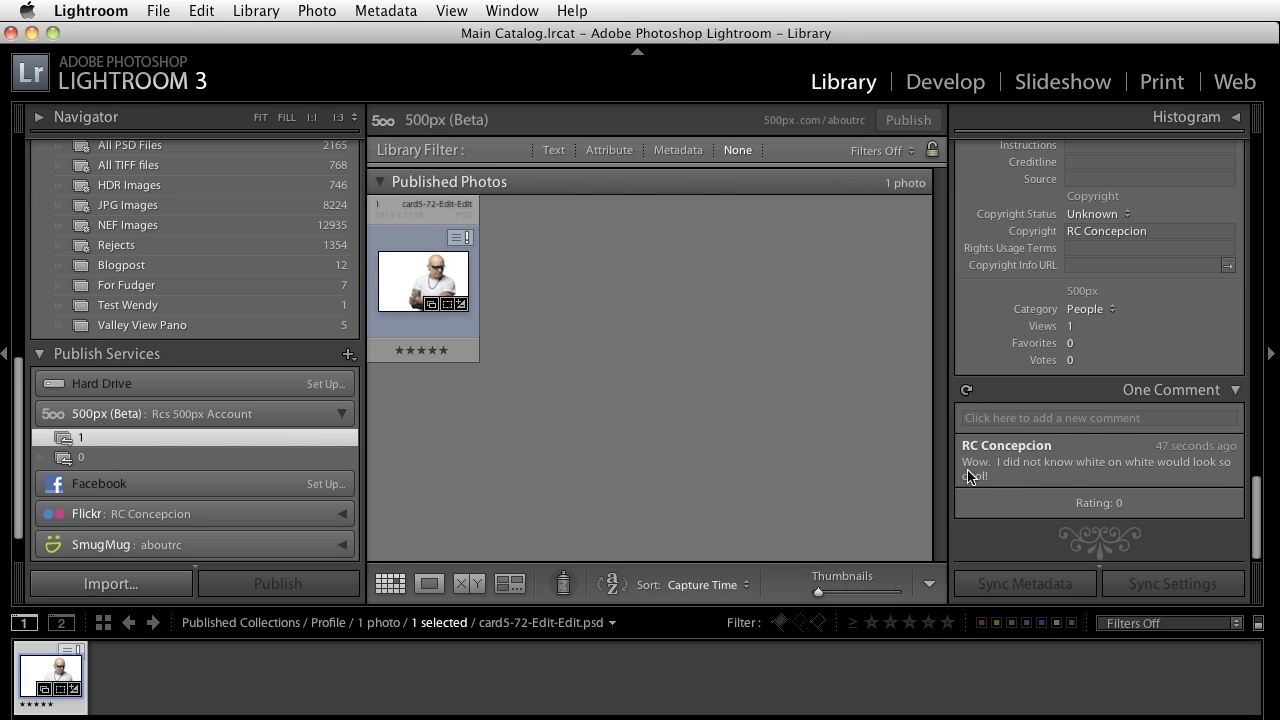
pyautogui.moveTo(1218, 486)
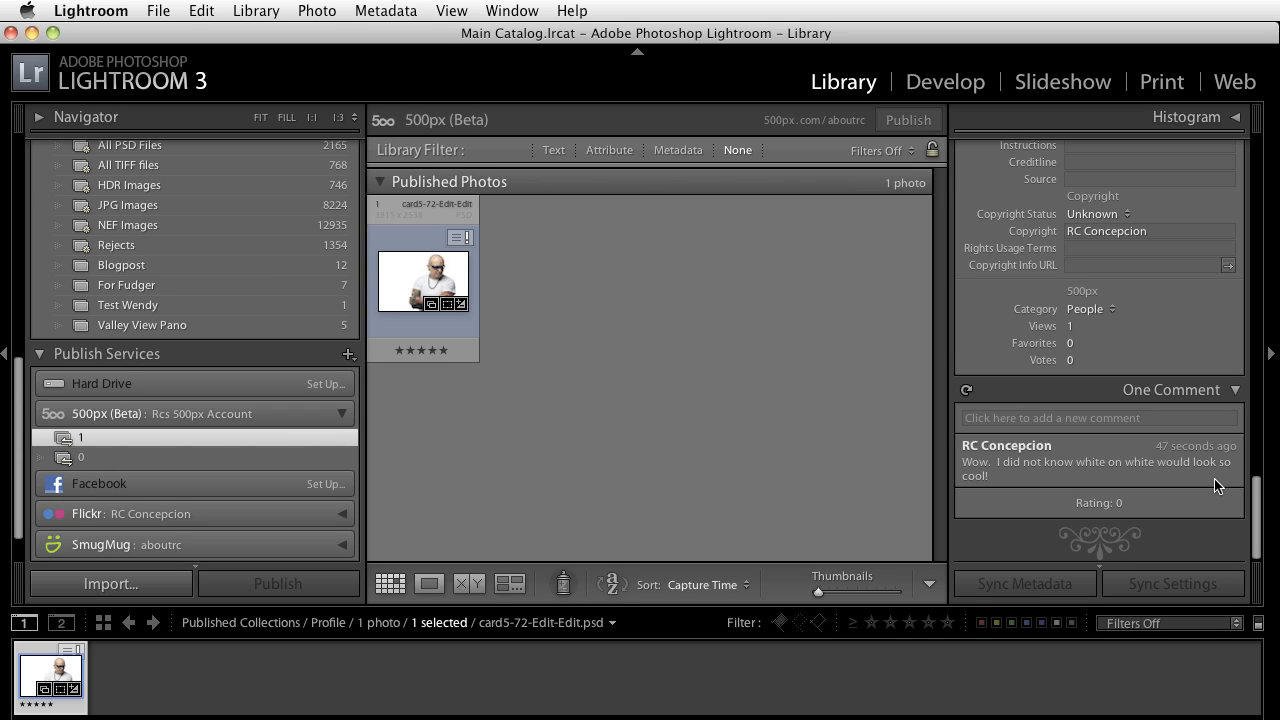
pyautogui.moveTo(1170, 480)
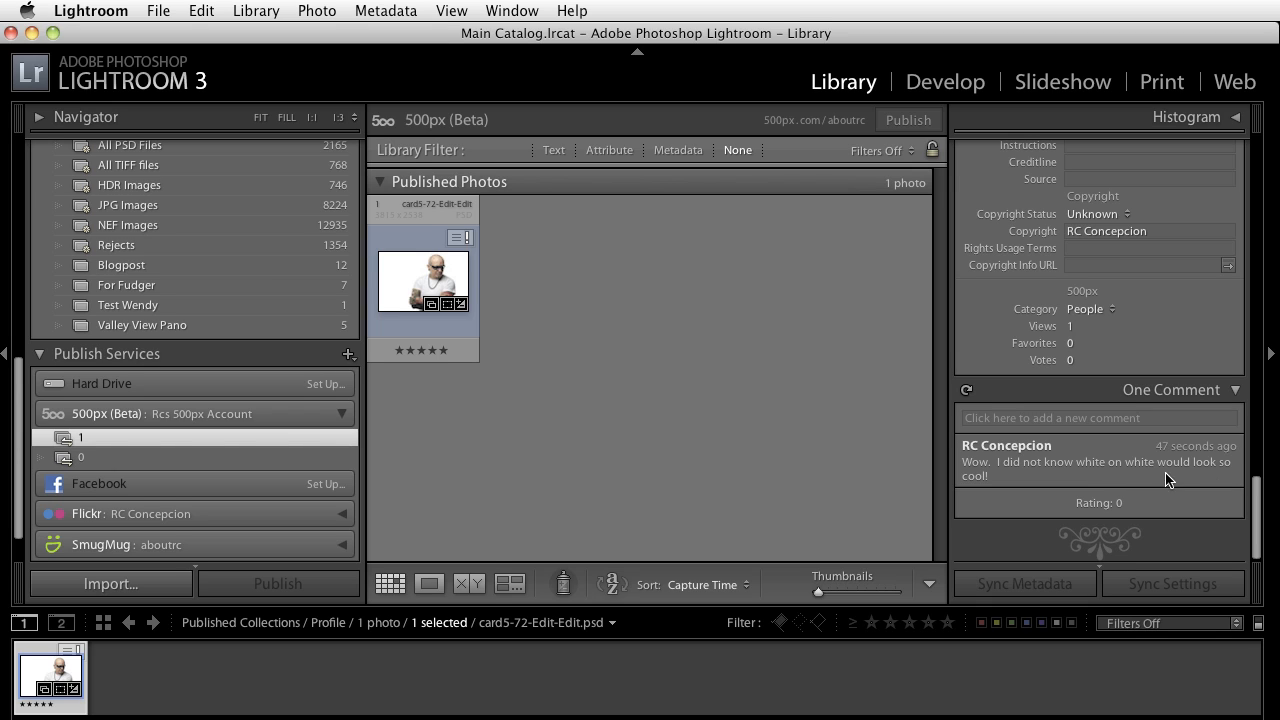
pyautogui.click(1098, 417)
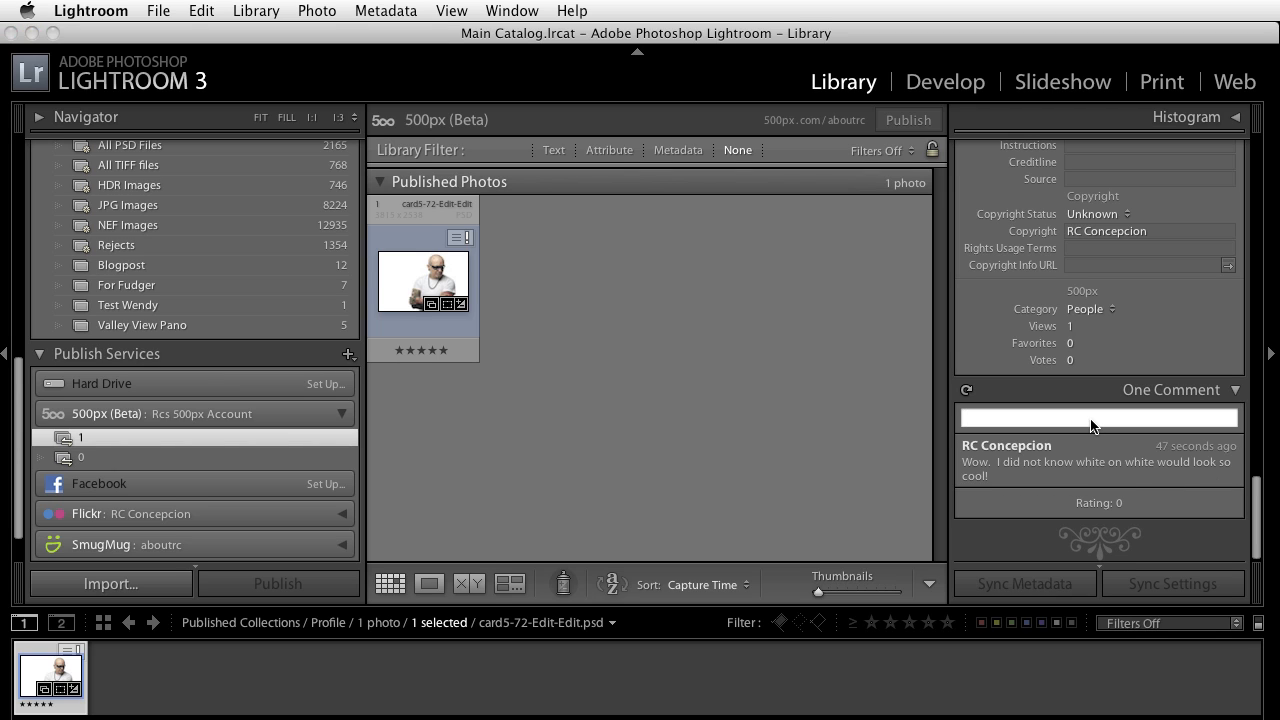
# Reply 'Hey.. thanks so much... ! I like this shot too' in the new comment field.
pyautogui.write('Hey.. thanks so')
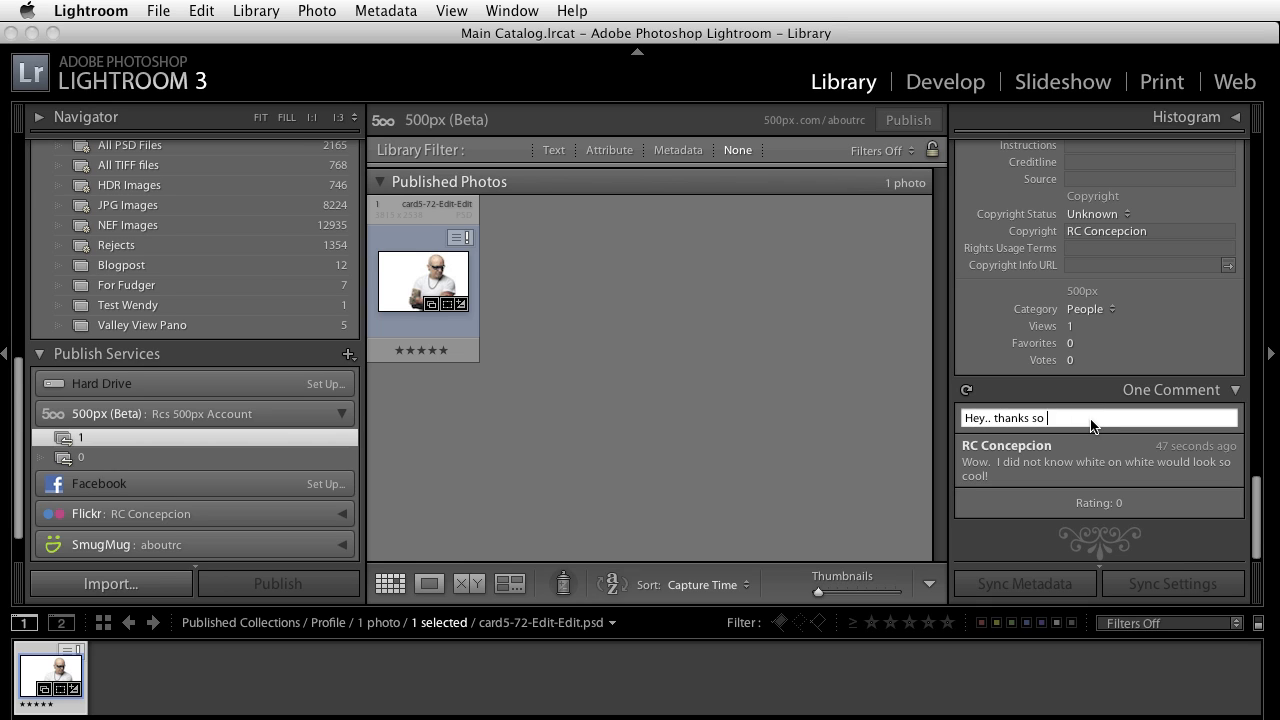
pyautogui.write('much... !')
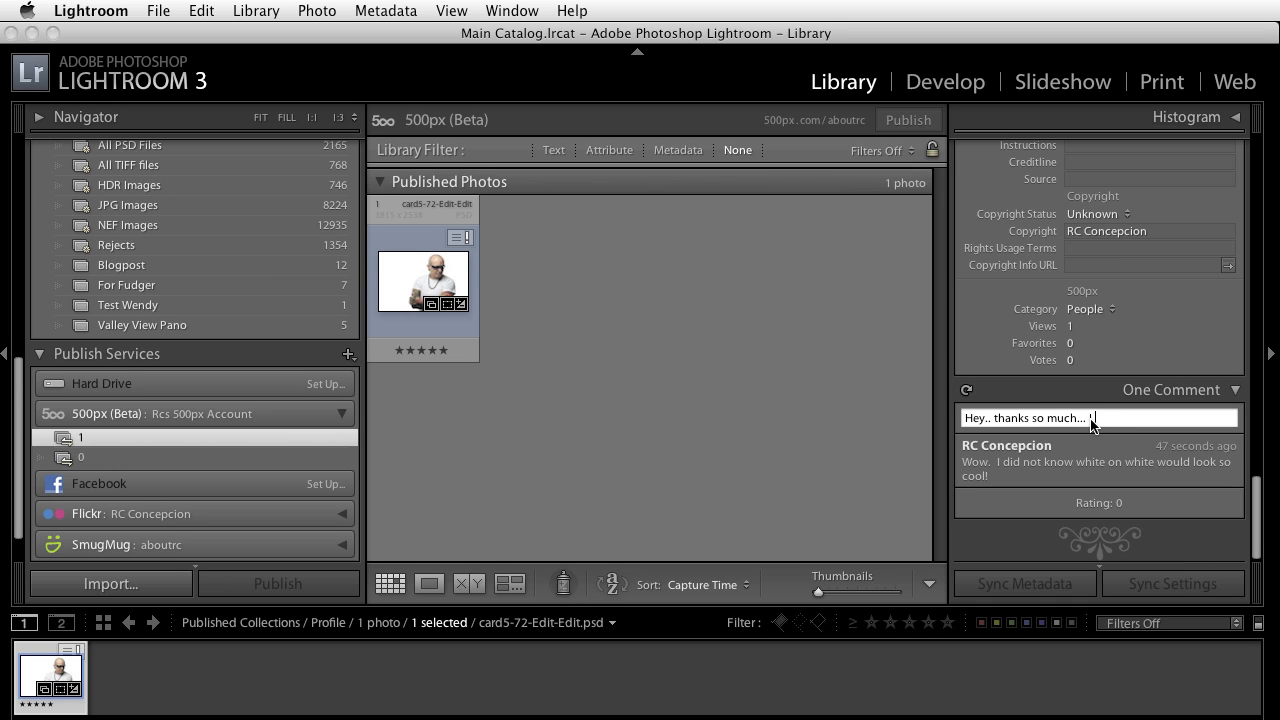
pyautogui.write('I like this shot too')
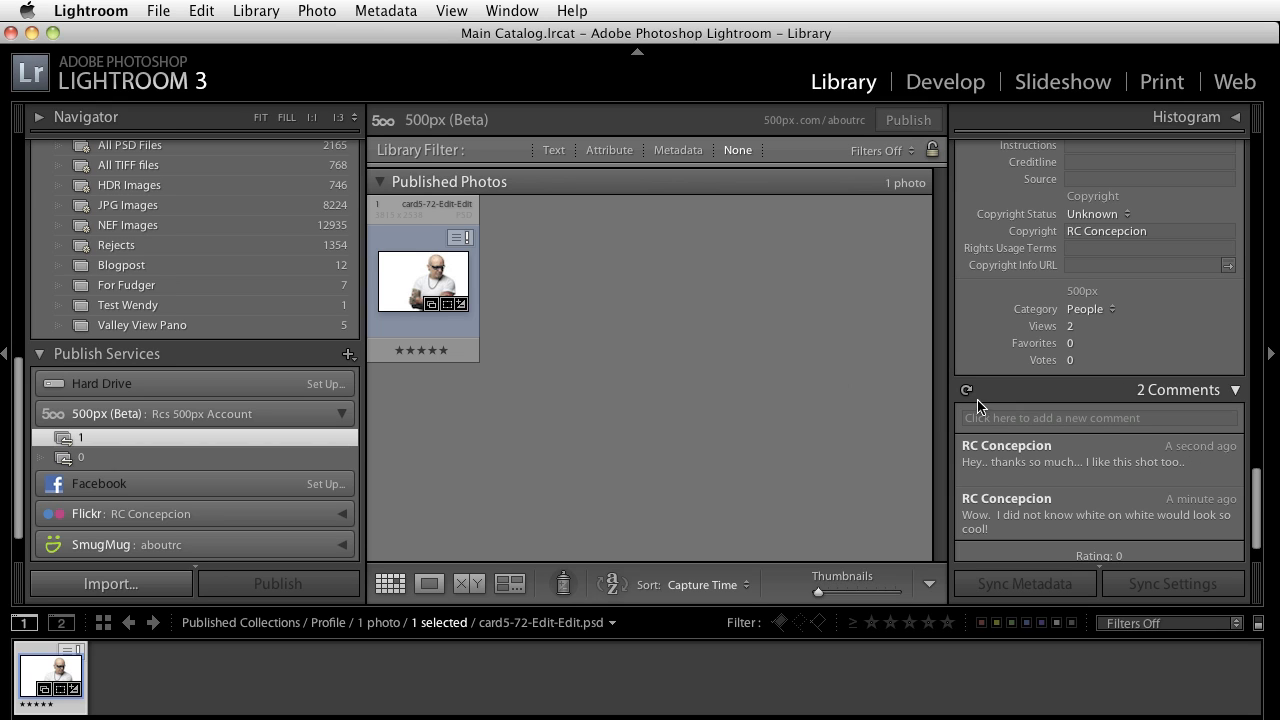
pyautogui.moveTo(1121, 347)
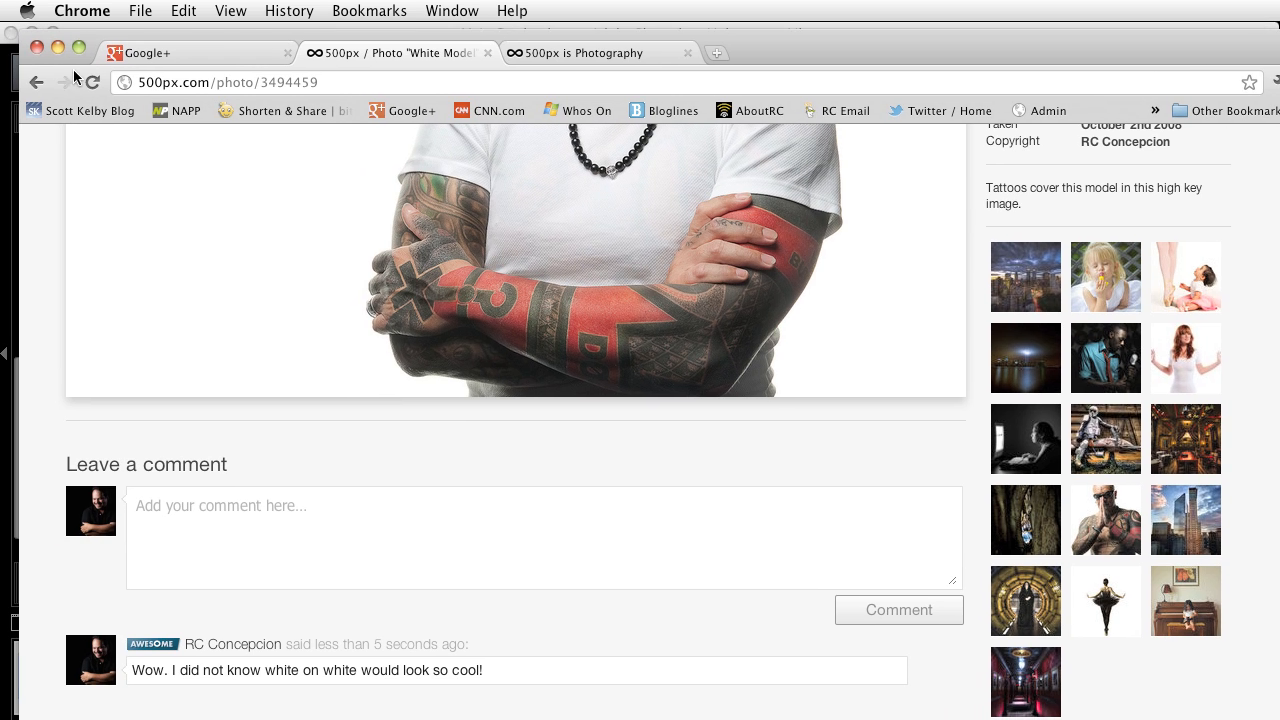
# Scroll the reloaded 500px White Model page to see both comments.
pyautogui.scroll(3)
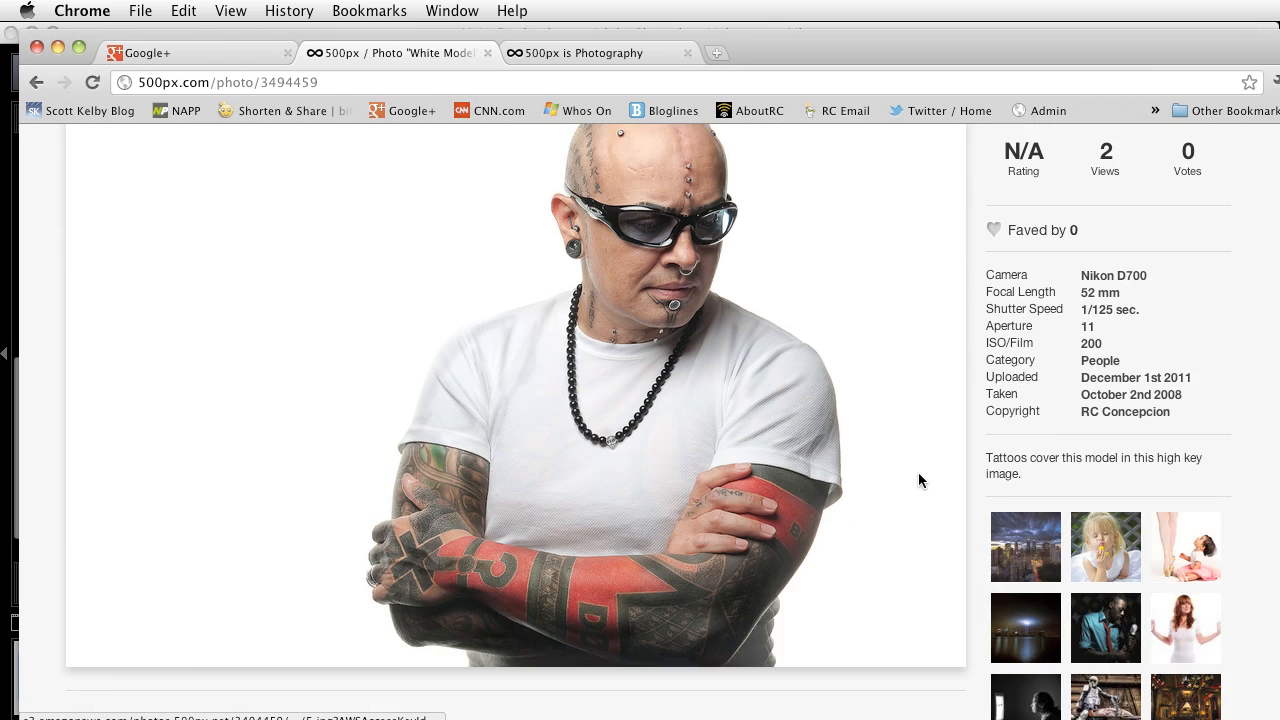
pyautogui.scroll(-3)
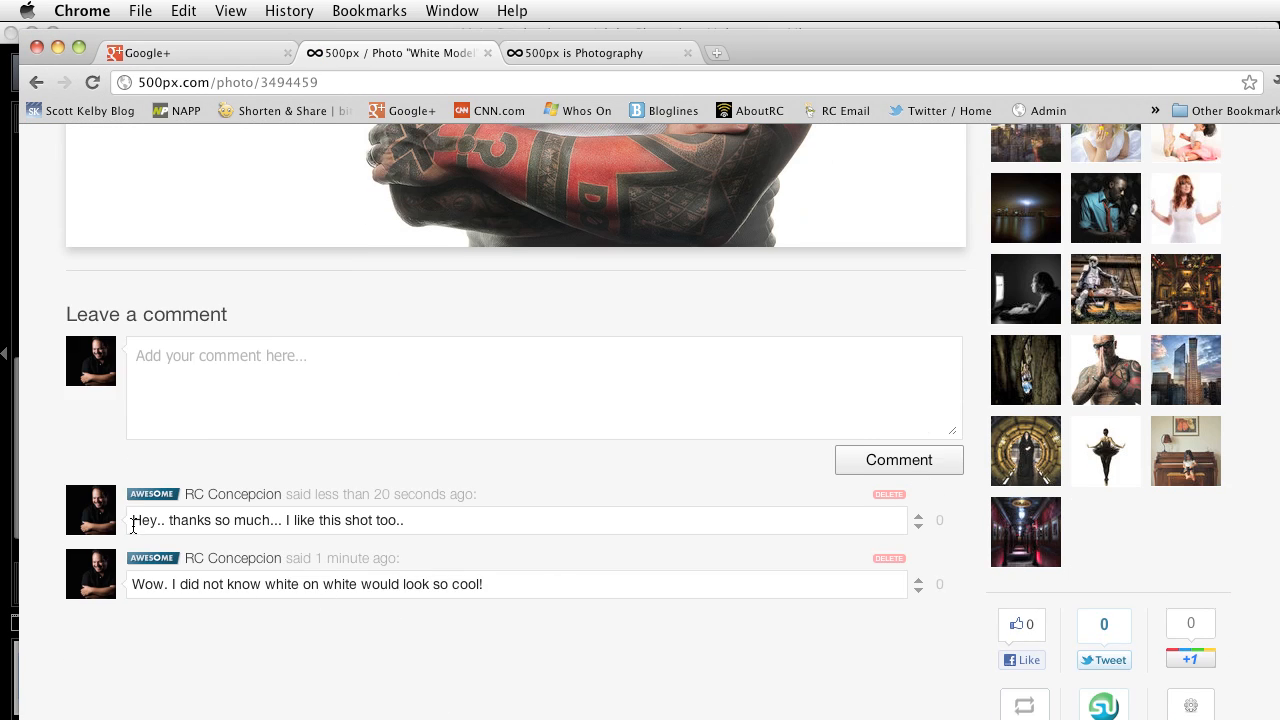
pyautogui.moveTo(394, 682)
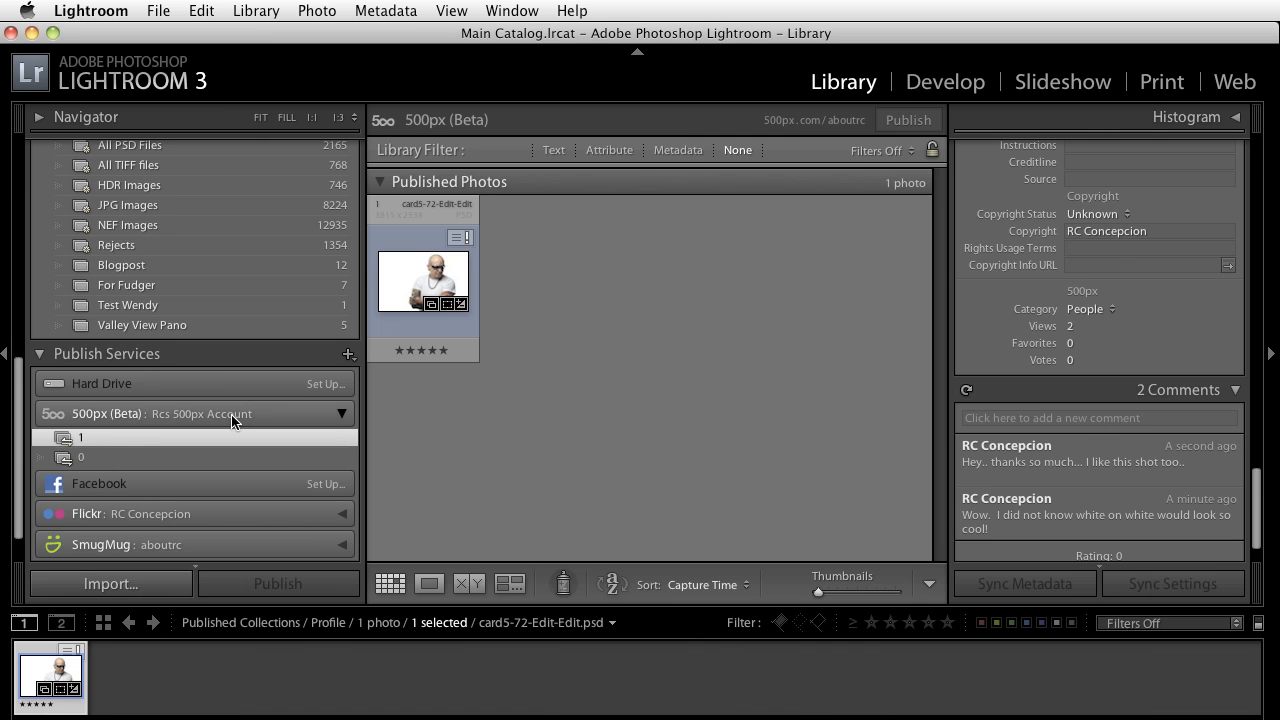
pyautogui.moveTo(44, 442)
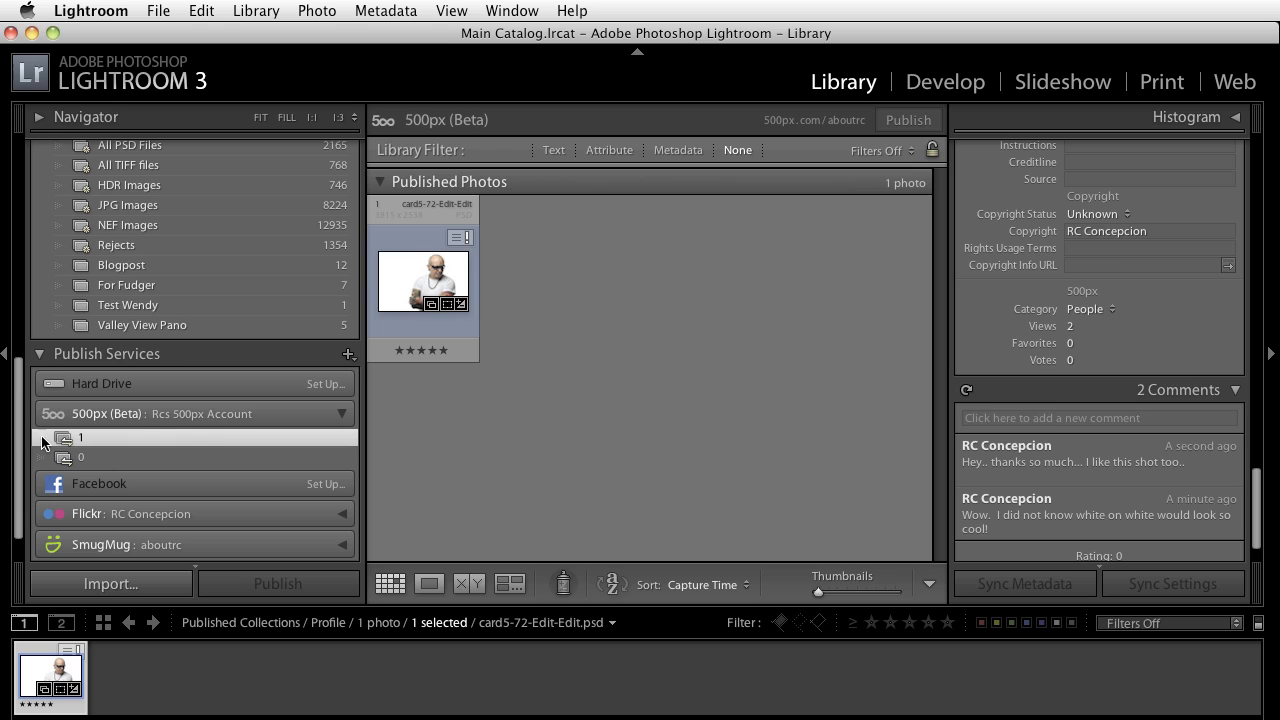
pyautogui.moveTo(126, 448)
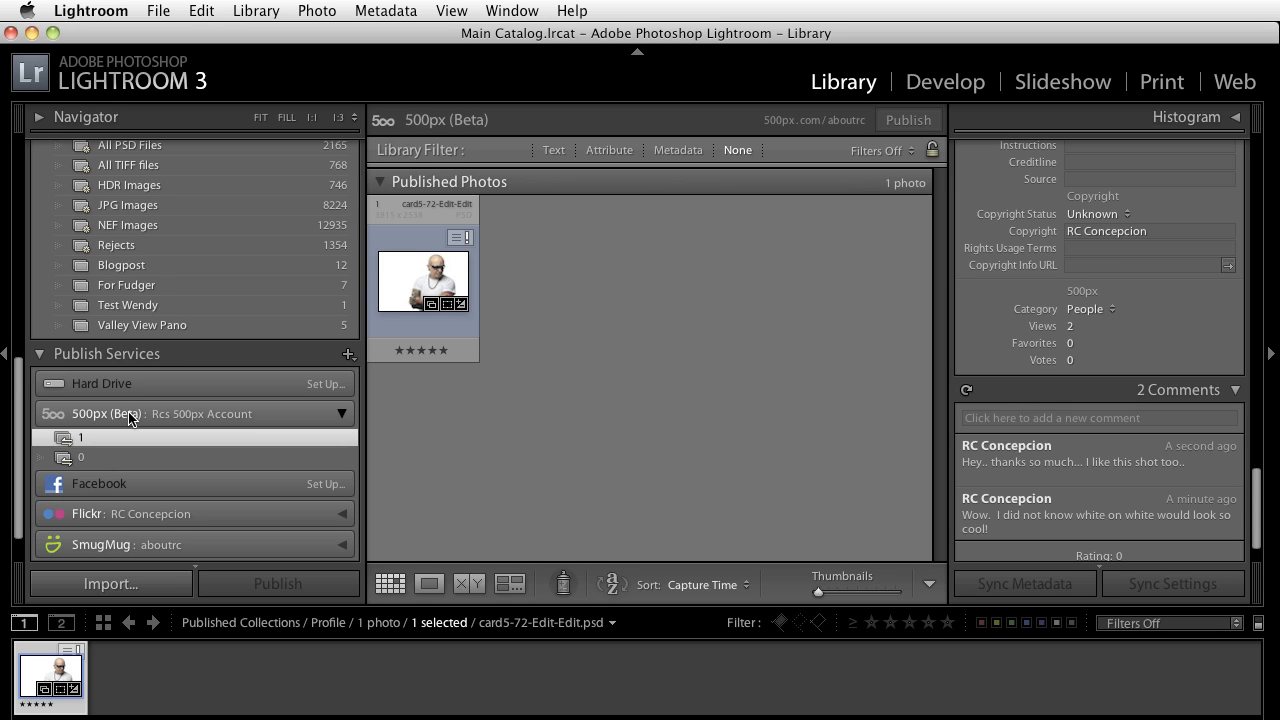
pyautogui.click(632, 329)
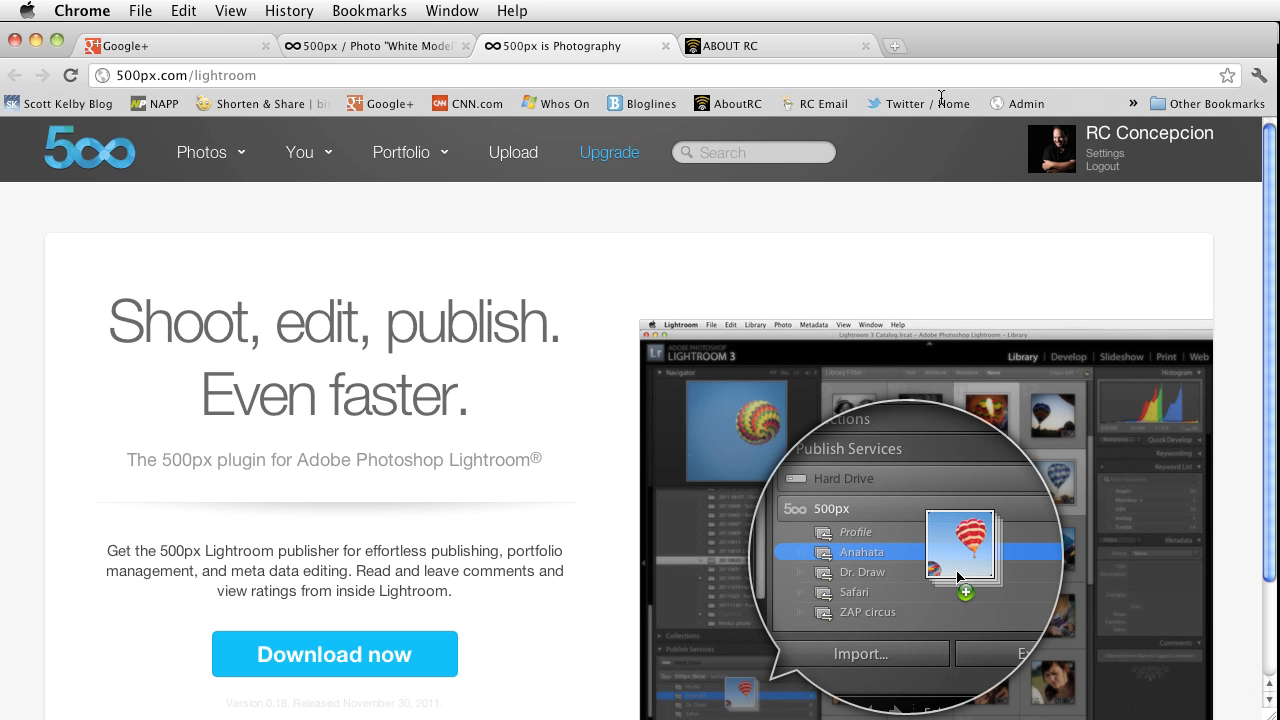
# Glance at the Google+ tab, then return to the top of the White Model page.
pyautogui.click(170, 46)
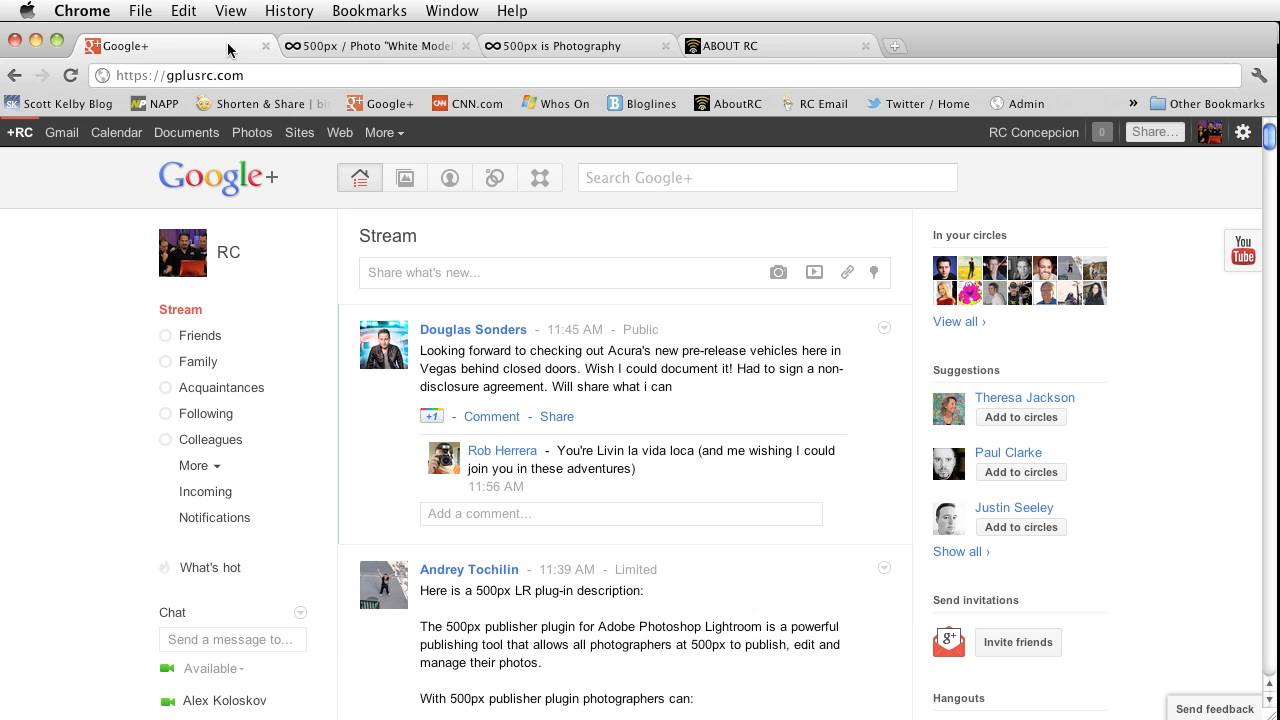
pyautogui.click(375, 45)
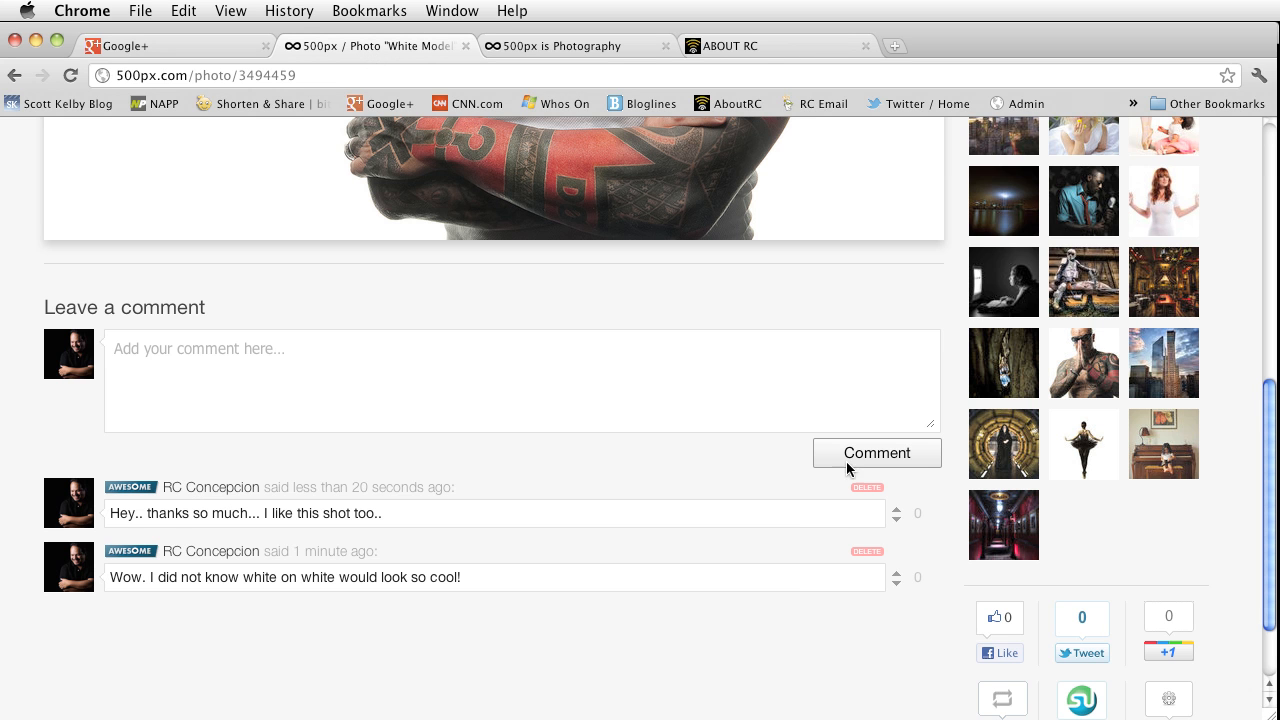
pyautogui.scroll(3)
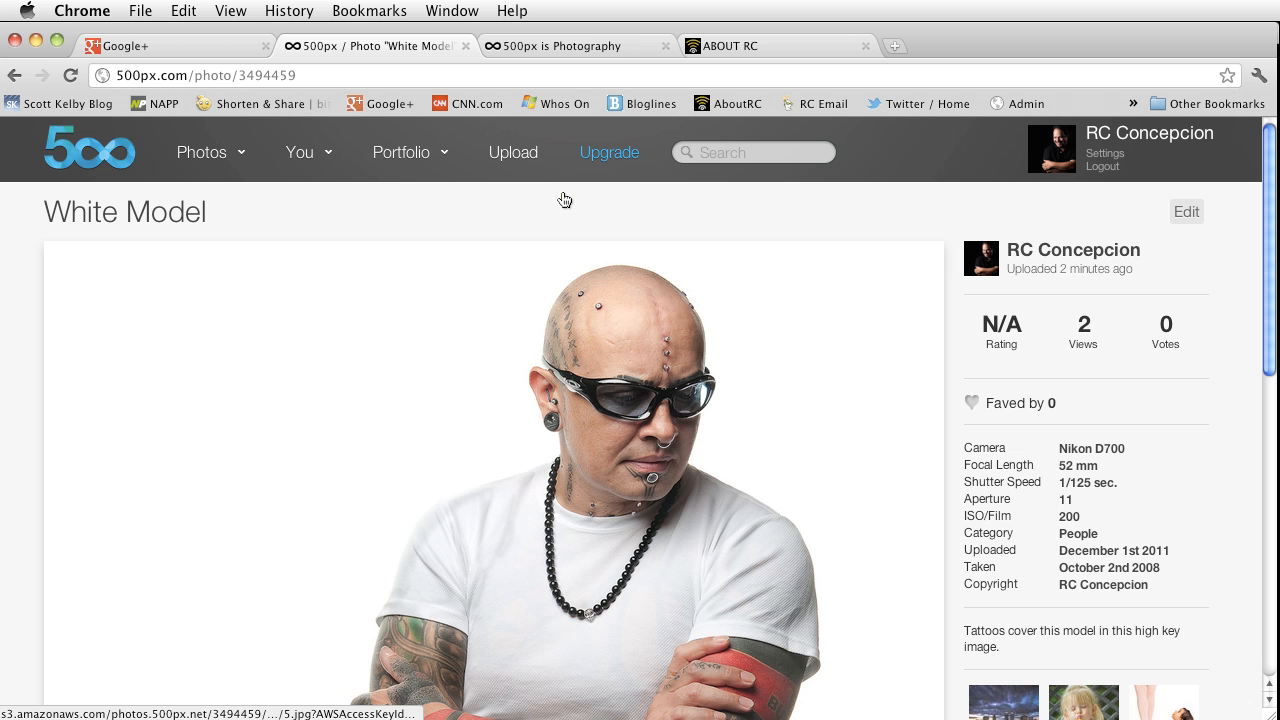